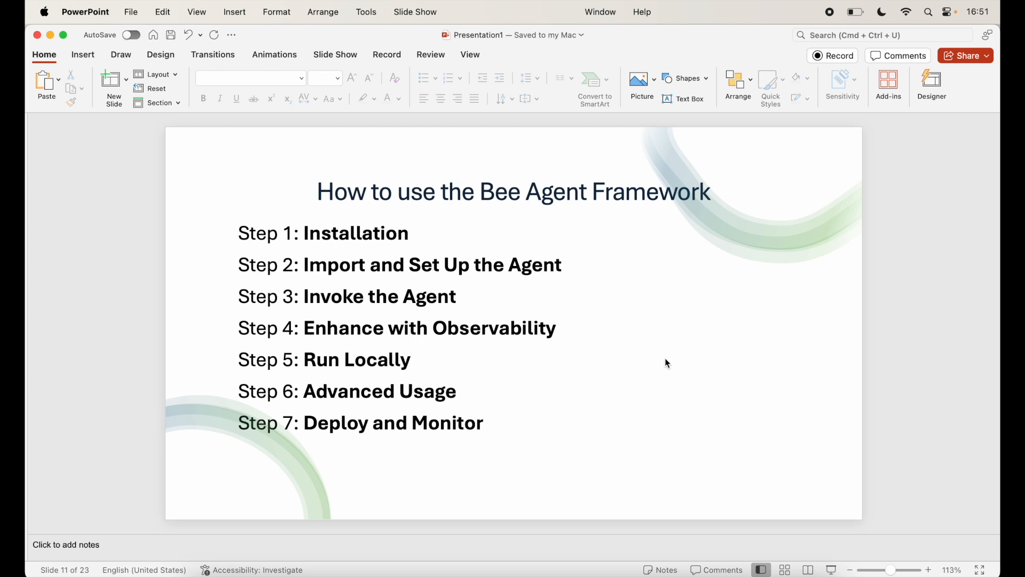
Run npm install bee-agent-framework in Terminal to begin resolving dependencies.
type("t")
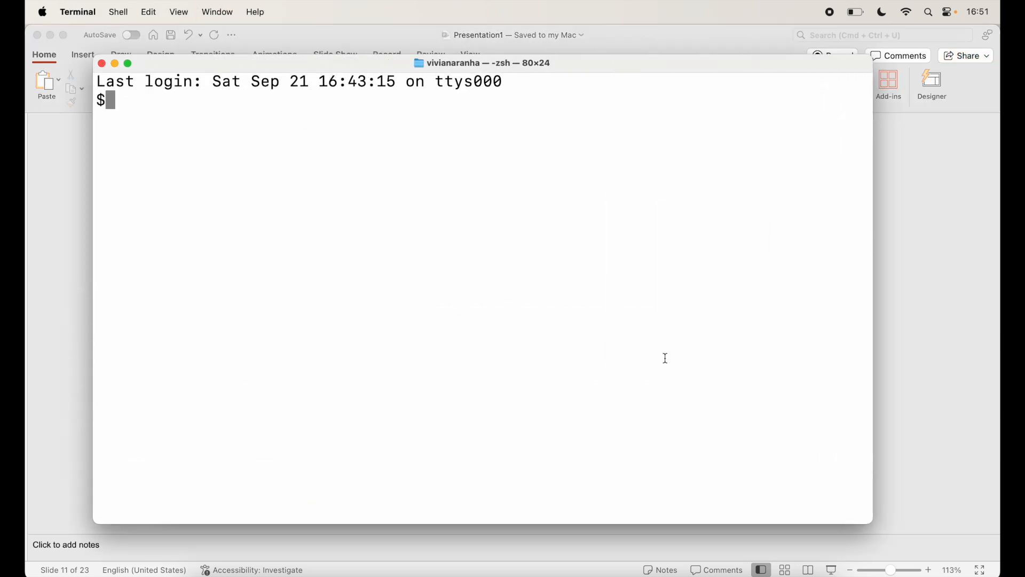
type("npm inst")
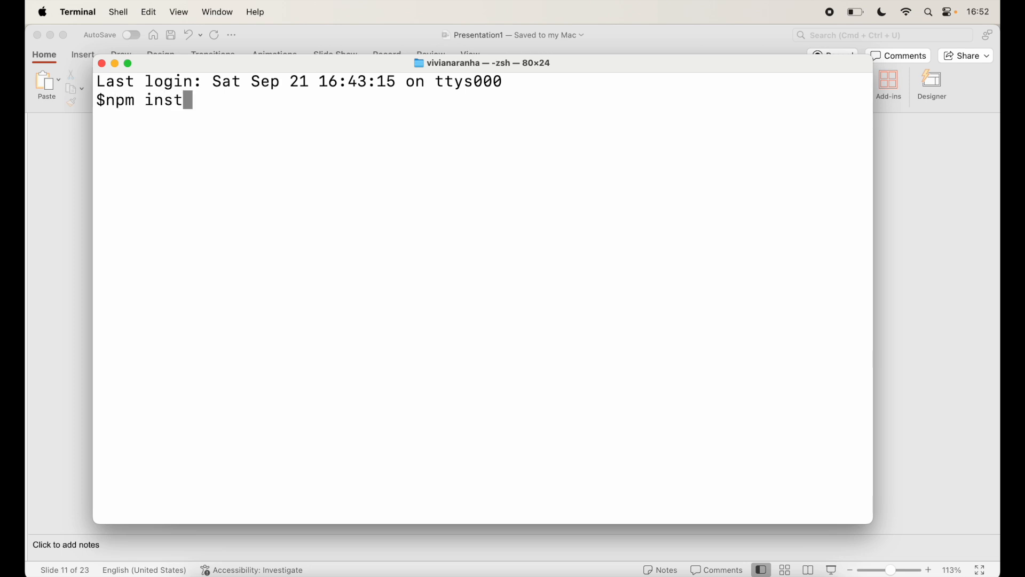
type("all be")
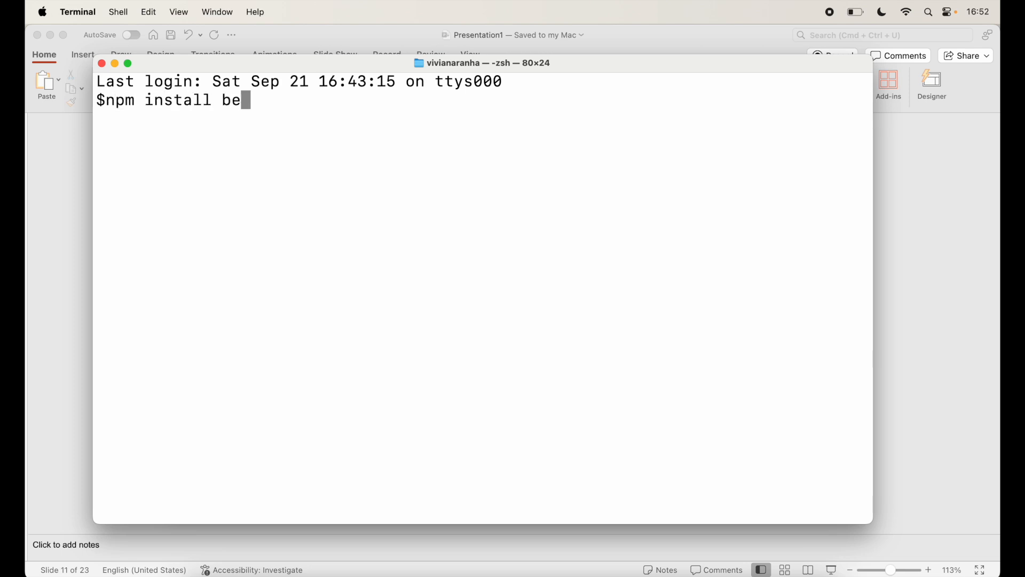
type("e-agent")
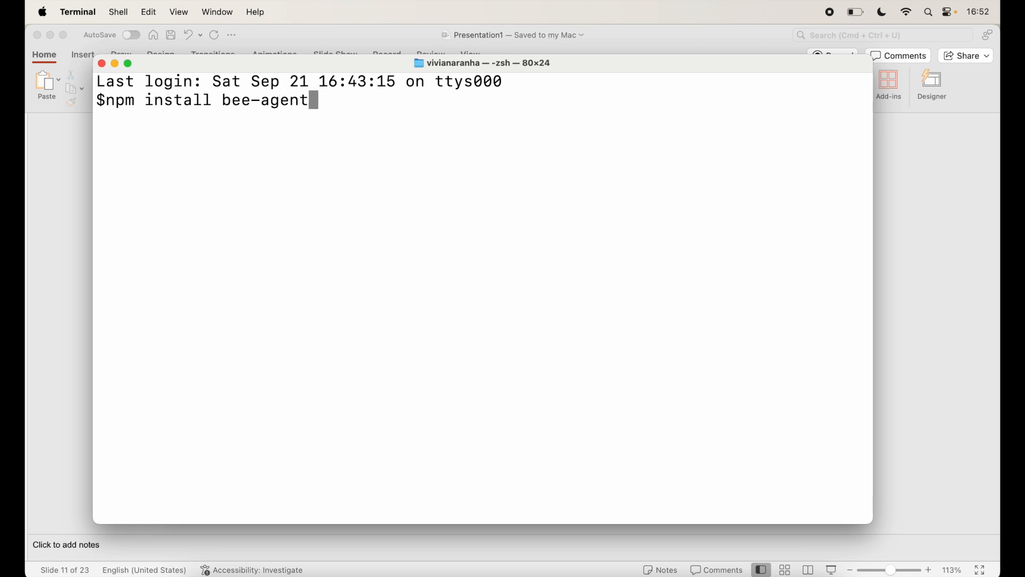
type("-fram")
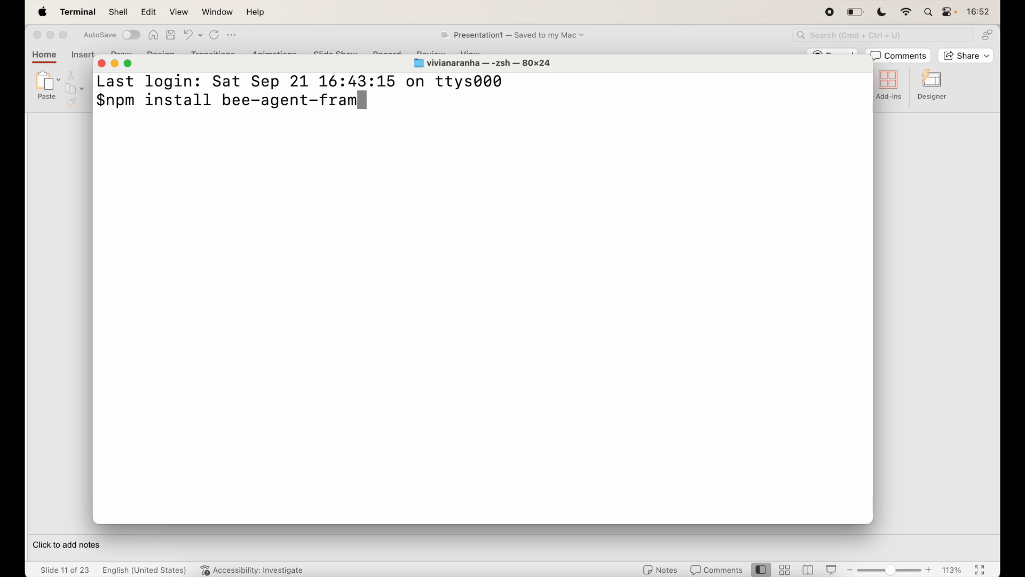
key("Return")
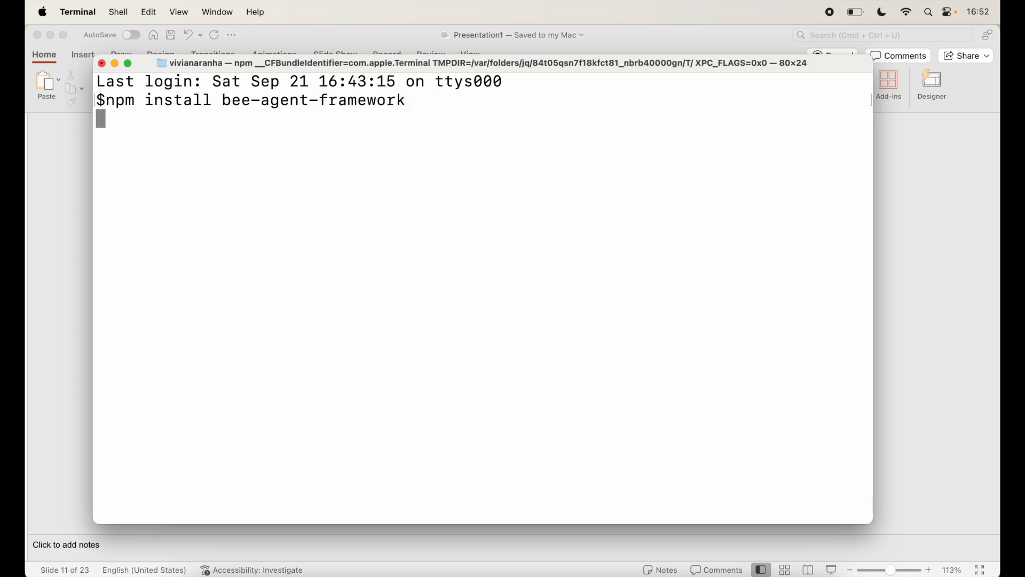
key("Return")
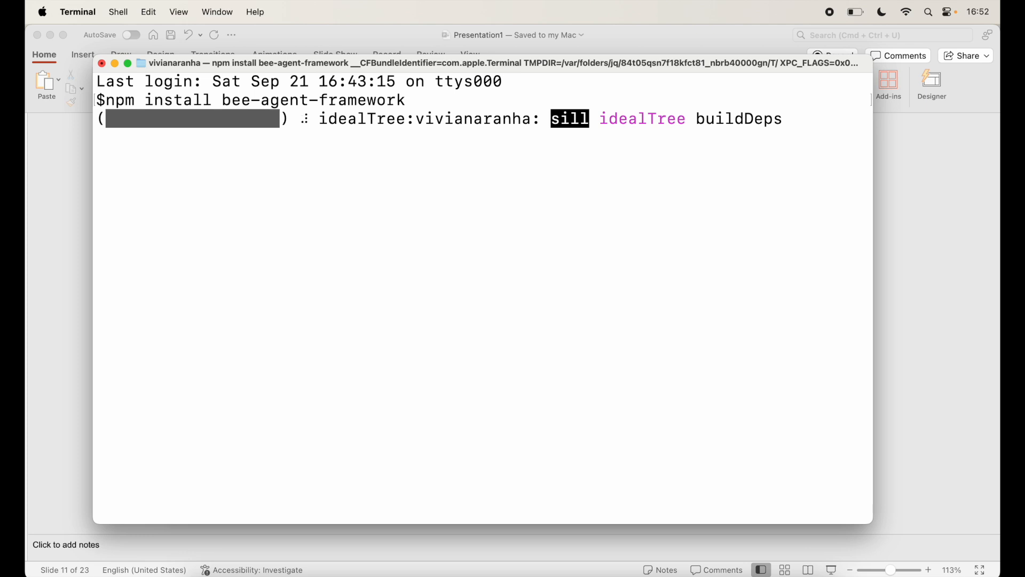
mouse_move(953, 355)
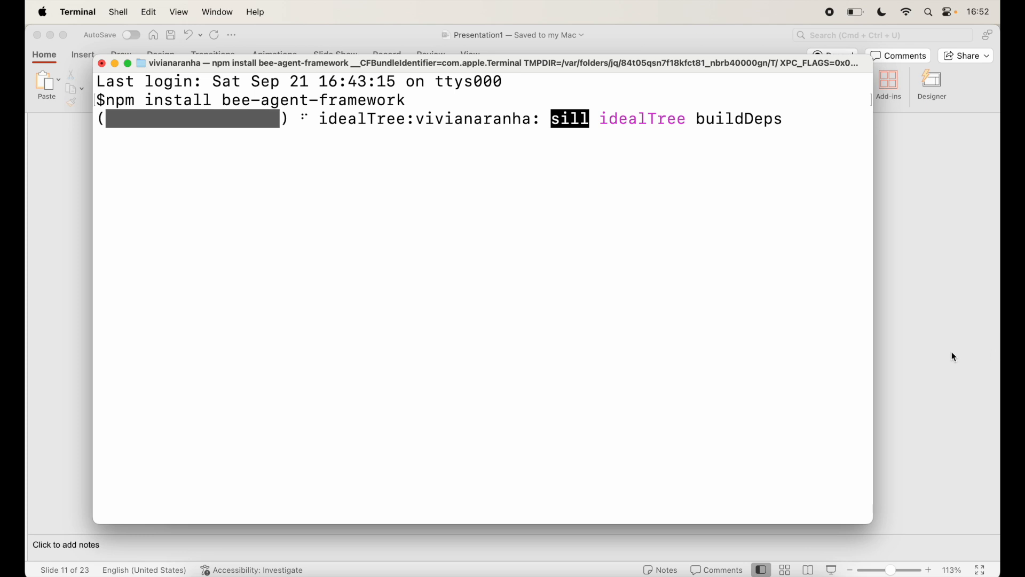
mouse_move(382, 236)
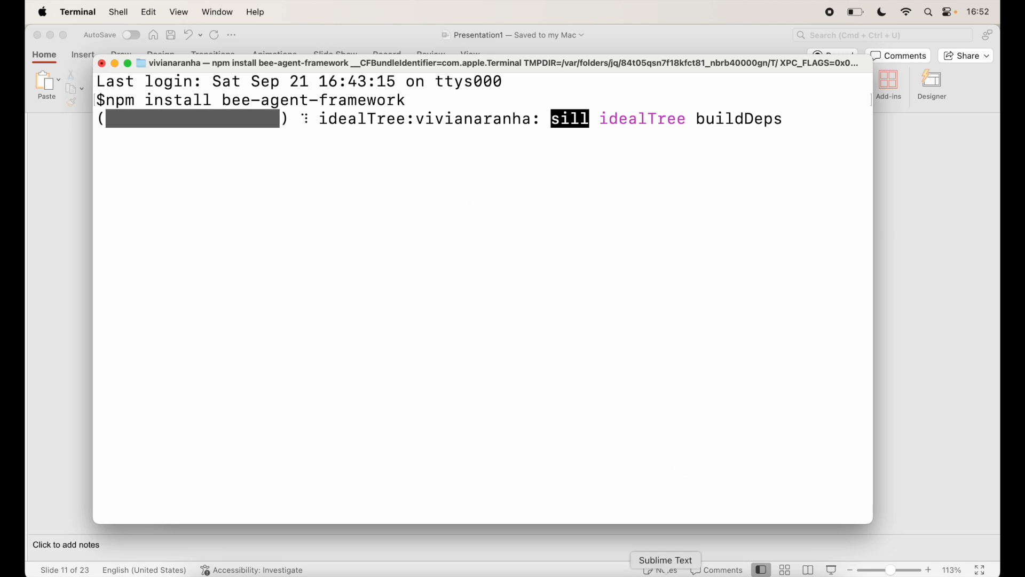
Save a new empty file as beeTest.js on the Desktop and return to the editor.
left_click(665, 559)
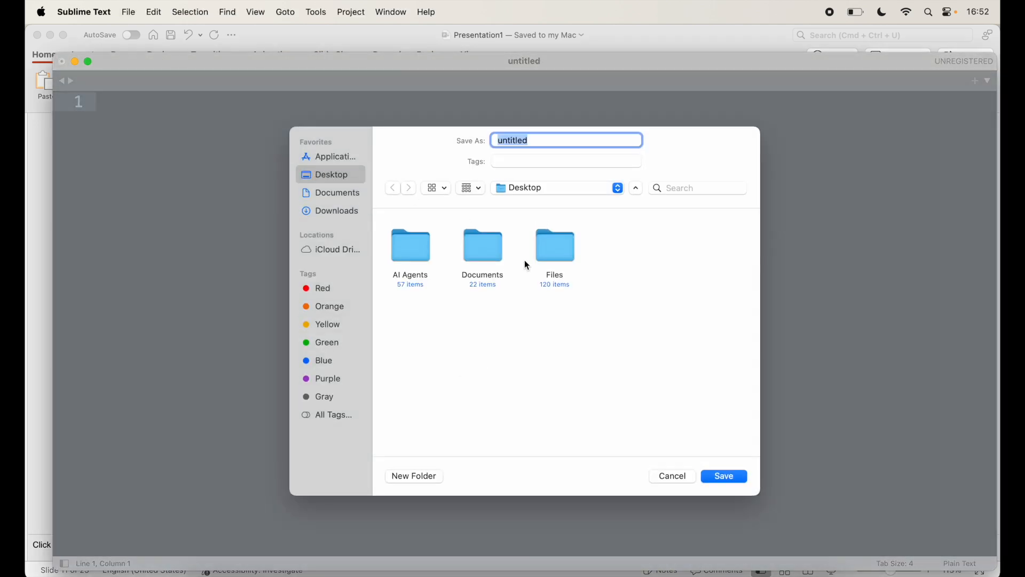
type("B")
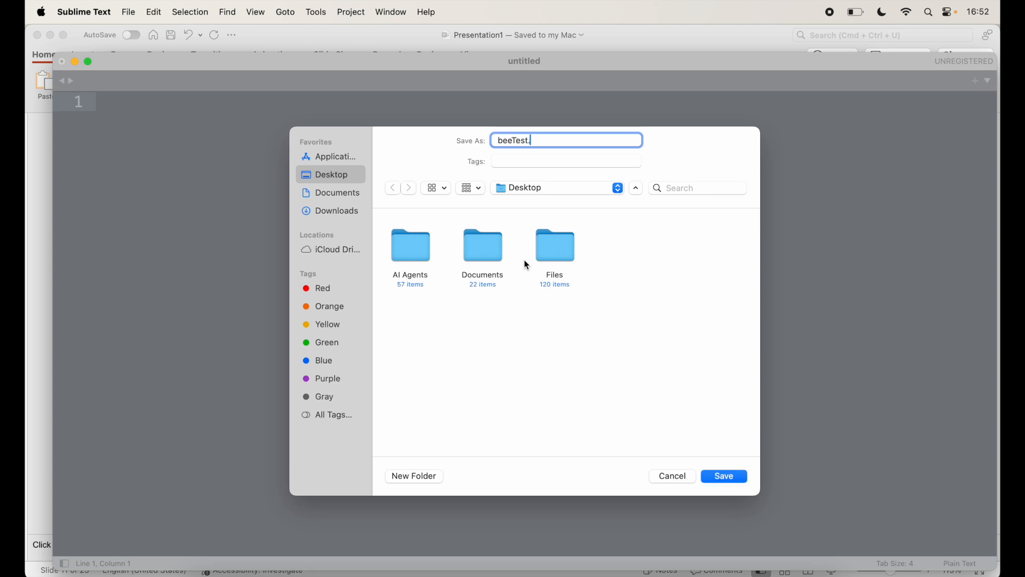
left_click(723, 475)
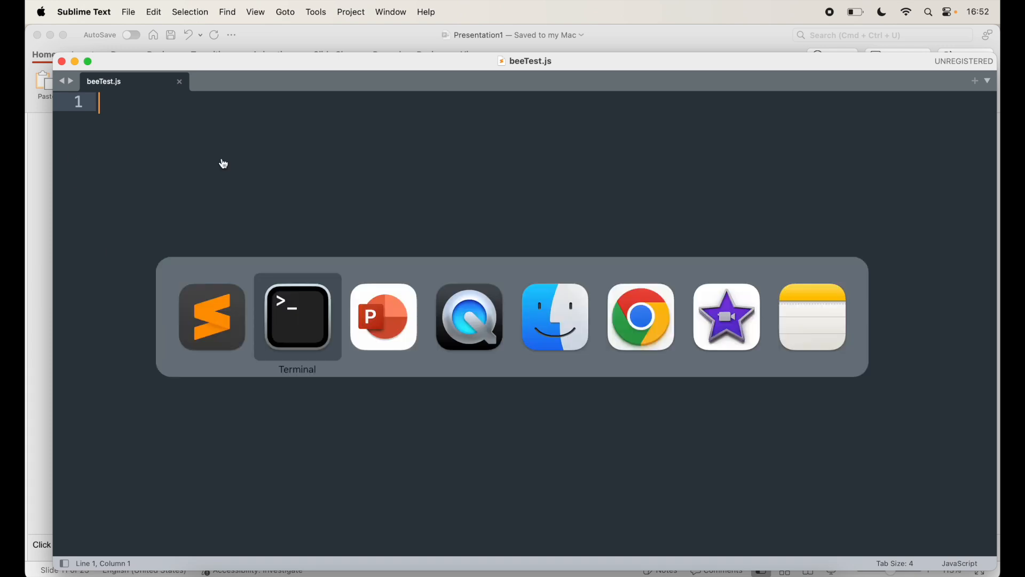
left_click(297, 318)
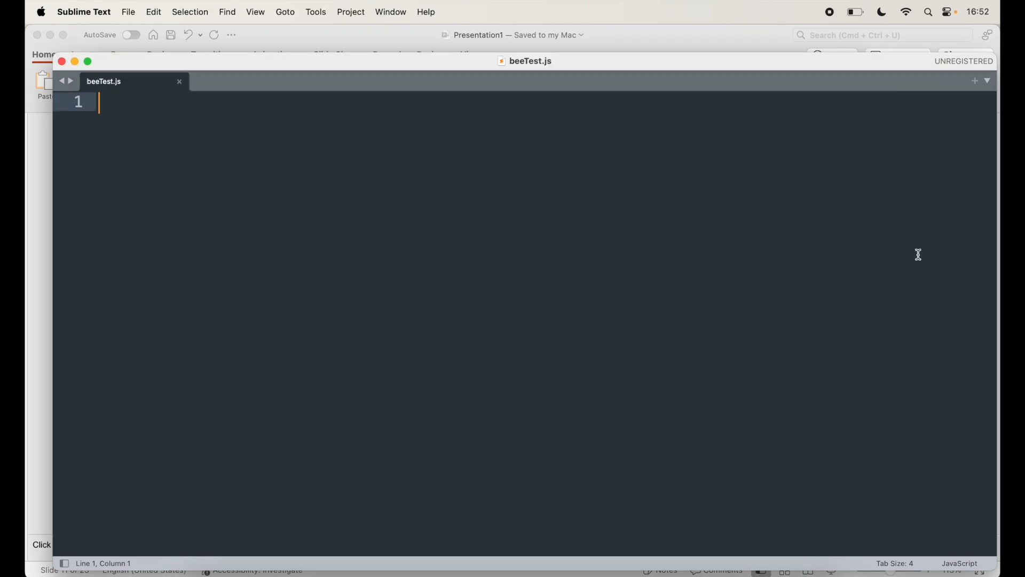
Begin line 1 with import { BeeAgent } from, dismissing autocomplete.
type("impo")
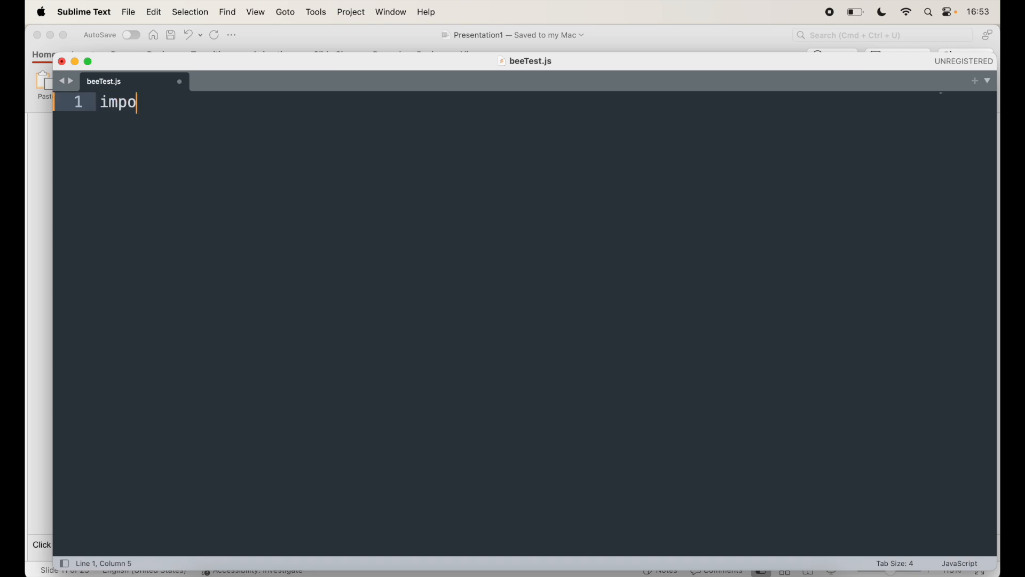
type("rt {")
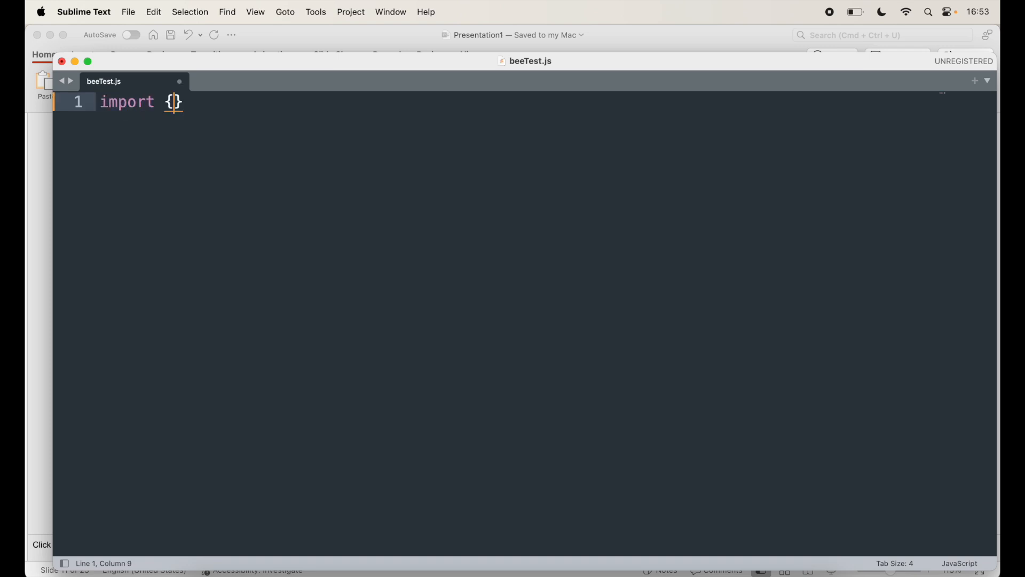
type("Bee")
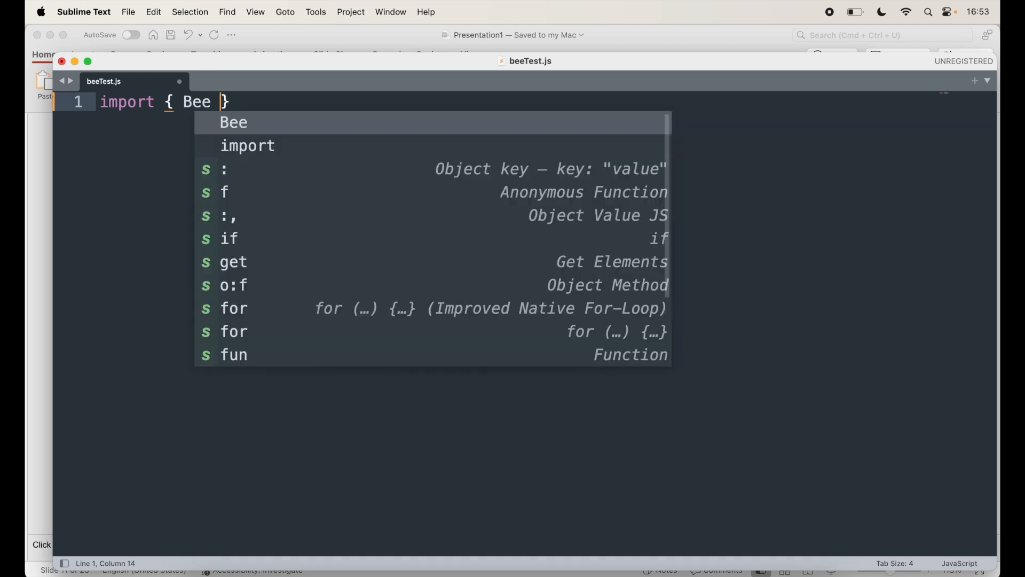
type("Agent")
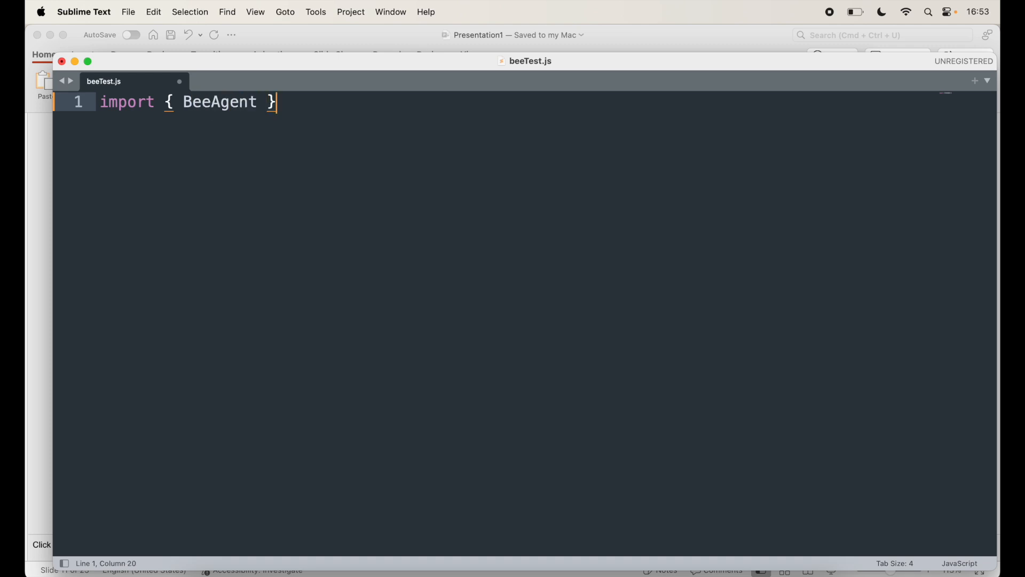
type("from")
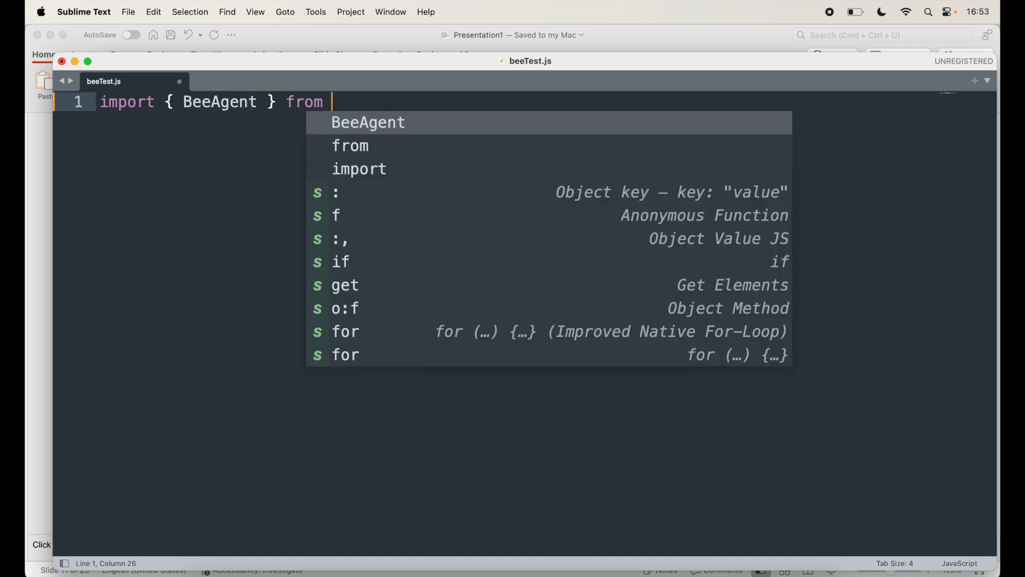
key("escape")
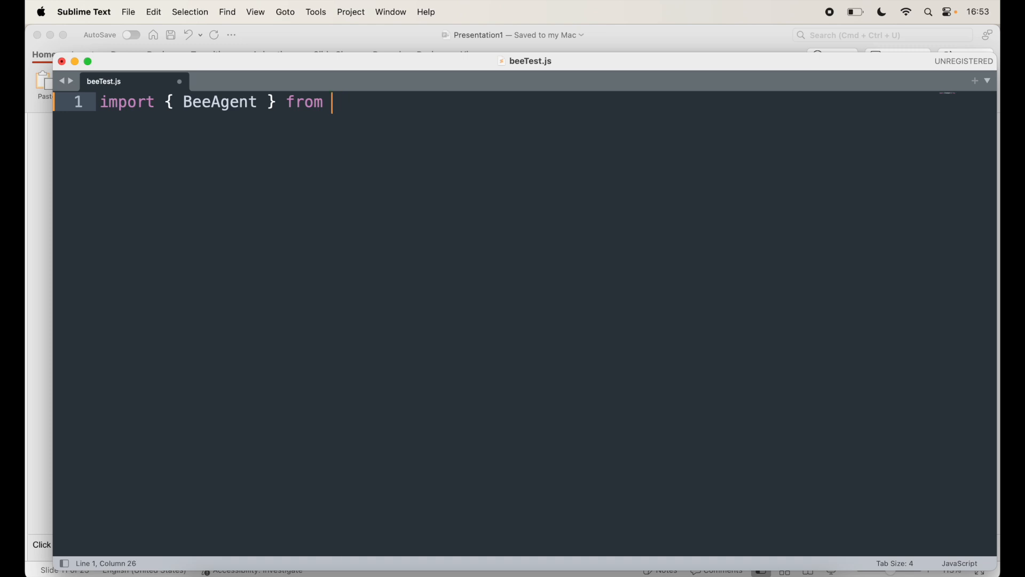
Add the module path "bee-agent-framework/agents/bee/agent" to the BeeAgent import.
type("\"")
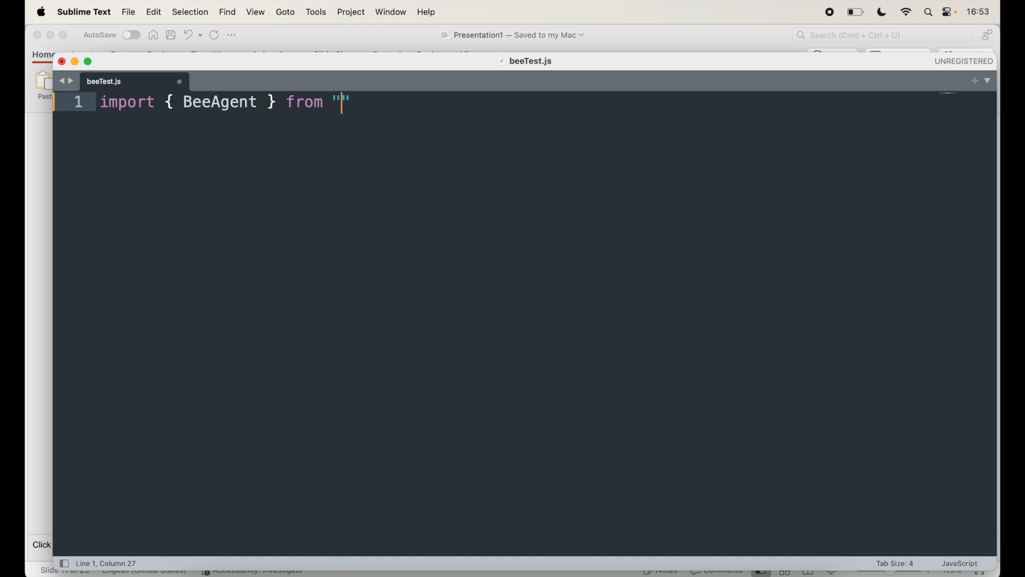
type("bee")
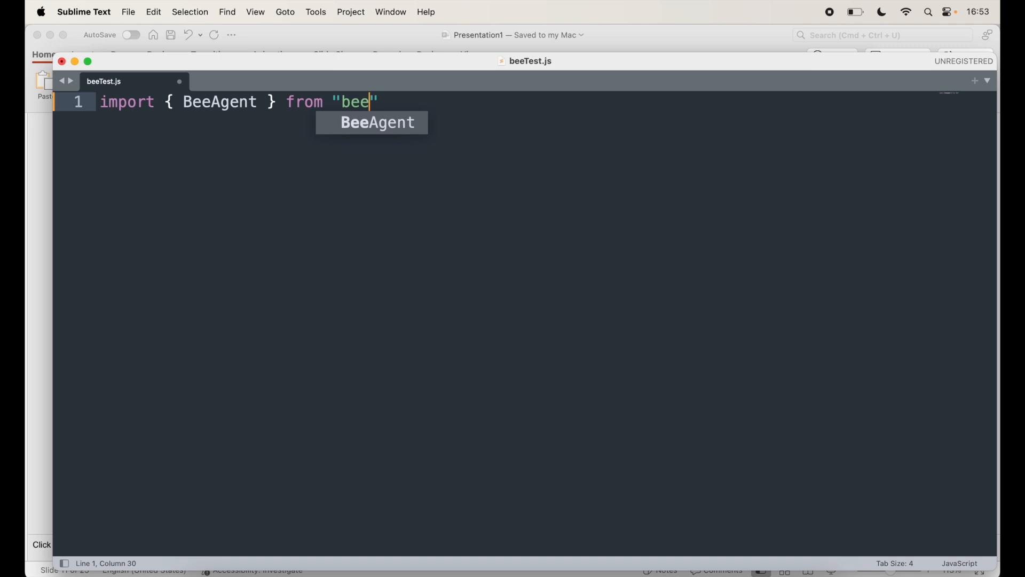
type("-agent-")
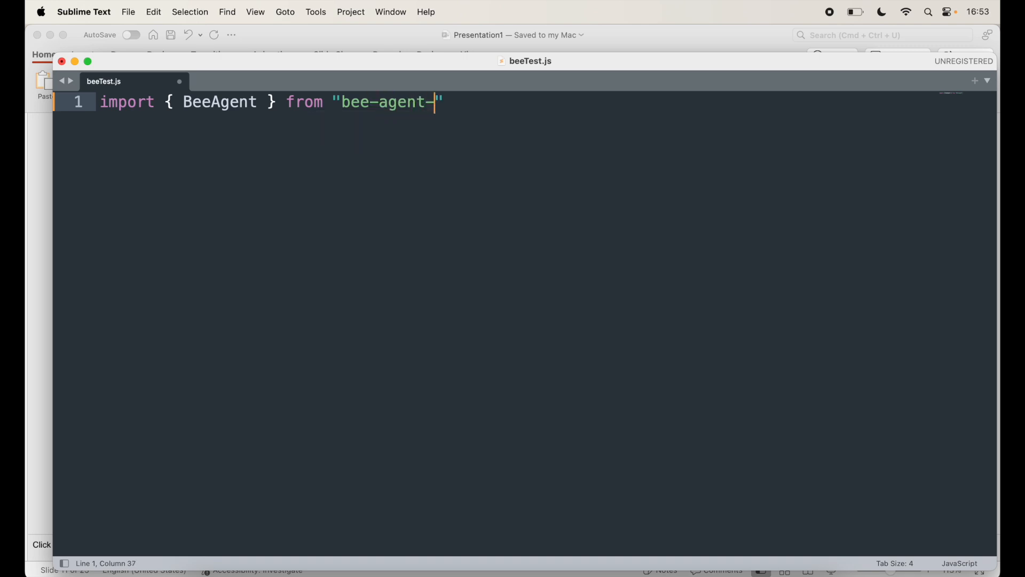
type("fram")
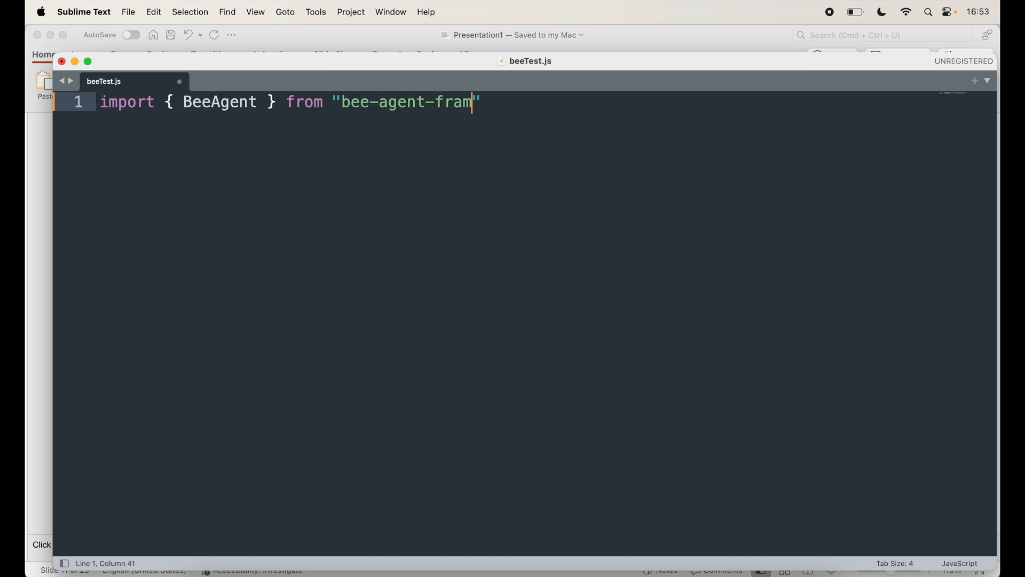
type("ewor")
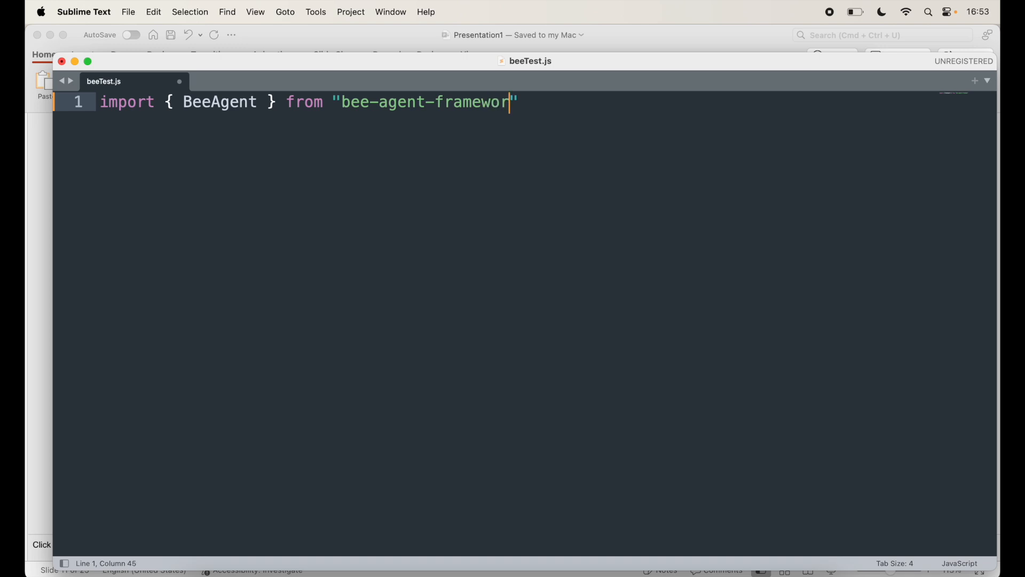
type("/agent")
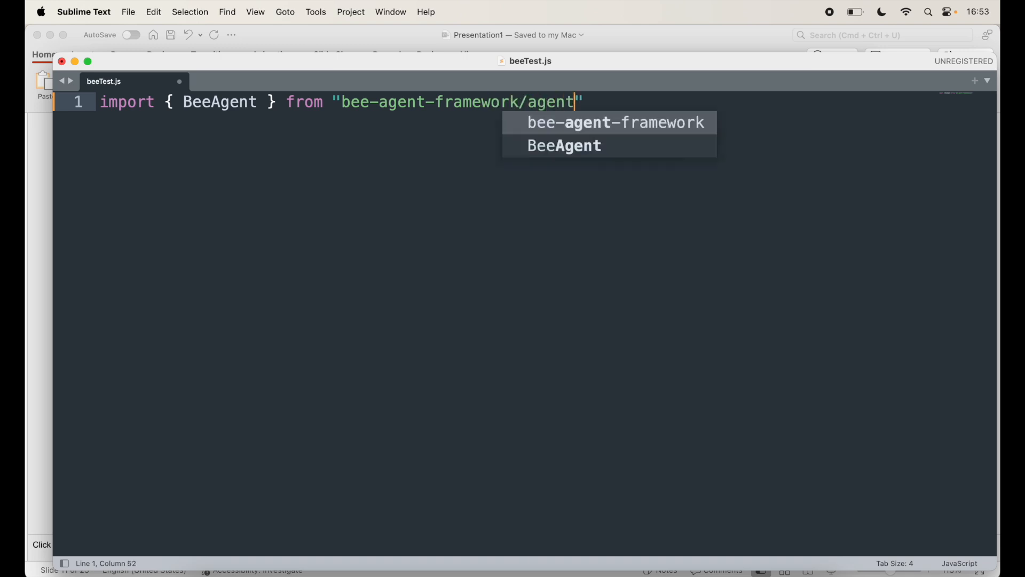
type("s")
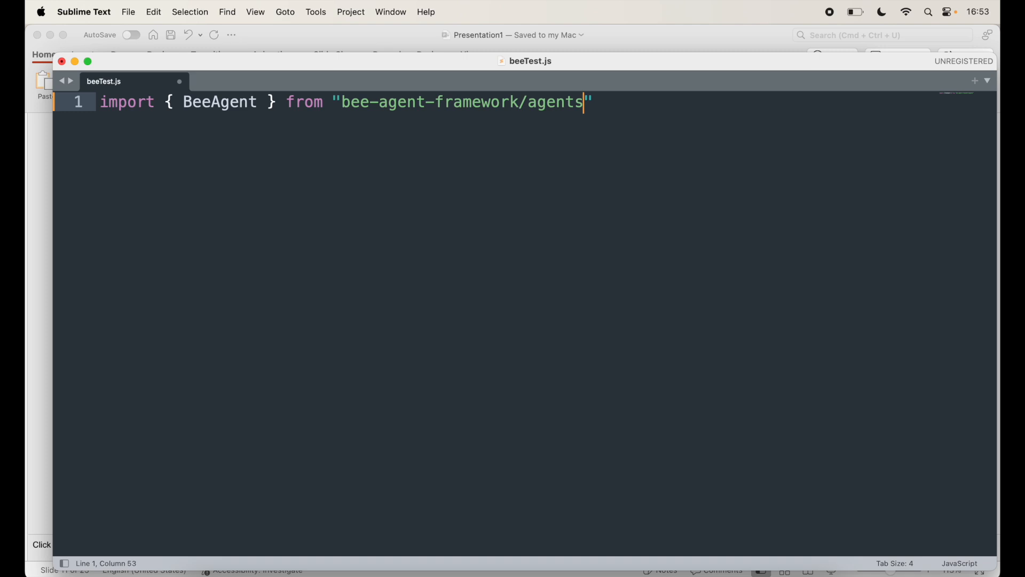
type("bee/agent")
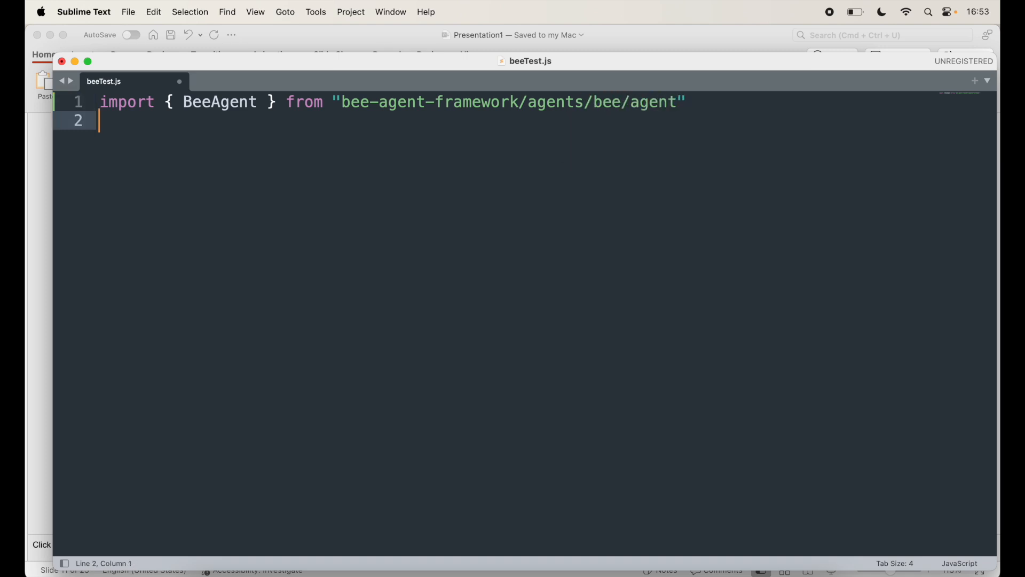
left_click(684, 101)
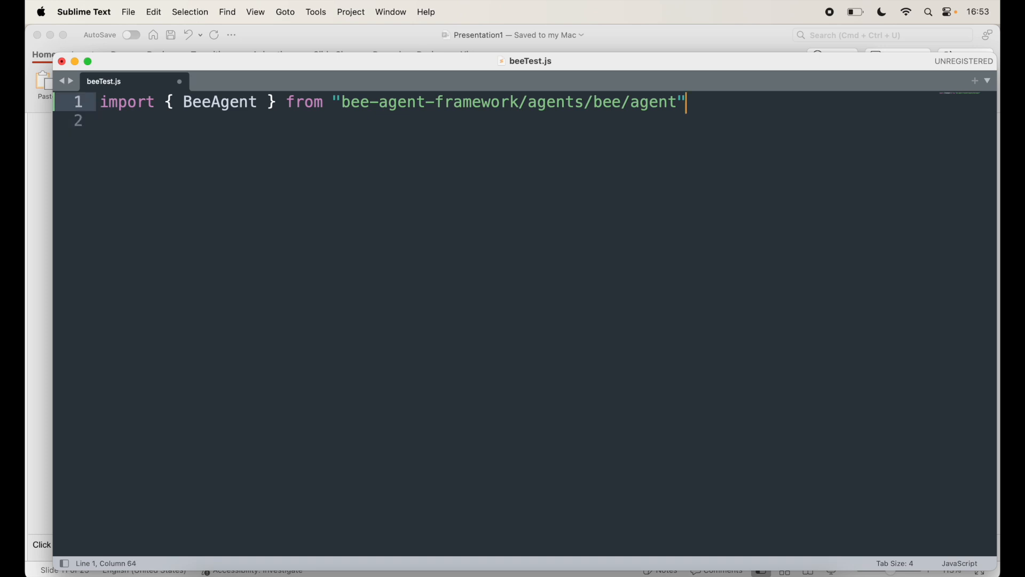
Close line 1 with a semicolon and start line 2 importing { OllamaChatLLM }.
type(";")
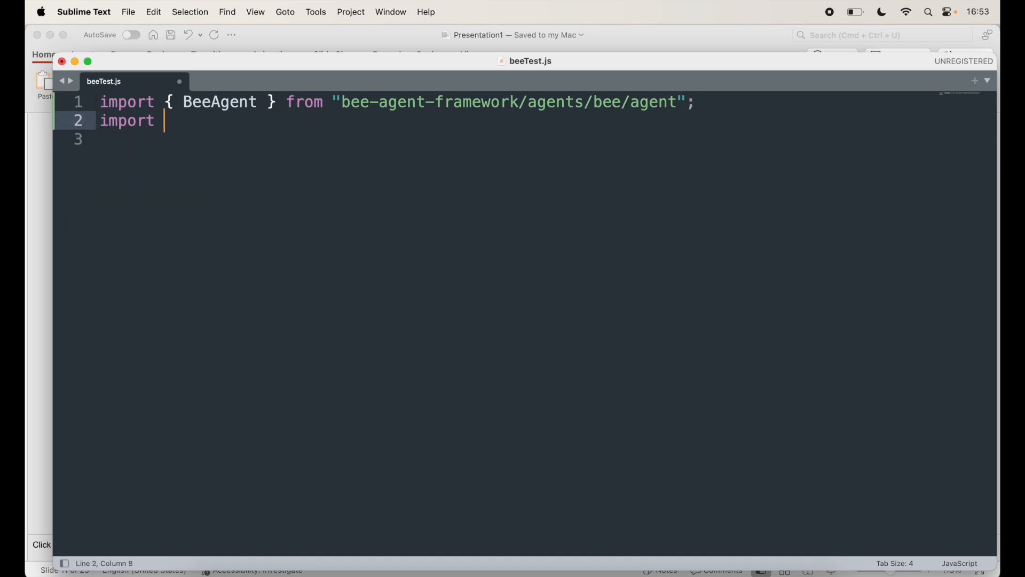
type("{")
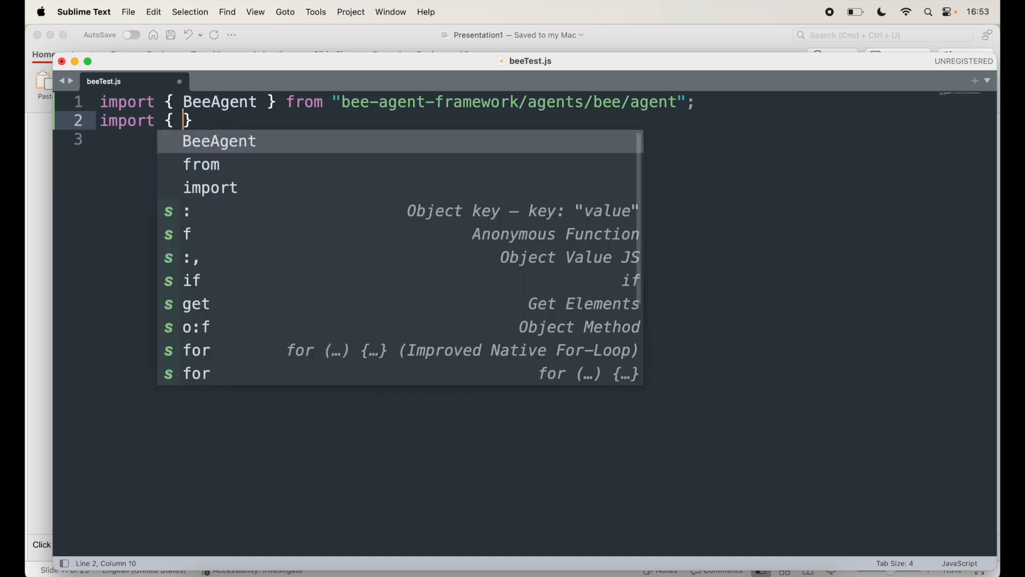
type("O")
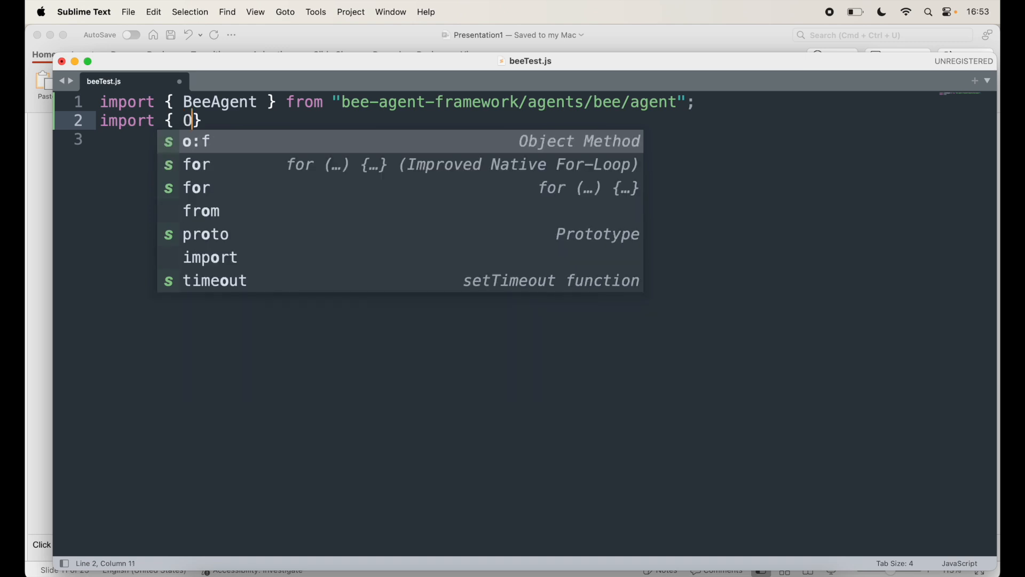
type("llama")
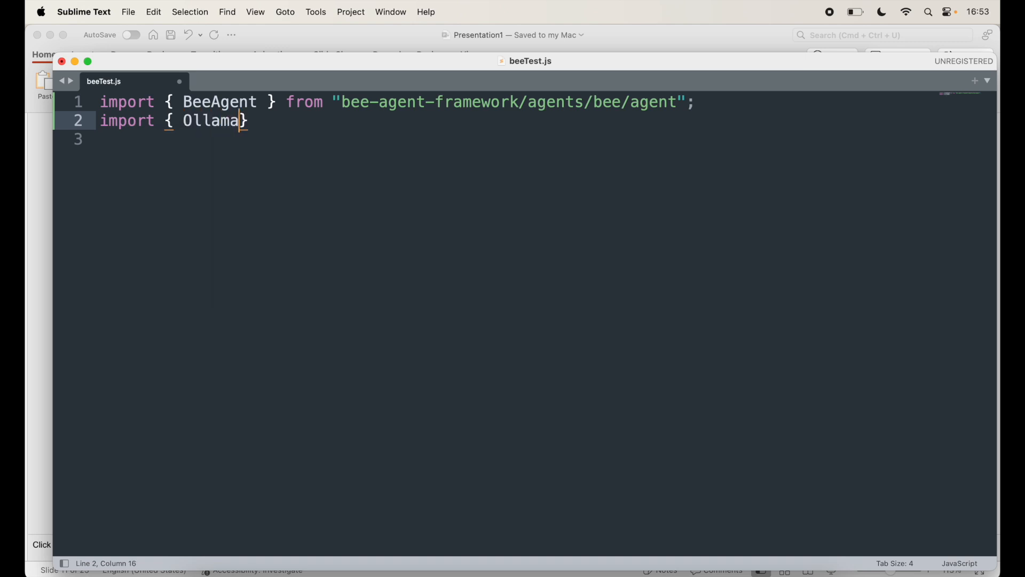
type("ChatLLM")
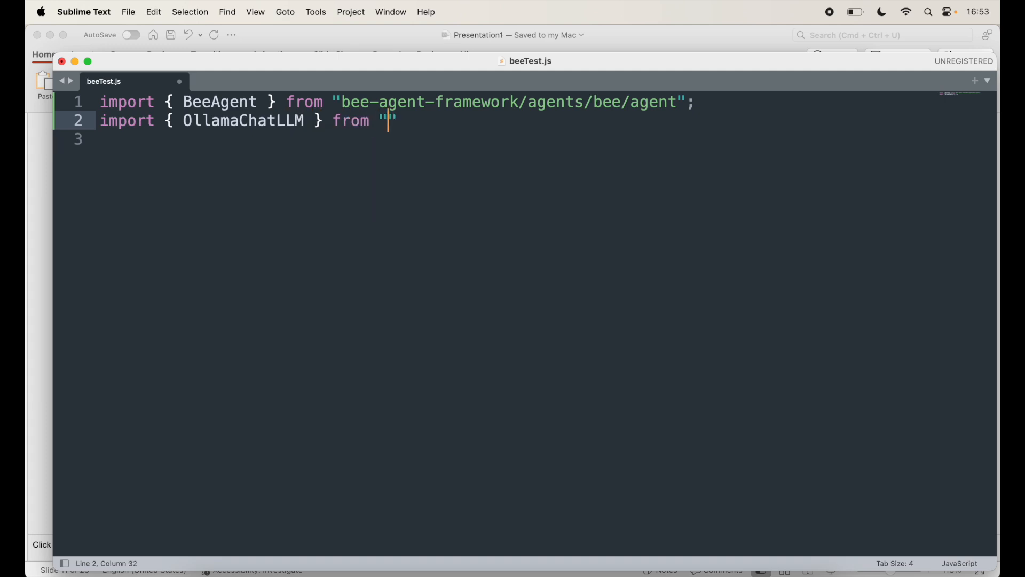
Reuse the framework prefix and complete the path bee-agent-framework/adapters/ollama/chat.
left_click(352, 102)
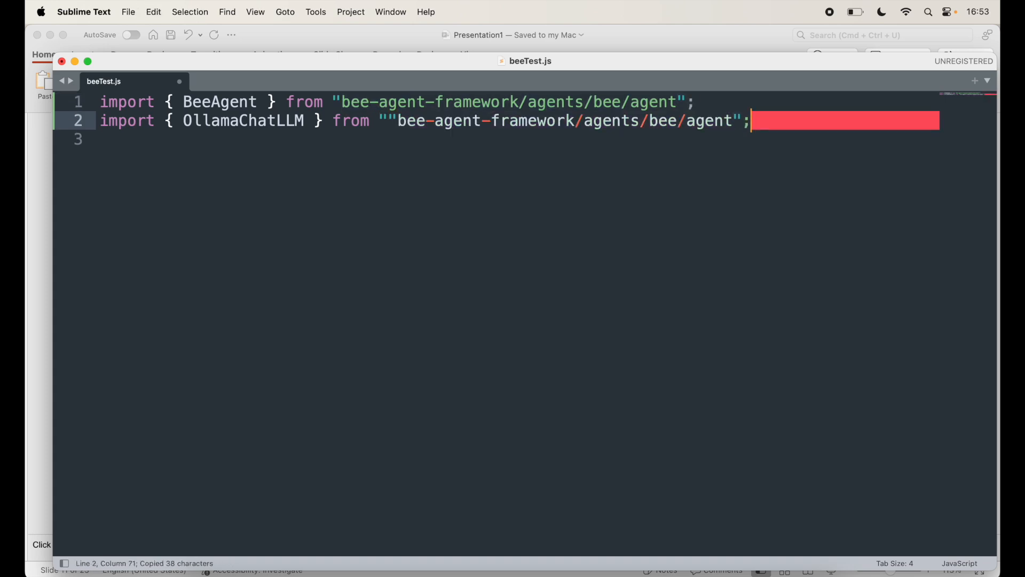
key("backspace")
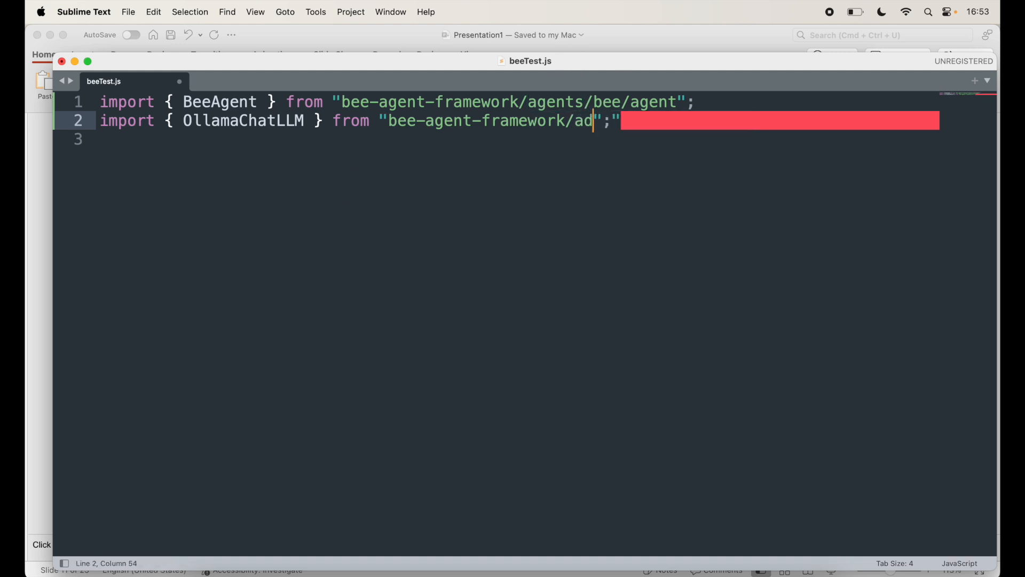
type("apters")
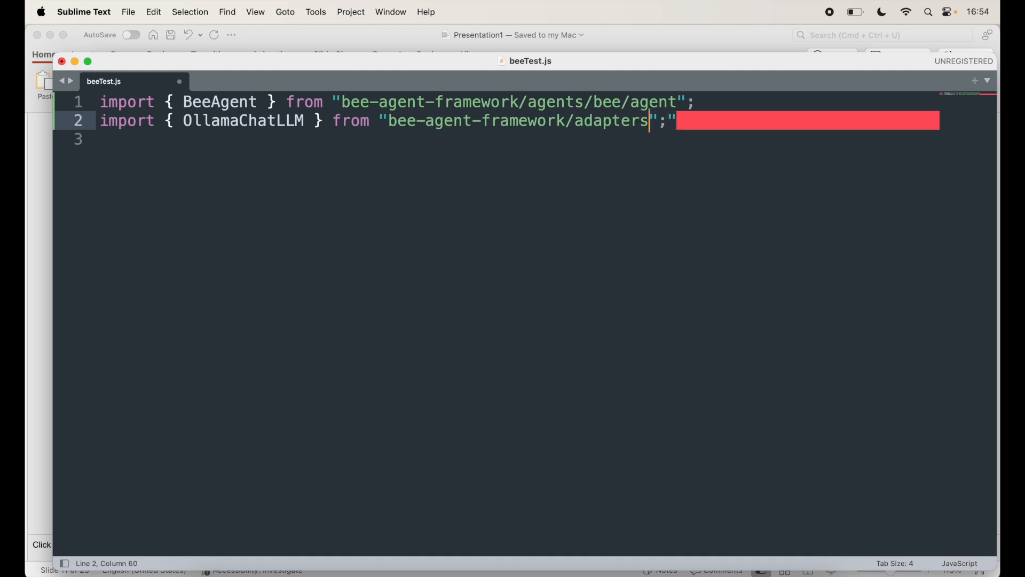
type("/")
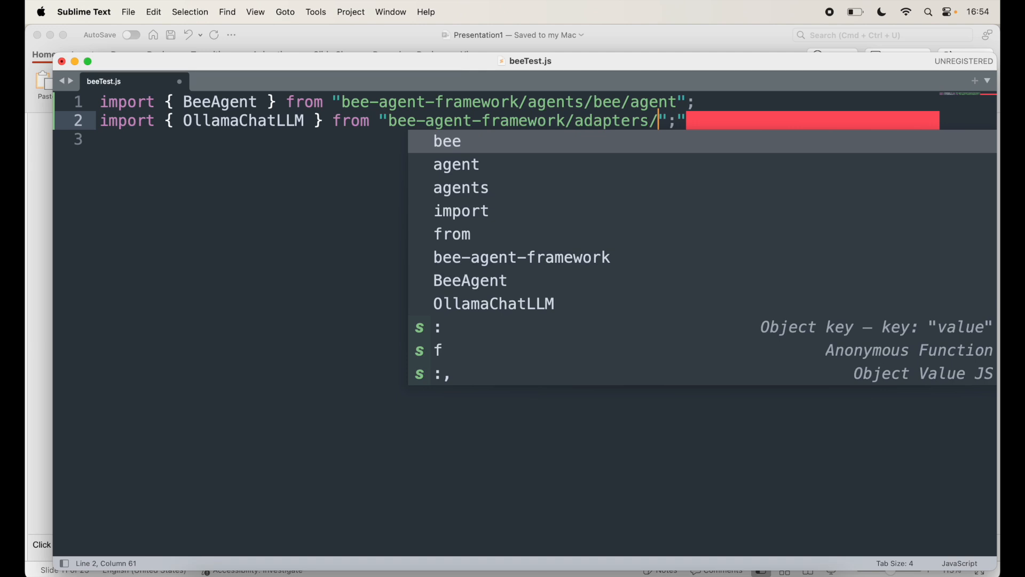
type("oll")
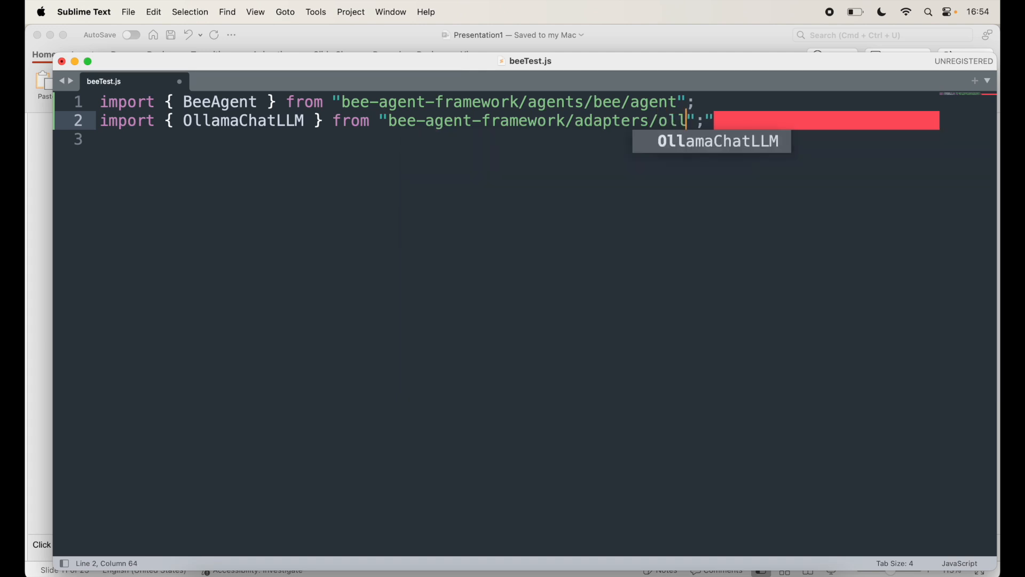
type("ama")
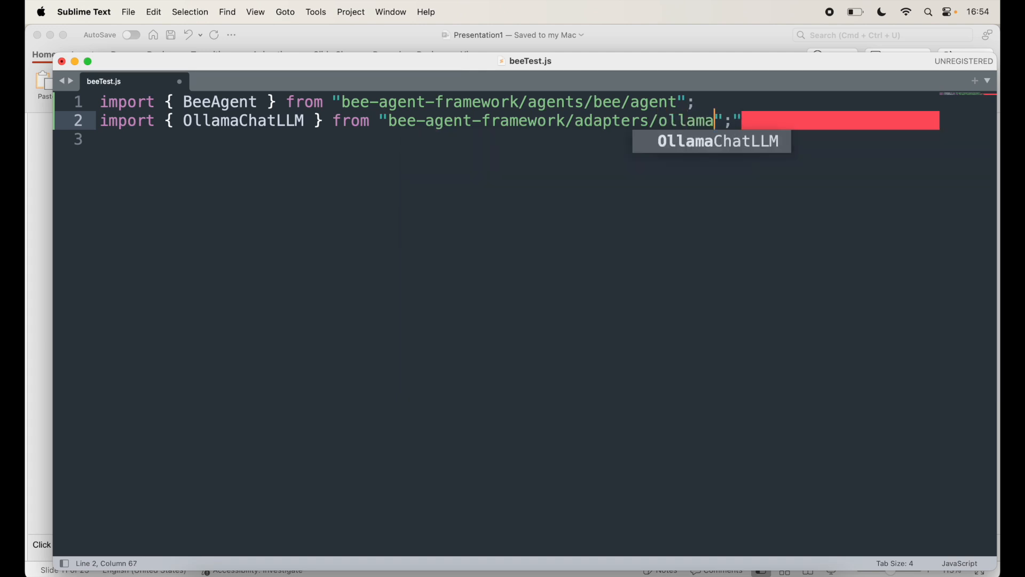
type("/chat")
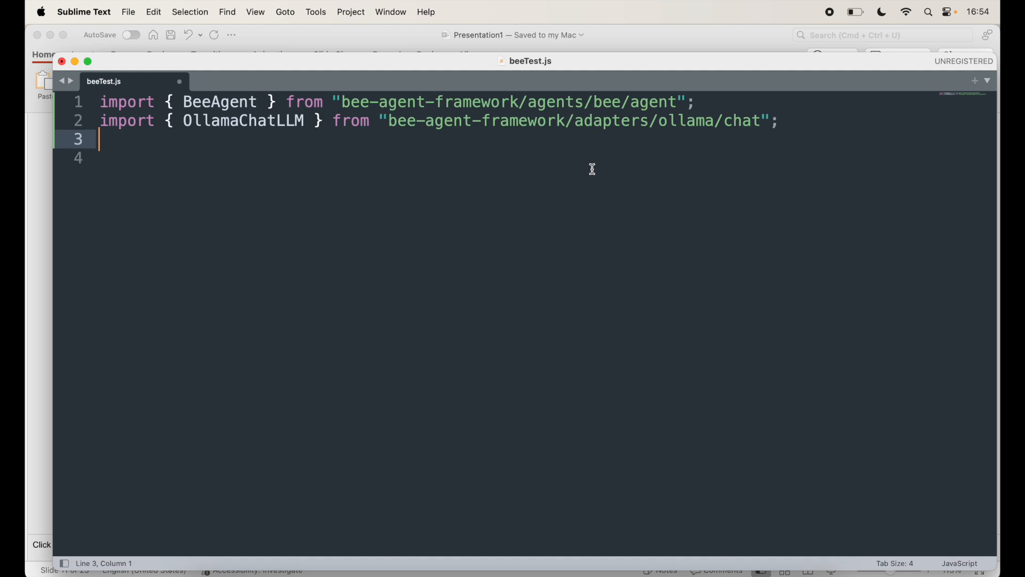
Write line 3: import { TokenMemory } from "bee-agent-framework/memory/tokenMemory"; and start a new line.
type("import")
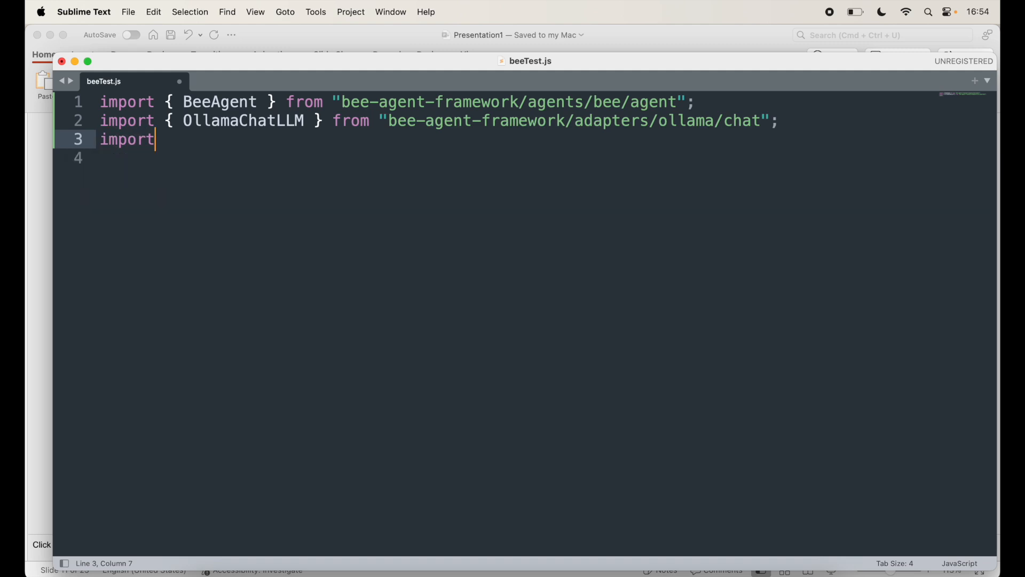
type("{ T")
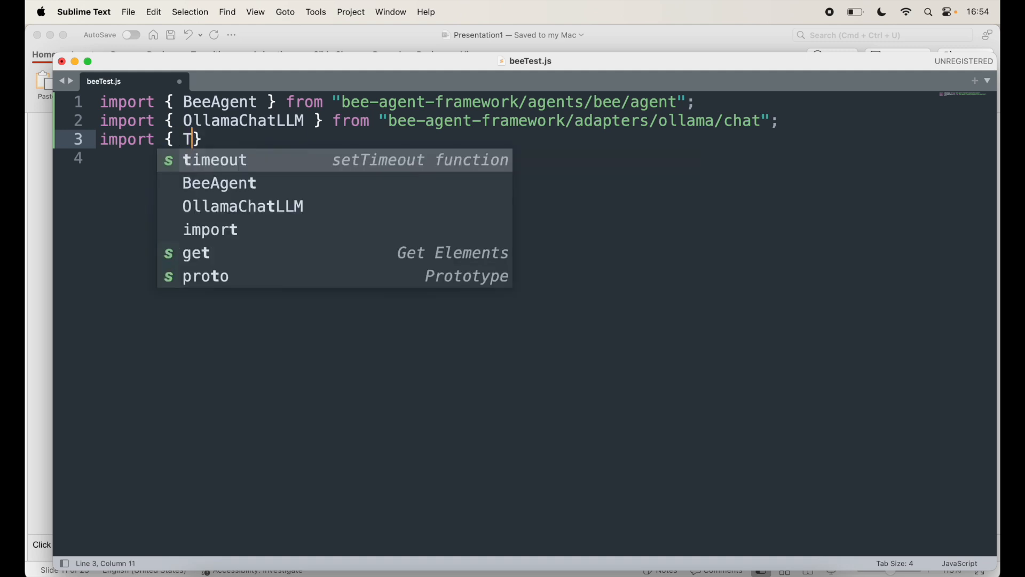
type("okenMemory")
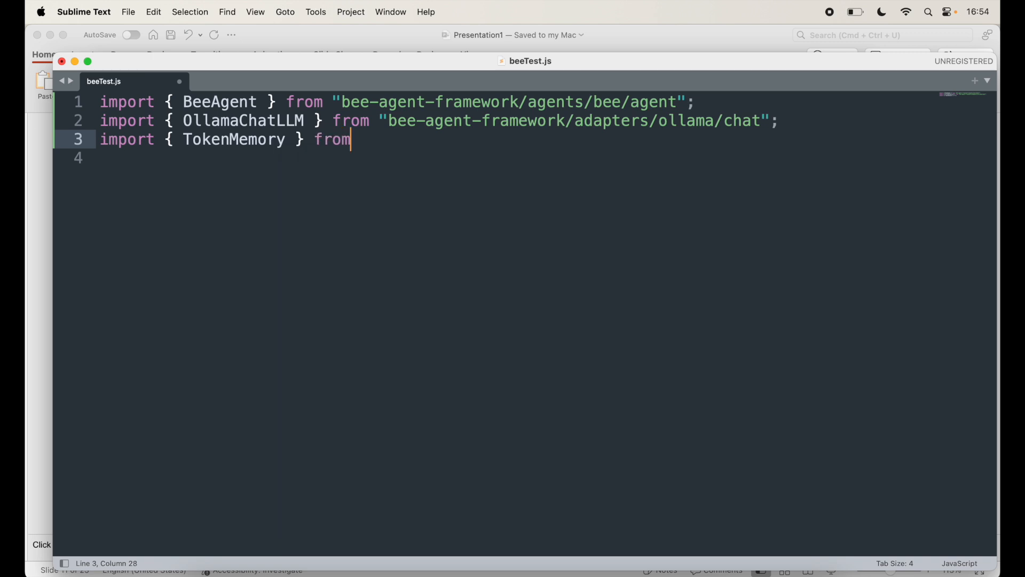
type("\"\"")
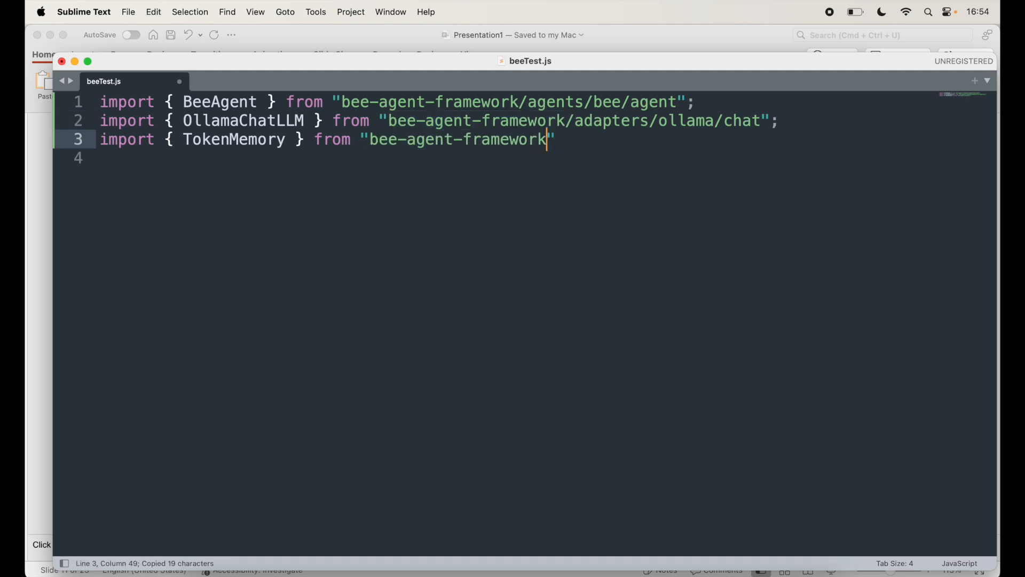
type("/memory/")
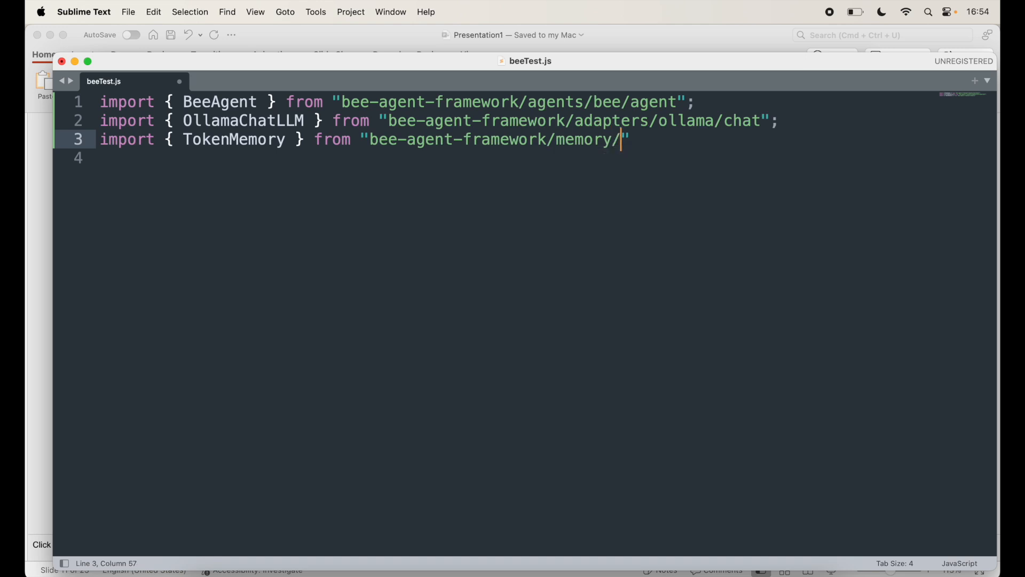
type("token")
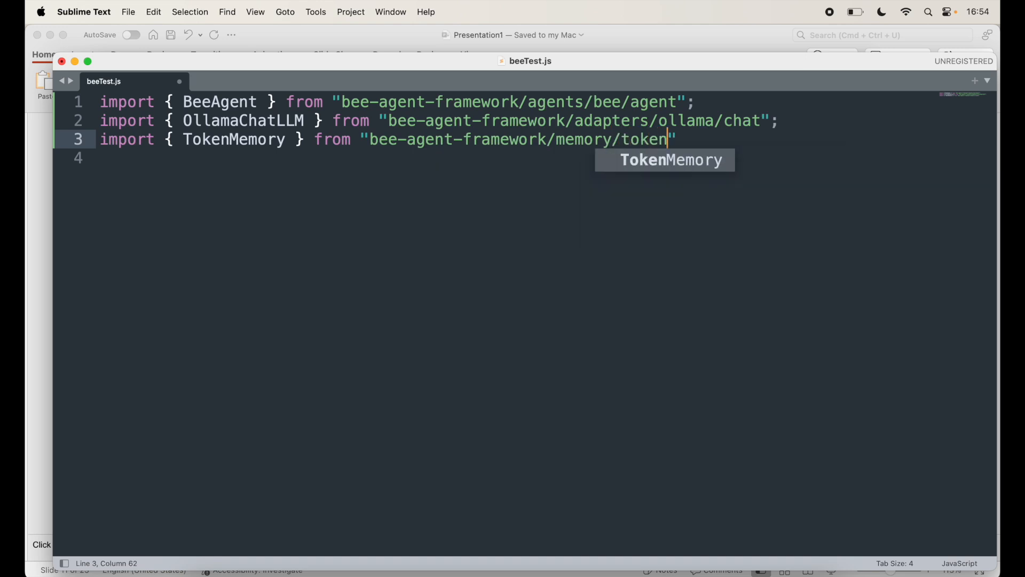
type("Memo")
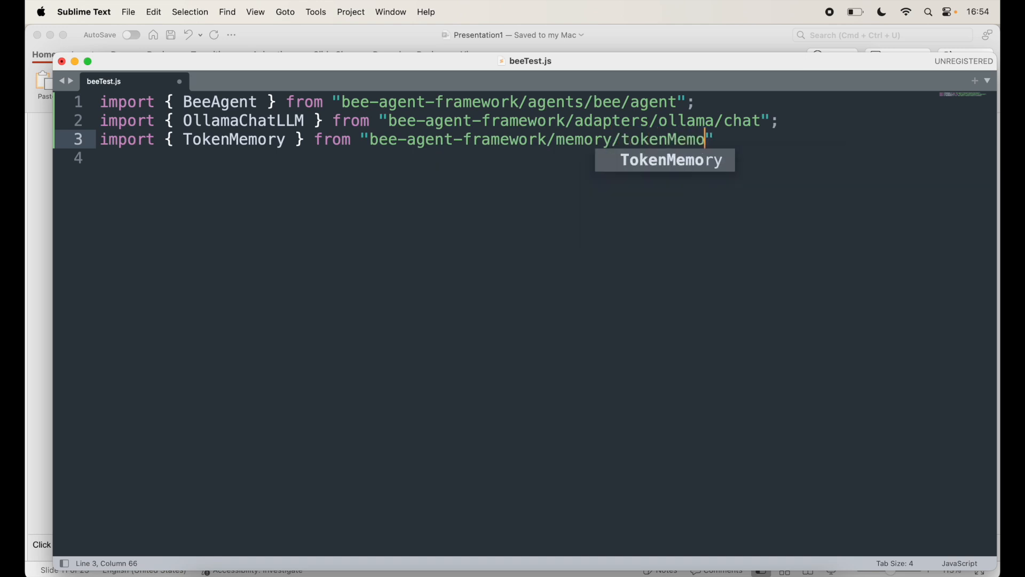
type("ry/")
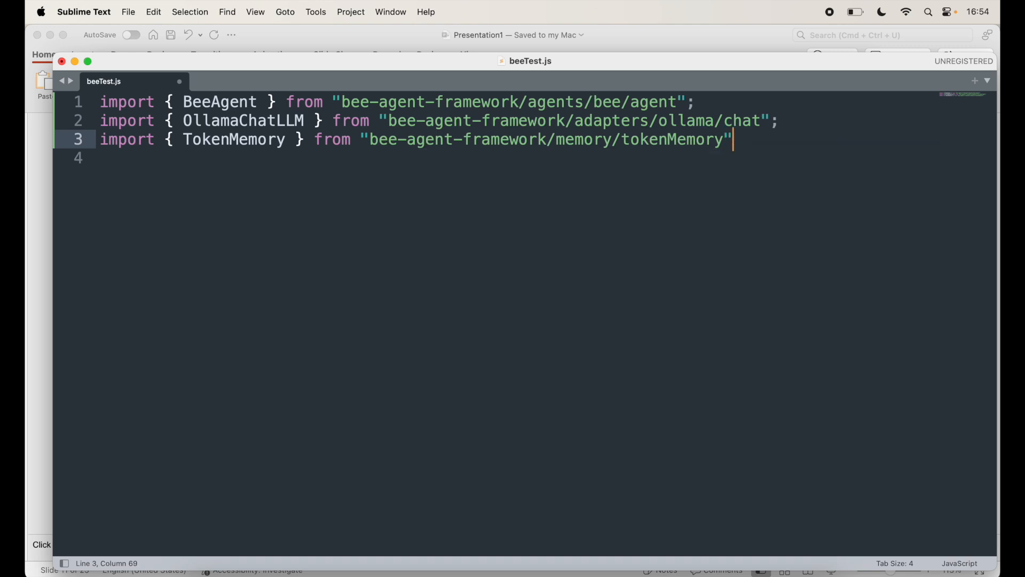
key("enter")
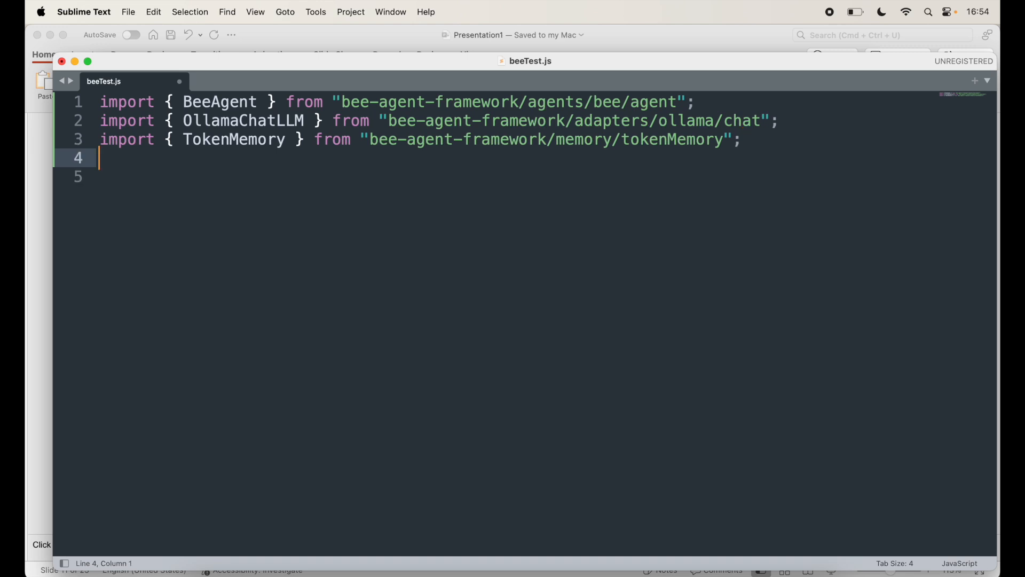
Start line 4 with import { DuckDuckGoSearchTool } from "".
type("import {")
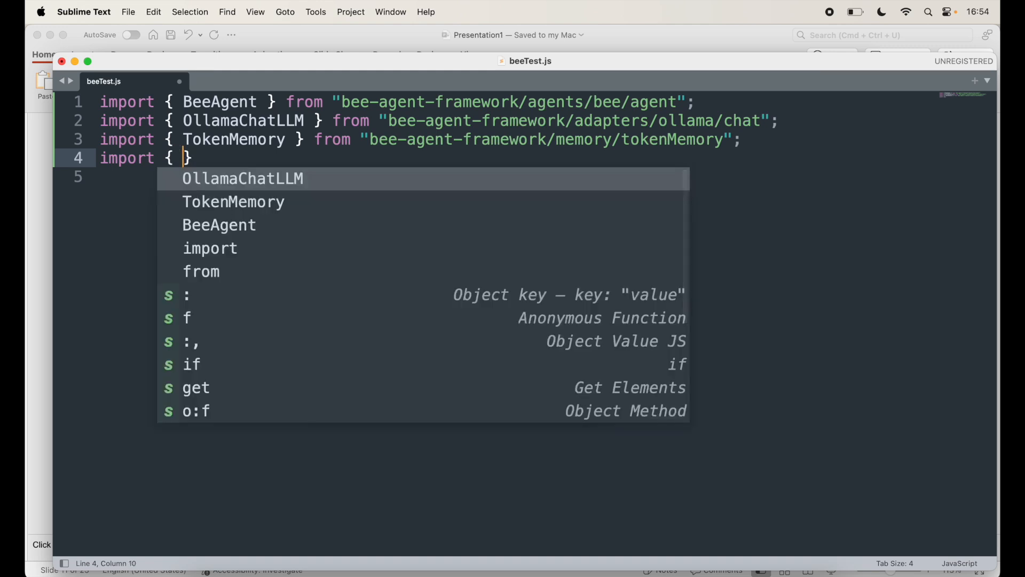
type("DuckD")
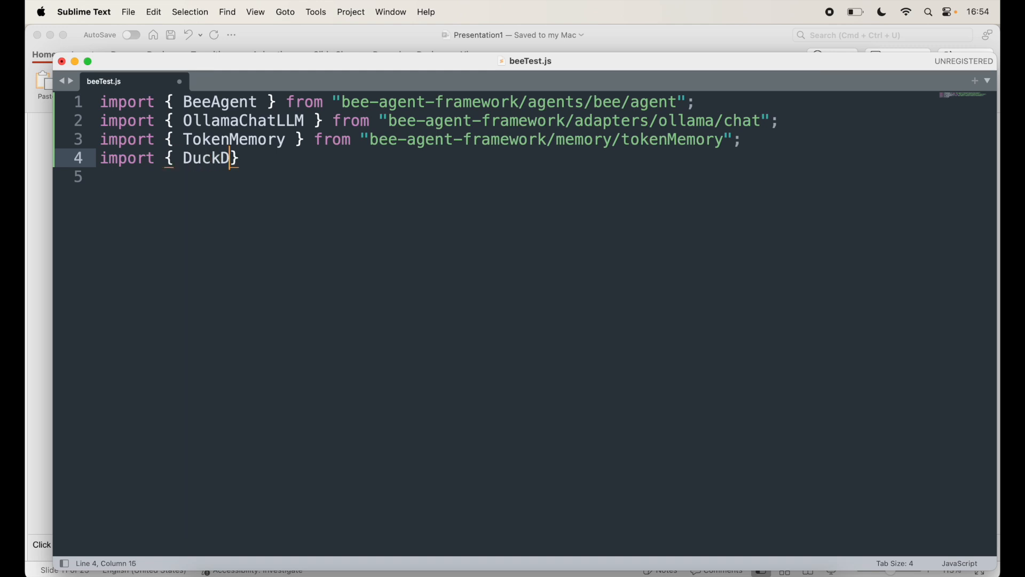
type("uck")
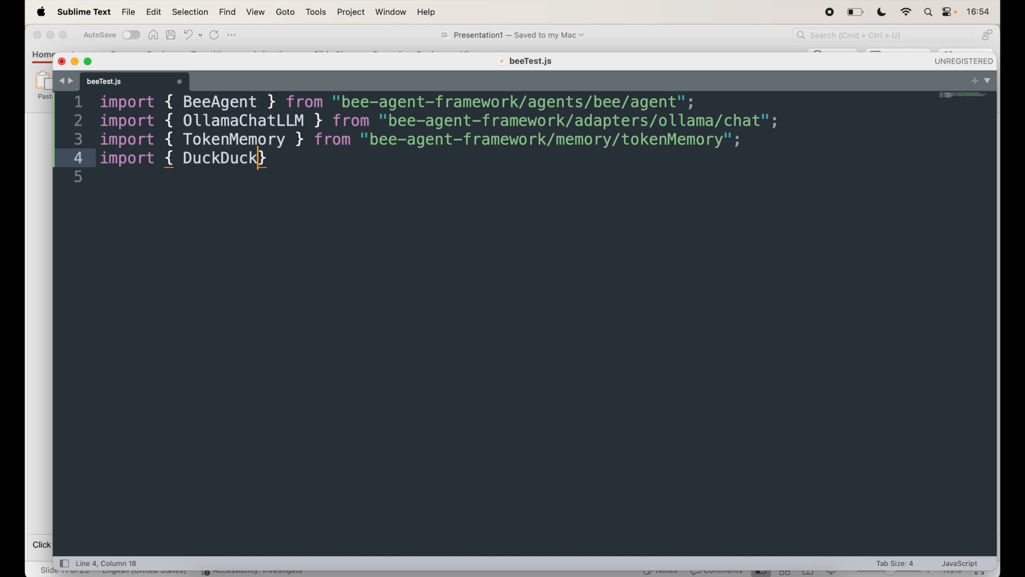
type("GoSearch")
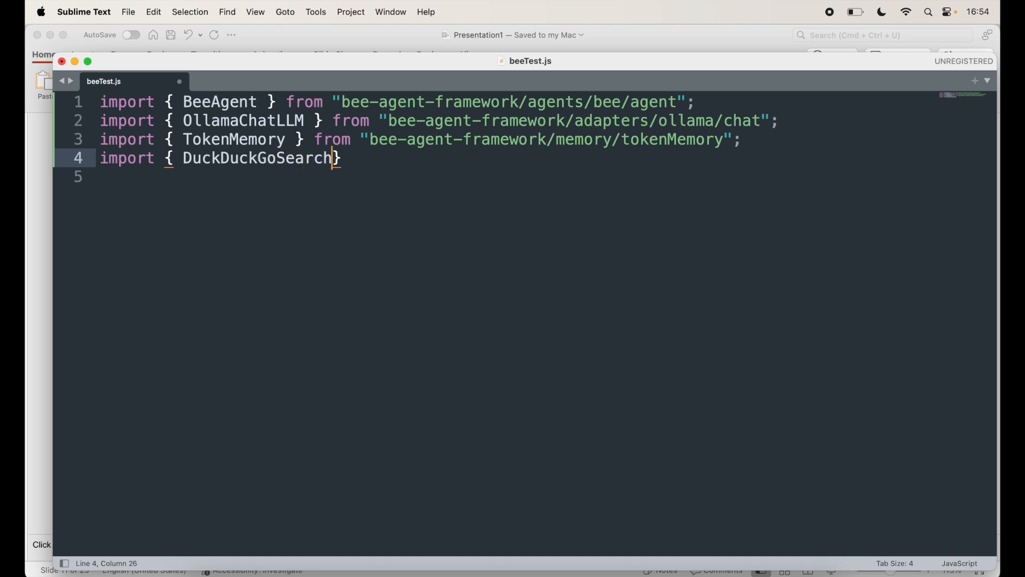
type("Tool }")
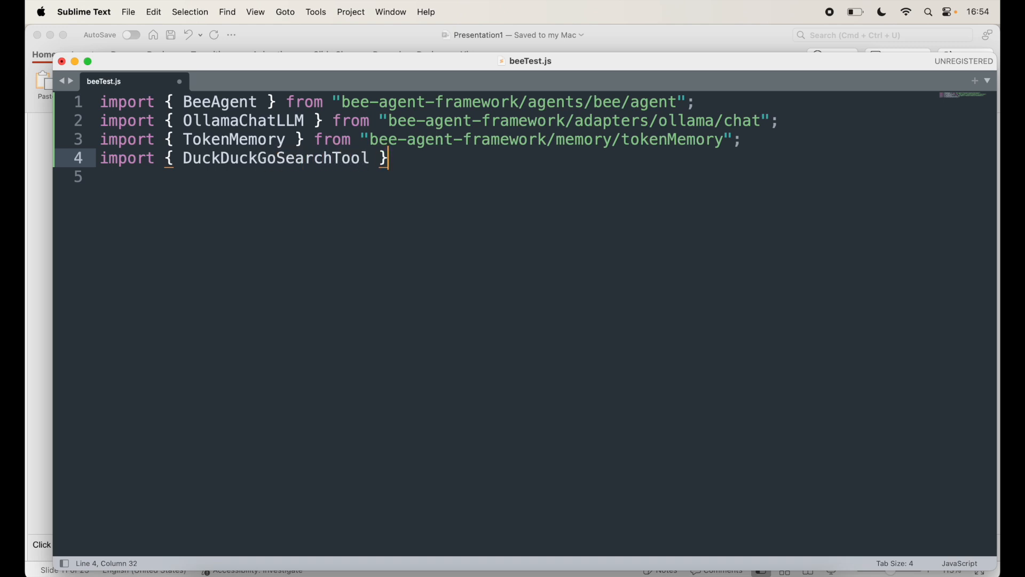
type("from \"\"")
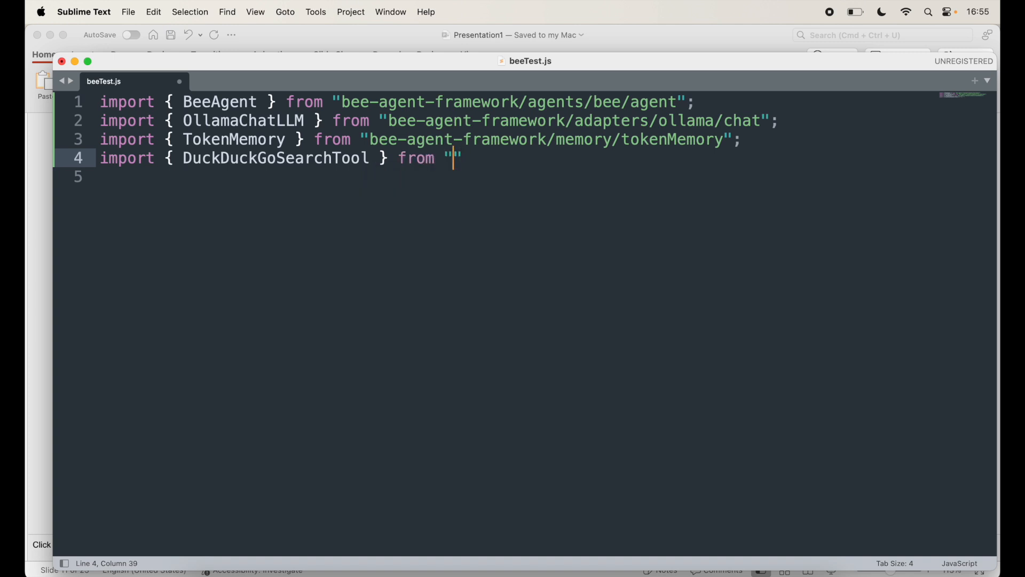
Fill in the path bee-agent-framework/tools/search/duckDuckGoSearch and move to a new line.
type("bee-agent-framework")
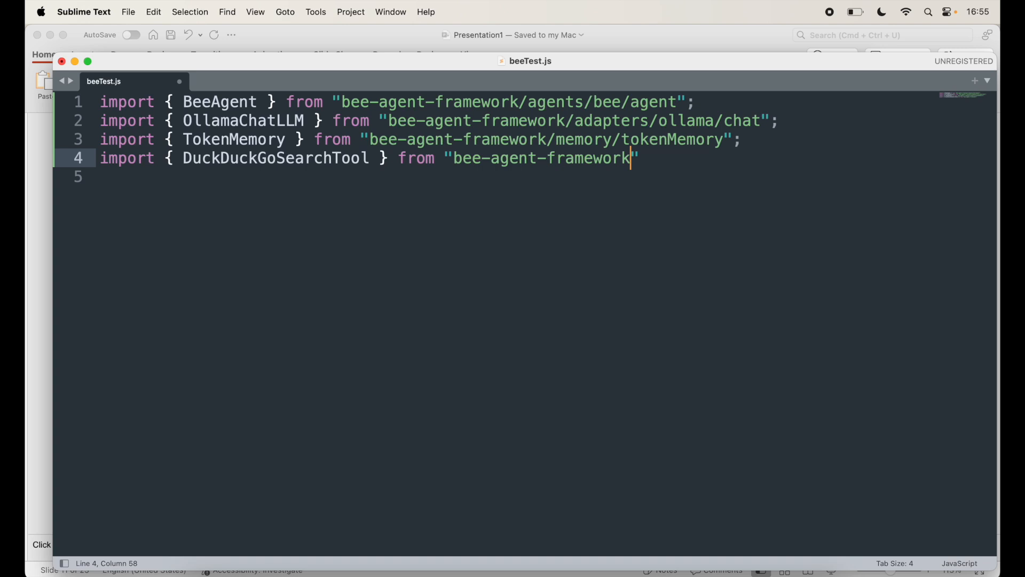
type("/")
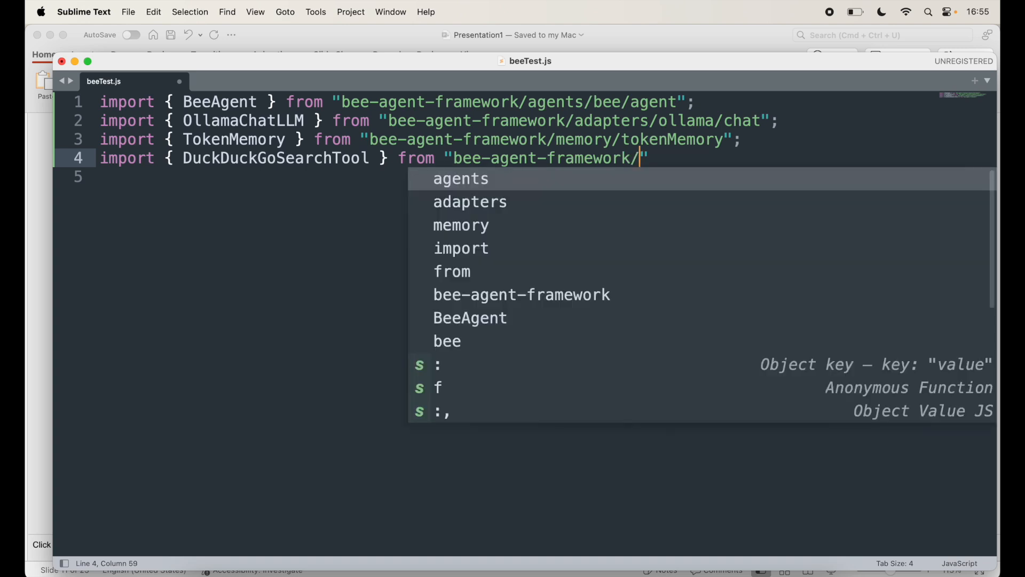
type("tools/")
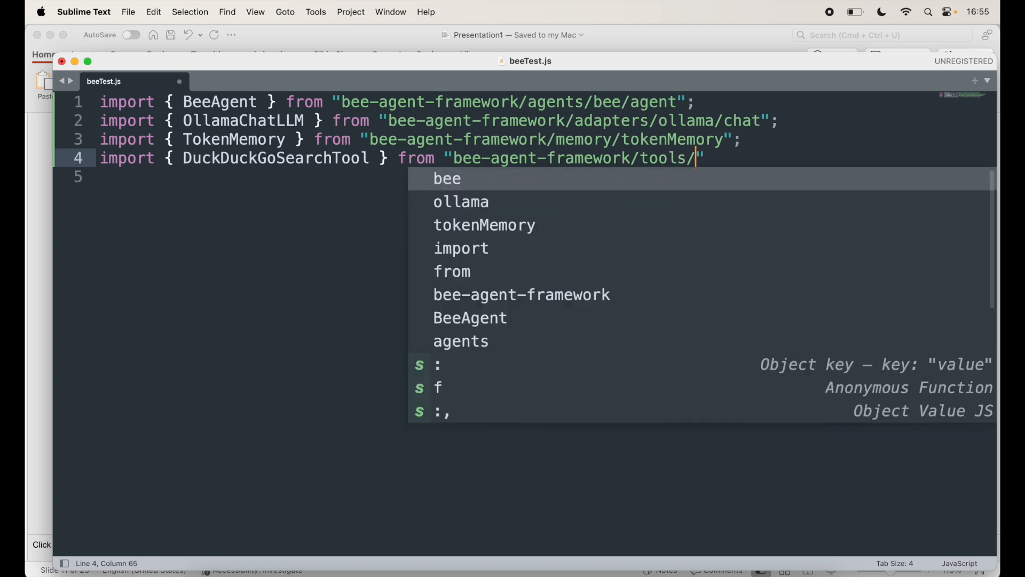
type("sea")
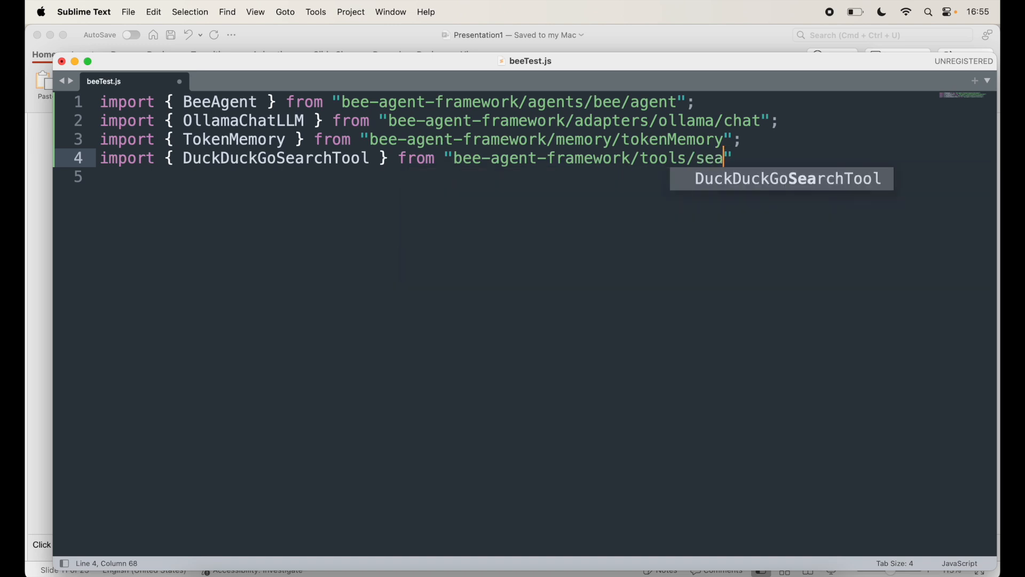
type("rch")
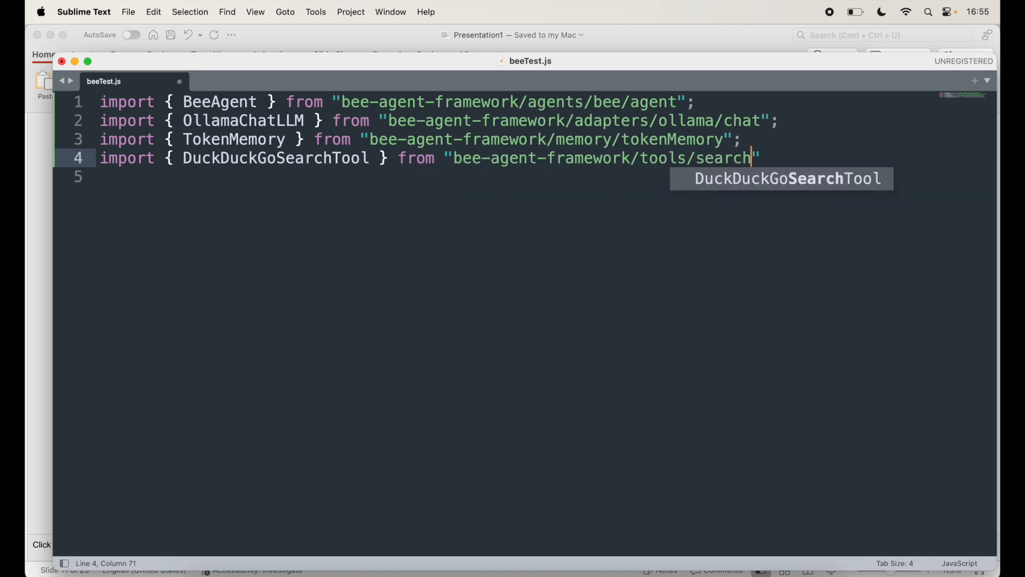
type("/duck")
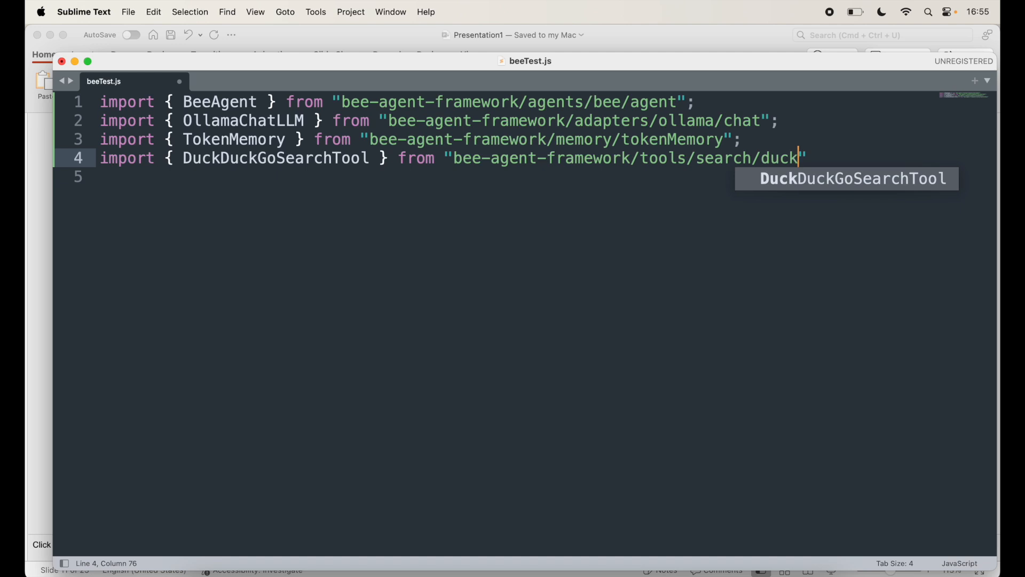
type("DuckG")
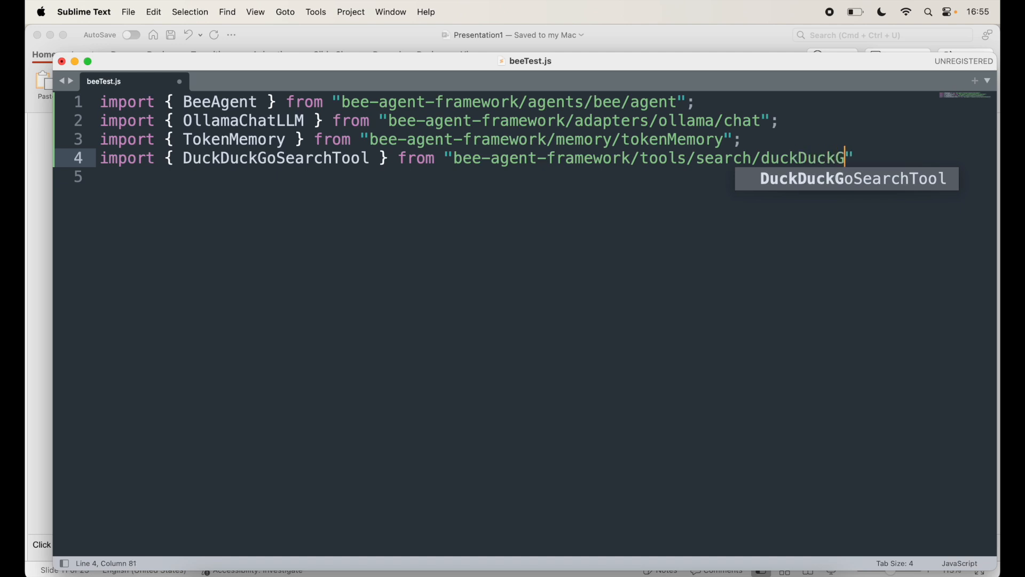
type("oSearch")
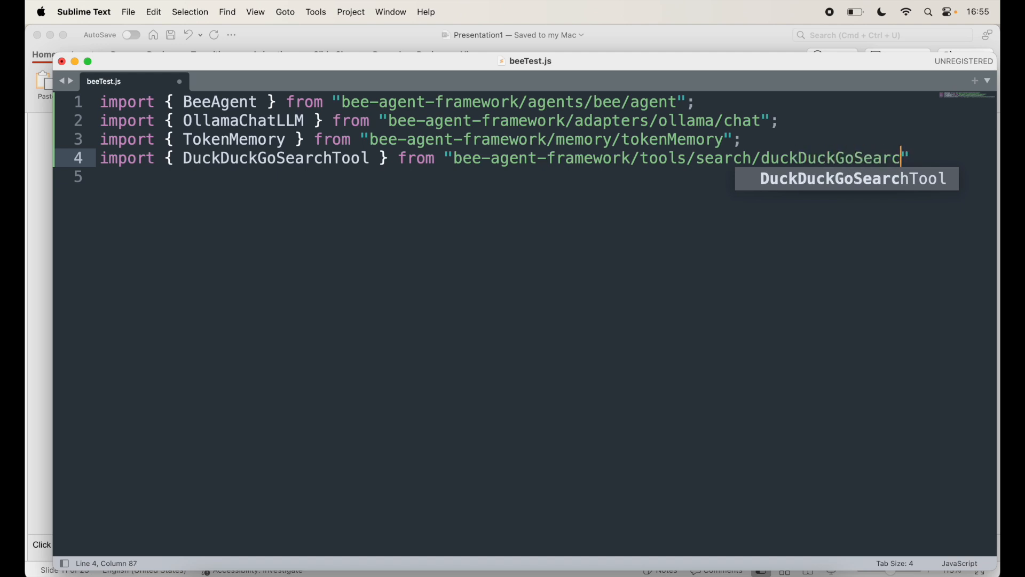
key("return")
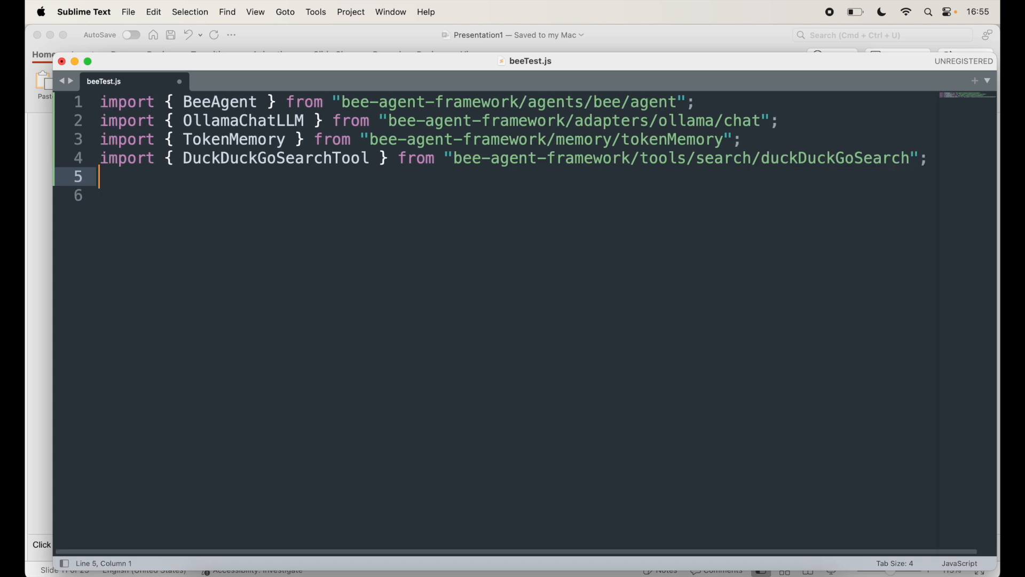
Start line 5 with import { OpenMeteoTool } from "b.
type("import")
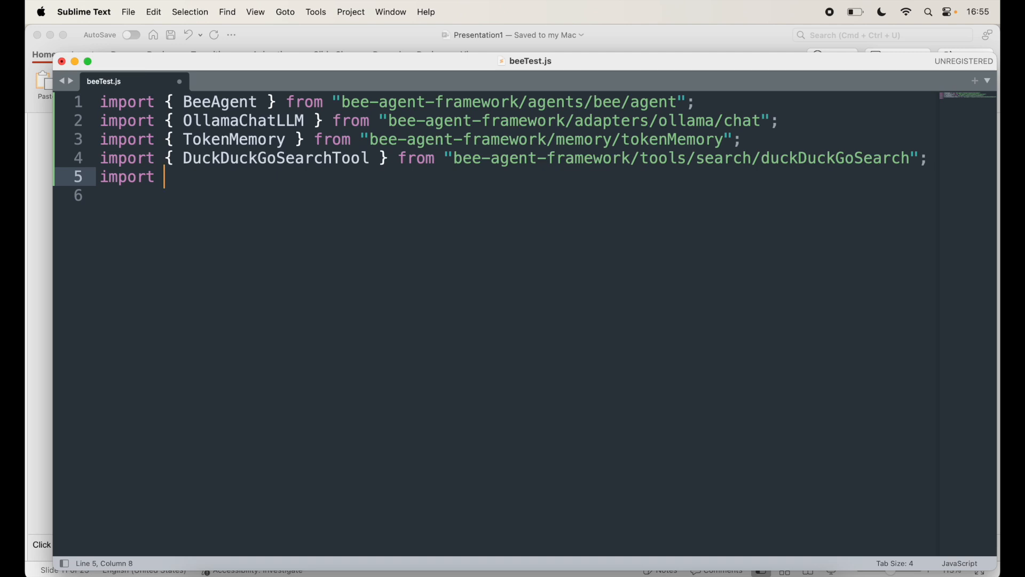
type("{ Op")
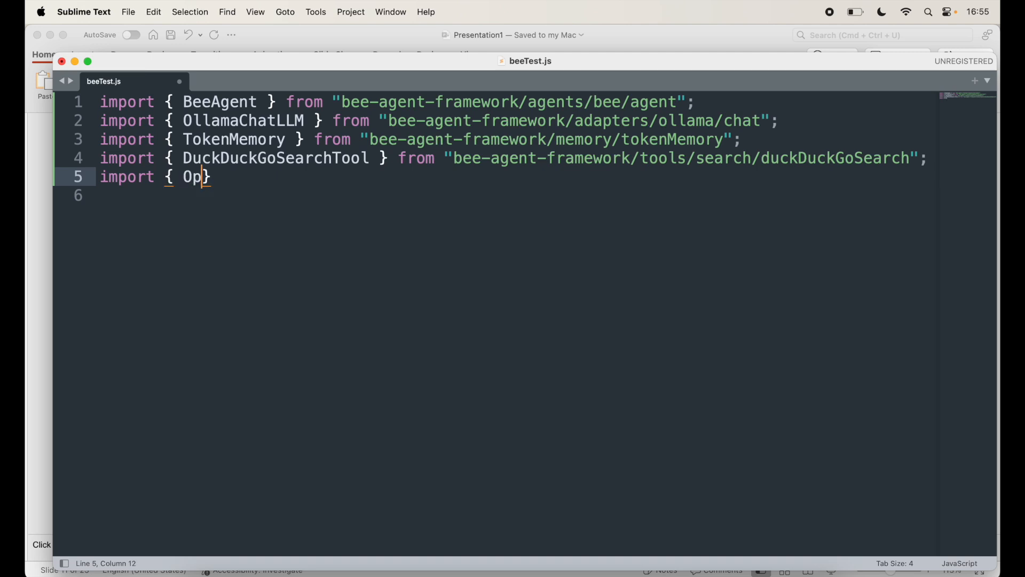
type("enMe")
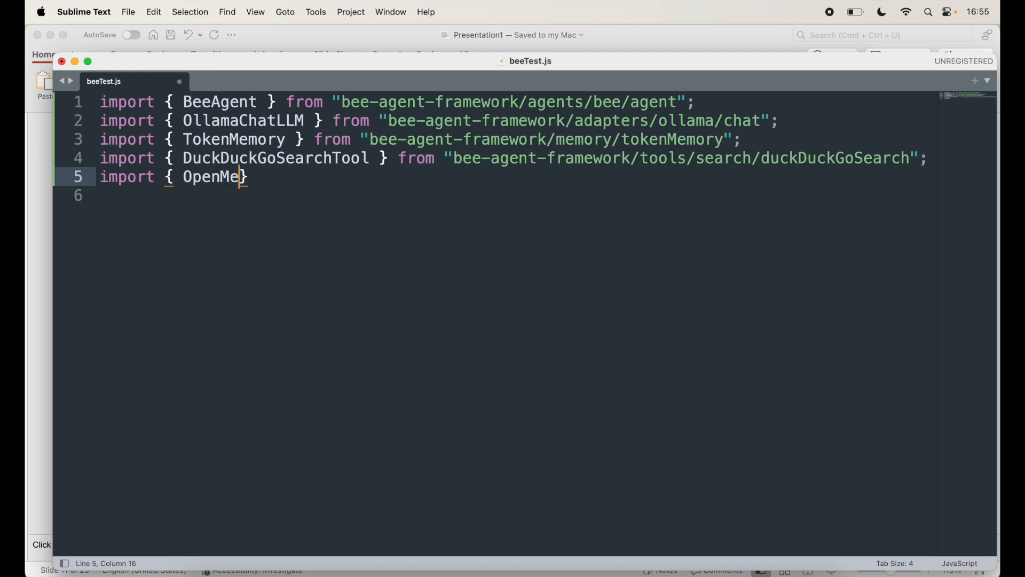
type("te")
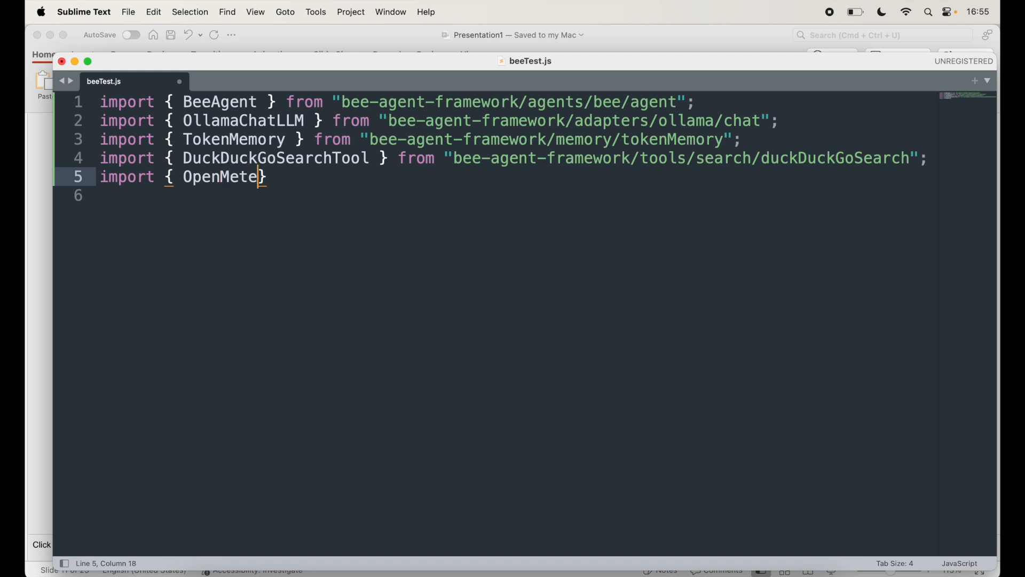
type("oTool }")
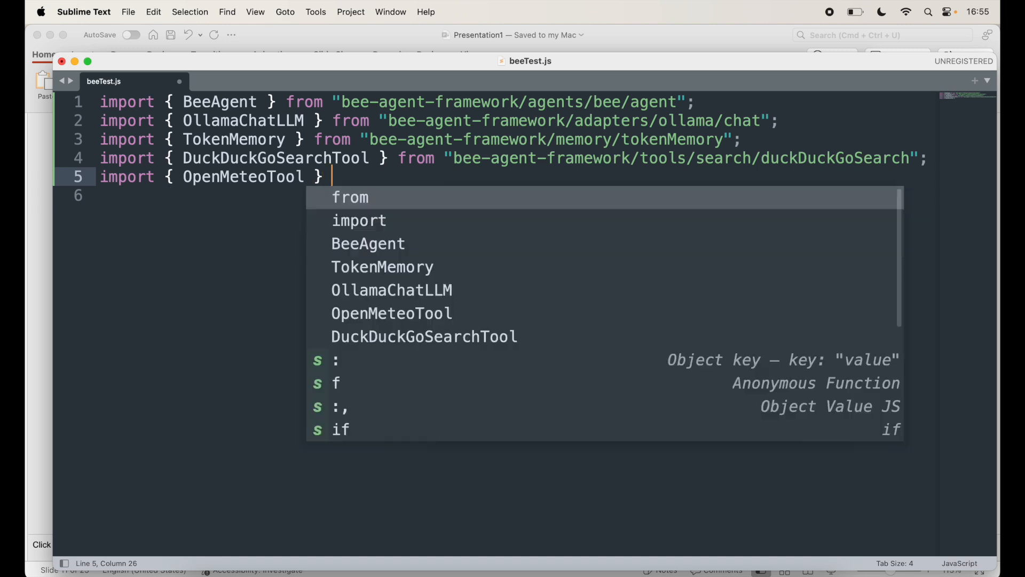
type("fr")
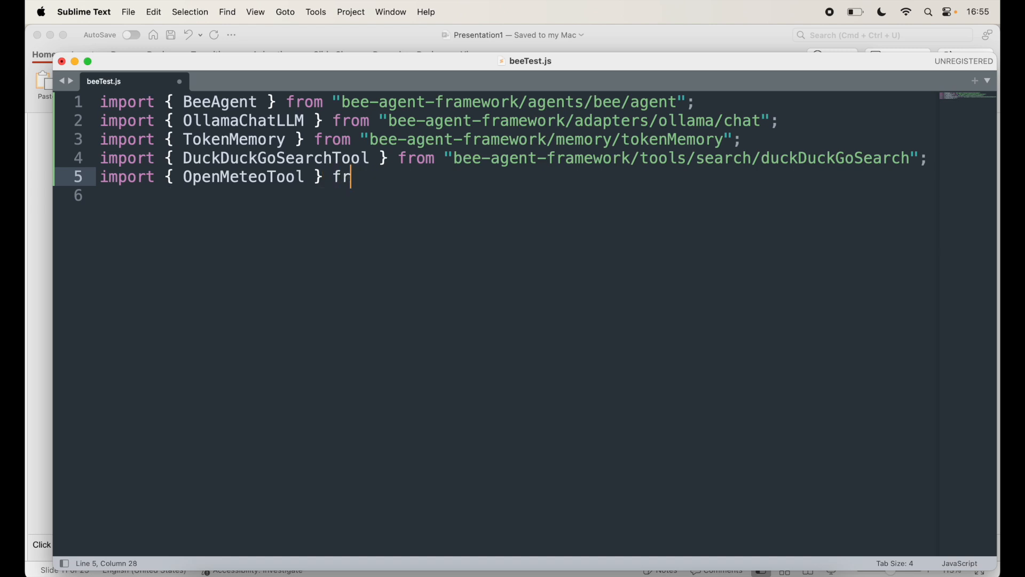
type("om \"bee-agent-framework")
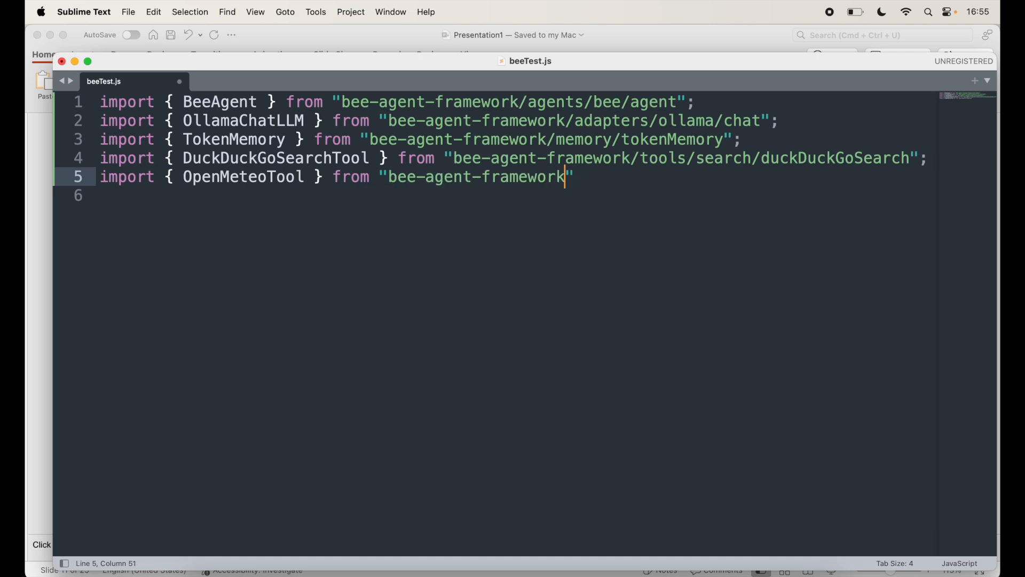
Complete the path as bee-agent-framework/tools/weather/openMeteo.
type("/t")
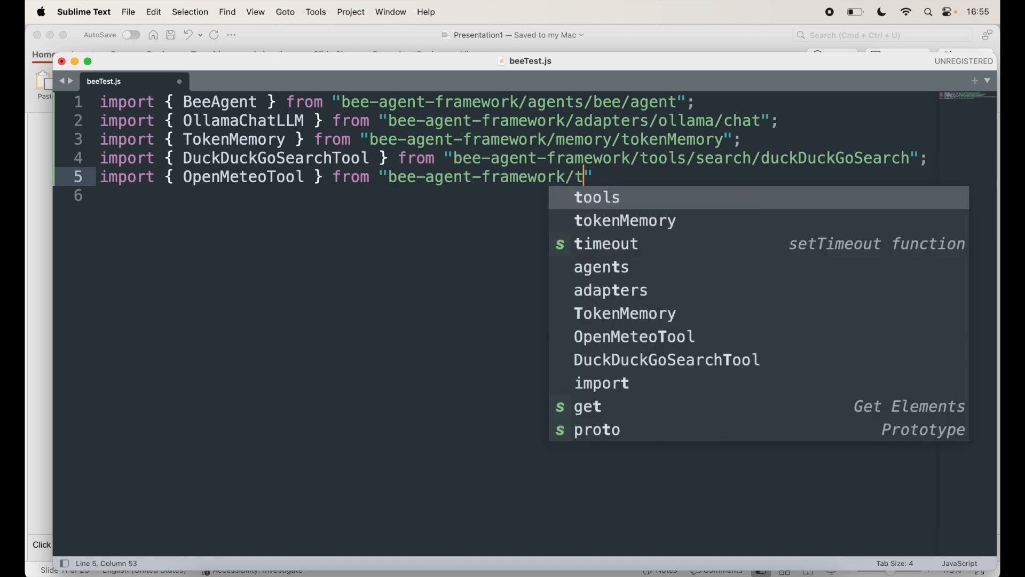
type("ools/weat")
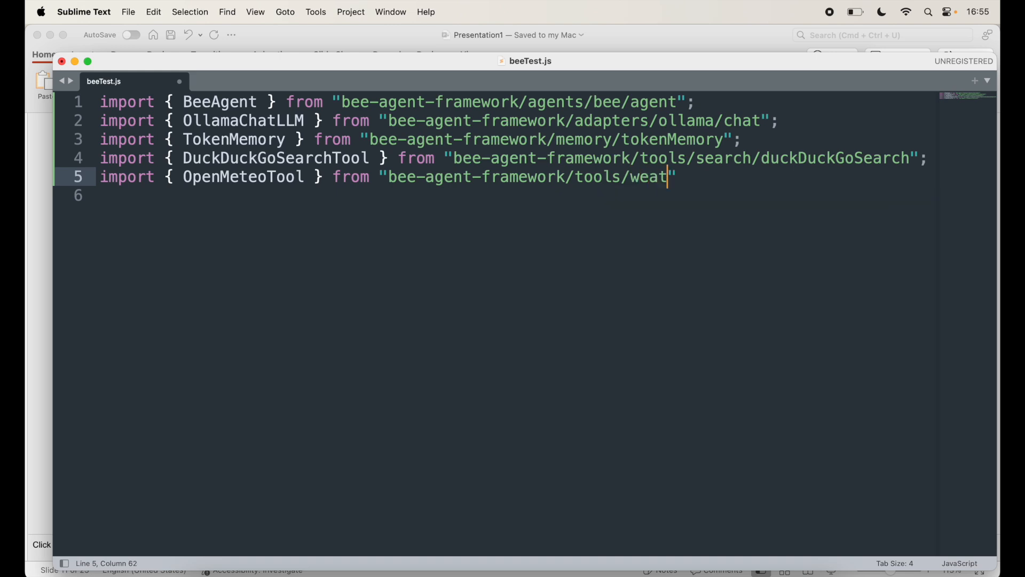
type("her")
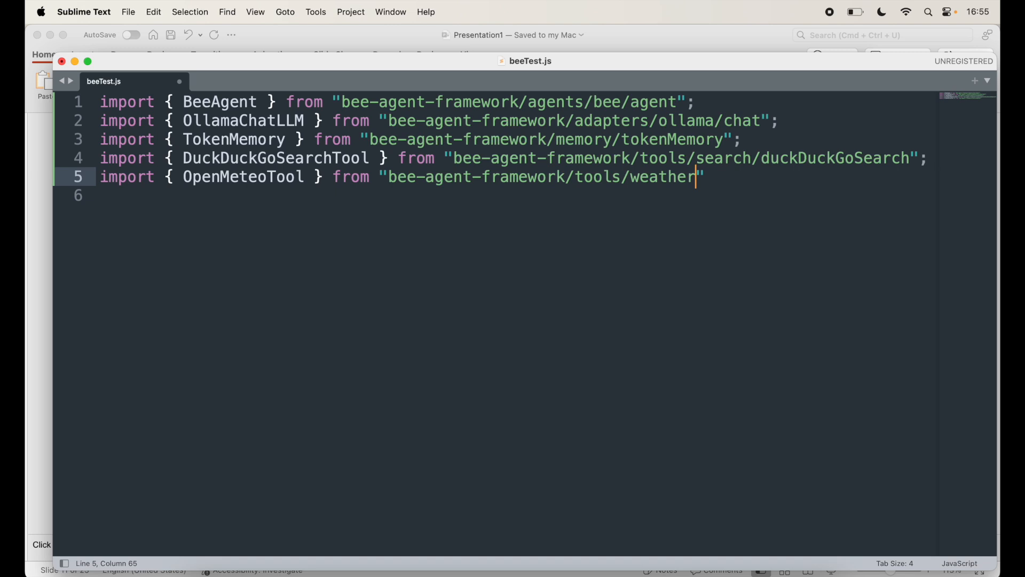
type("/openMeteo")
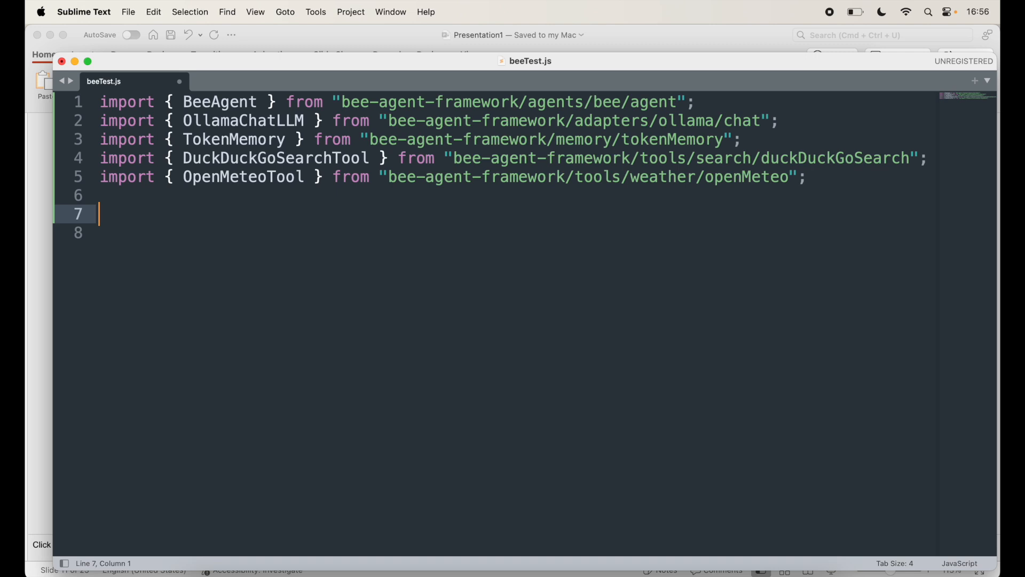
Declare const llm = new OllamaChatLLM(); on line 7 and start a new line.
type("const llm")
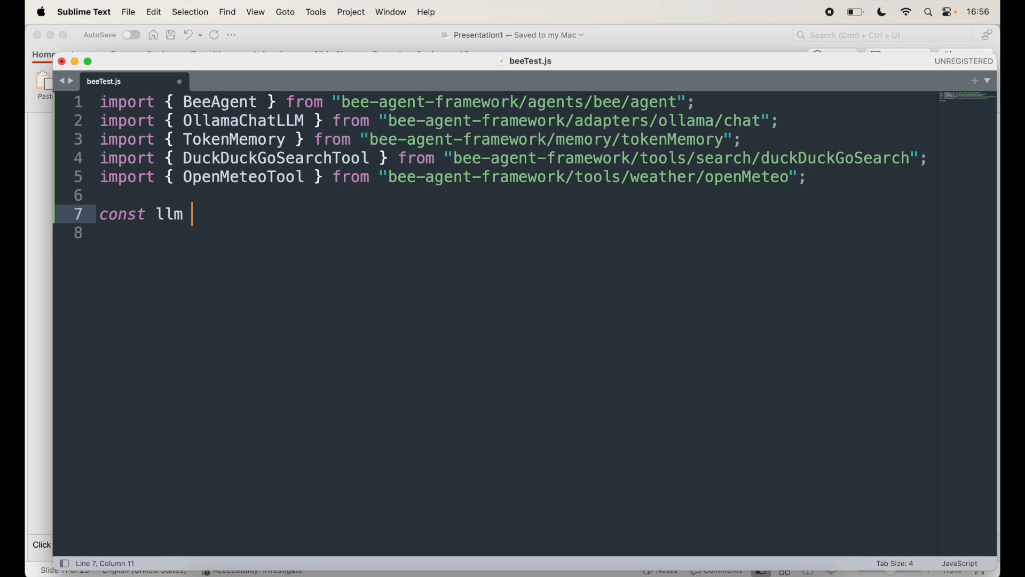
type("= new")
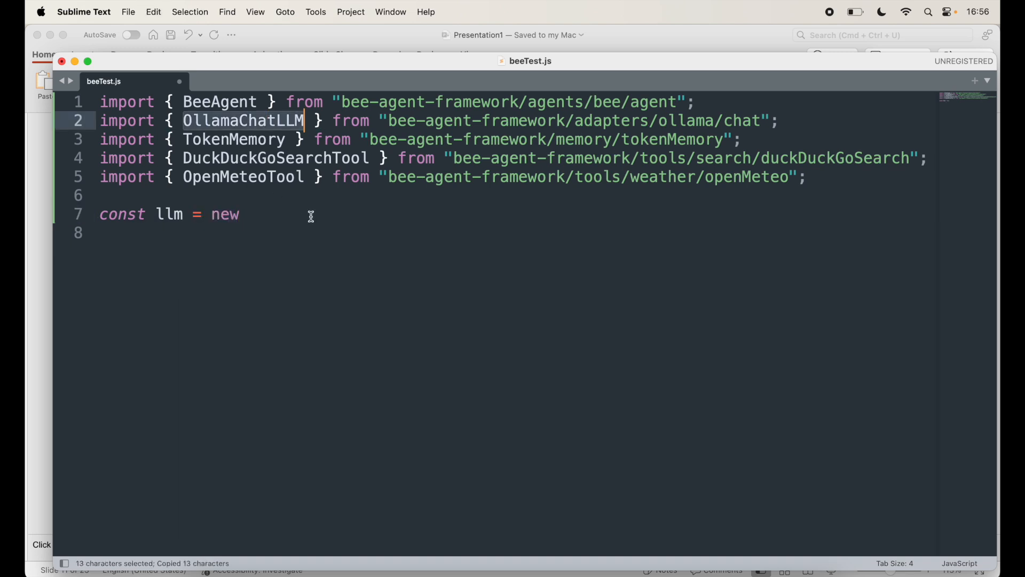
type("OllamaChatLLM")
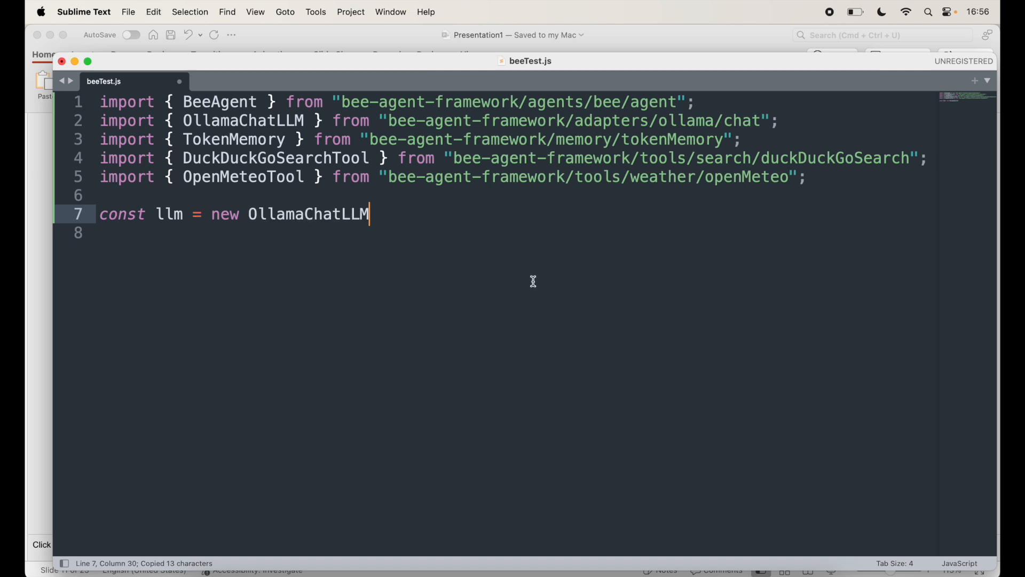
type("()")
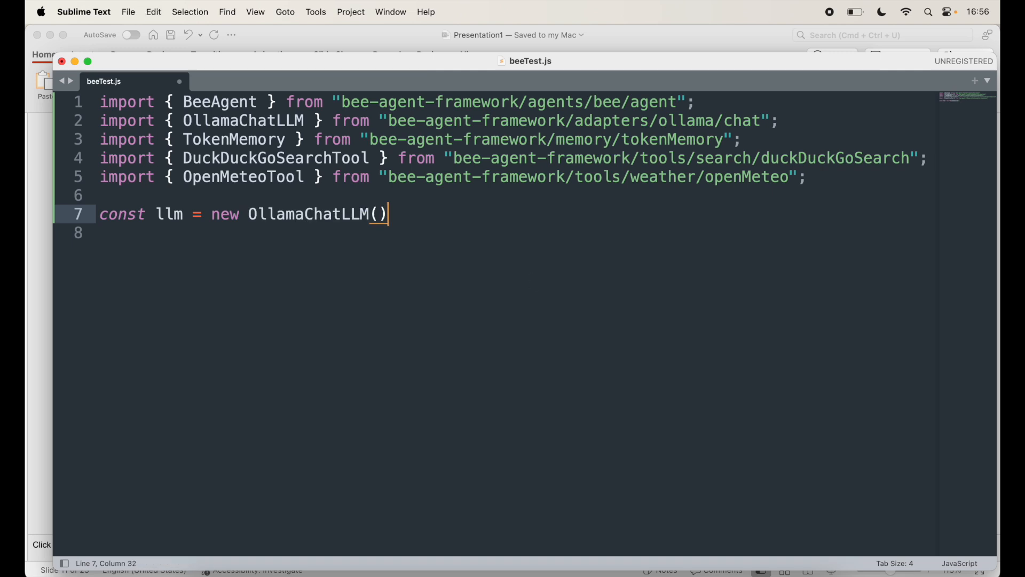
type(";")
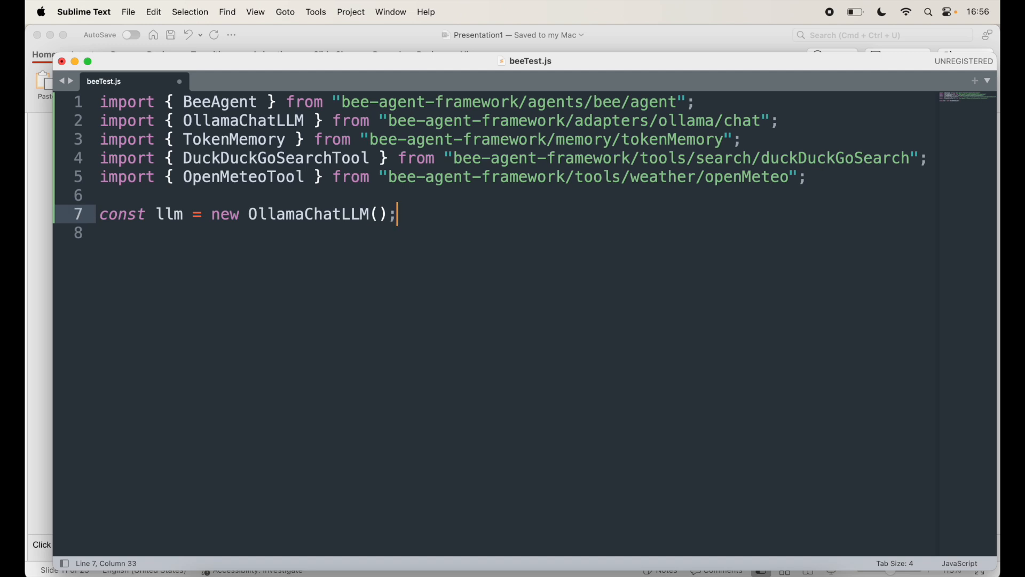
key("Return")
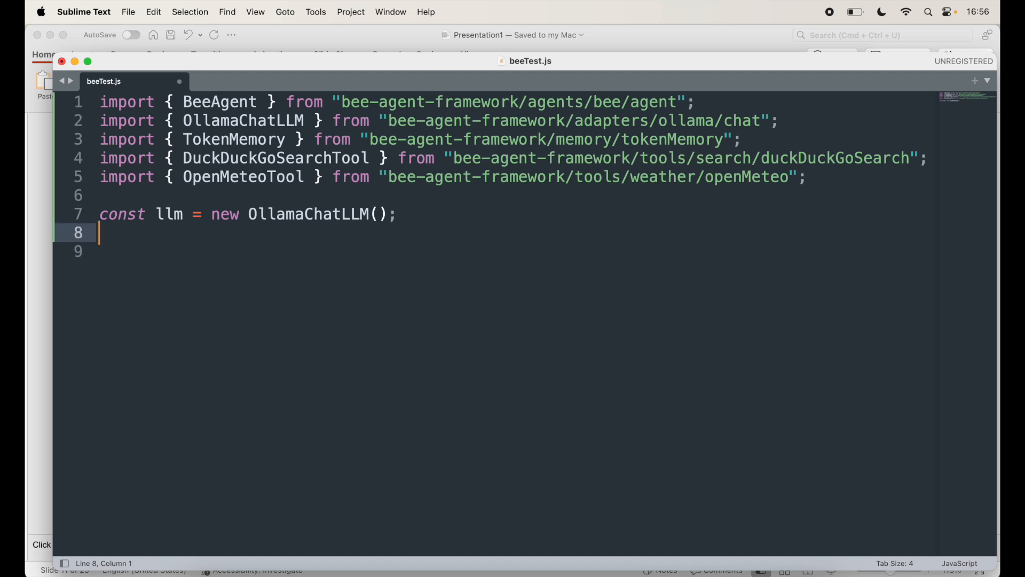
Declare const memory = new TokenMemory({ llm }); on line 8.
type("c")
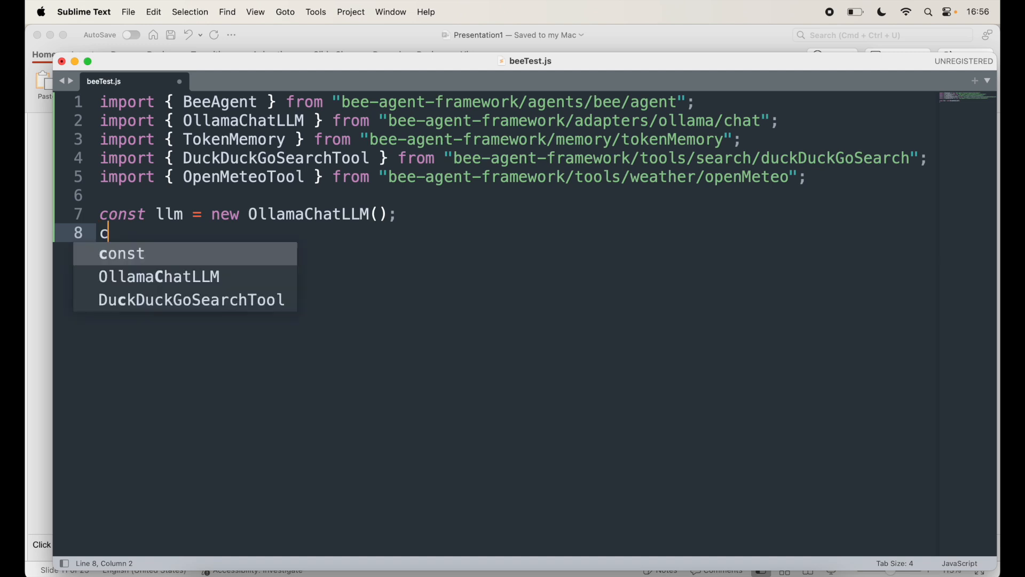
type("onst m")
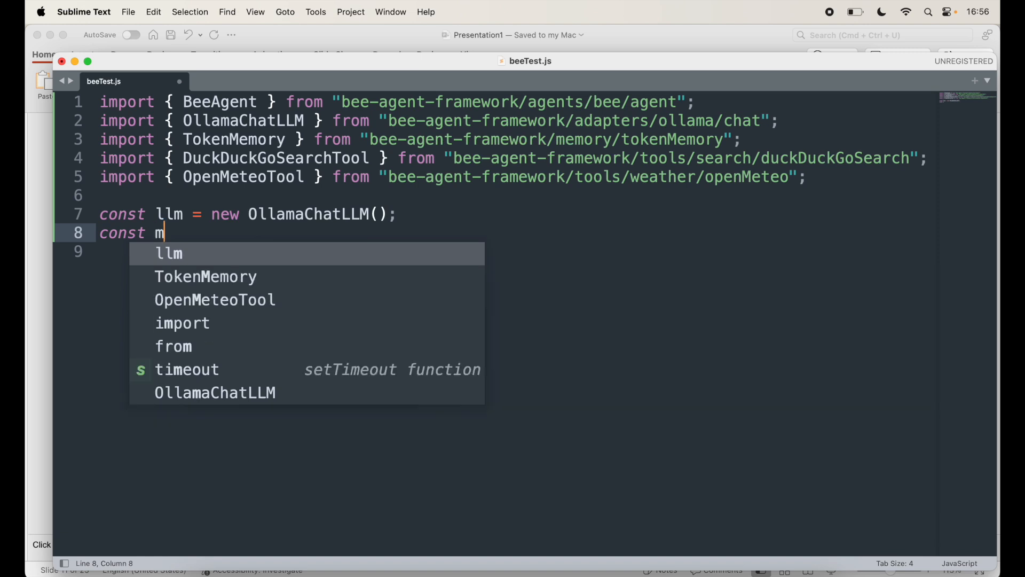
type("emor")
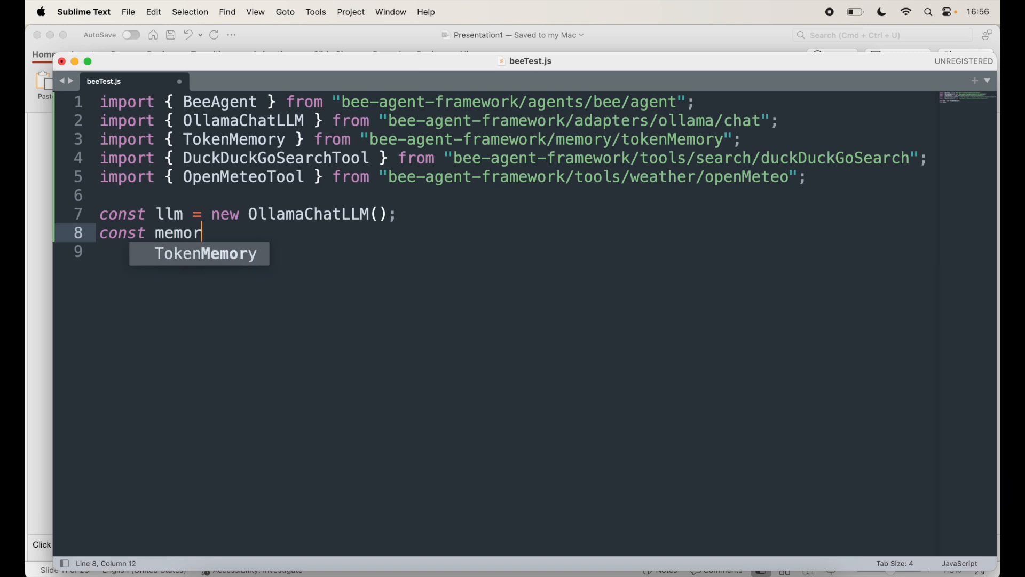
type("y =")
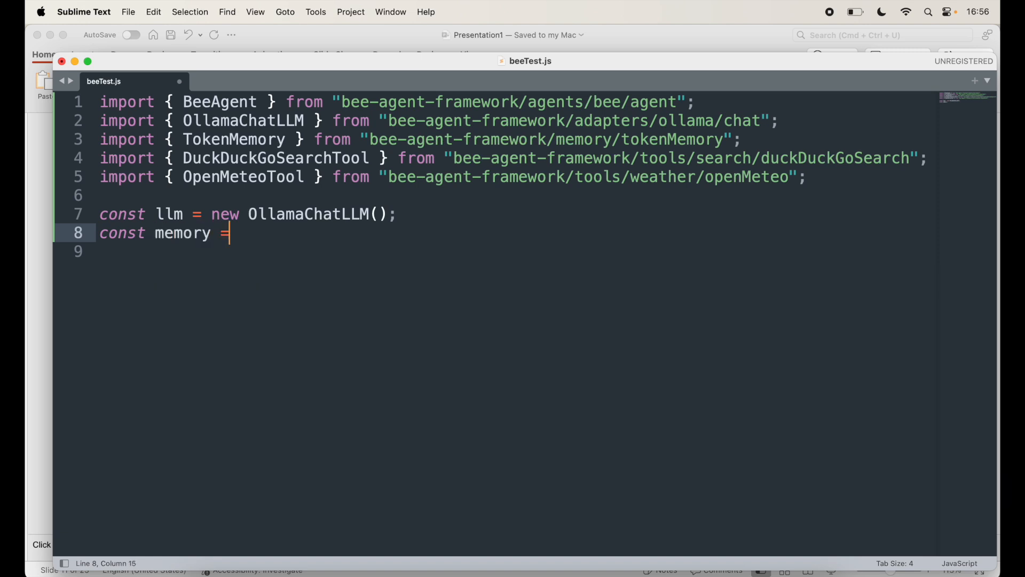
type("new")
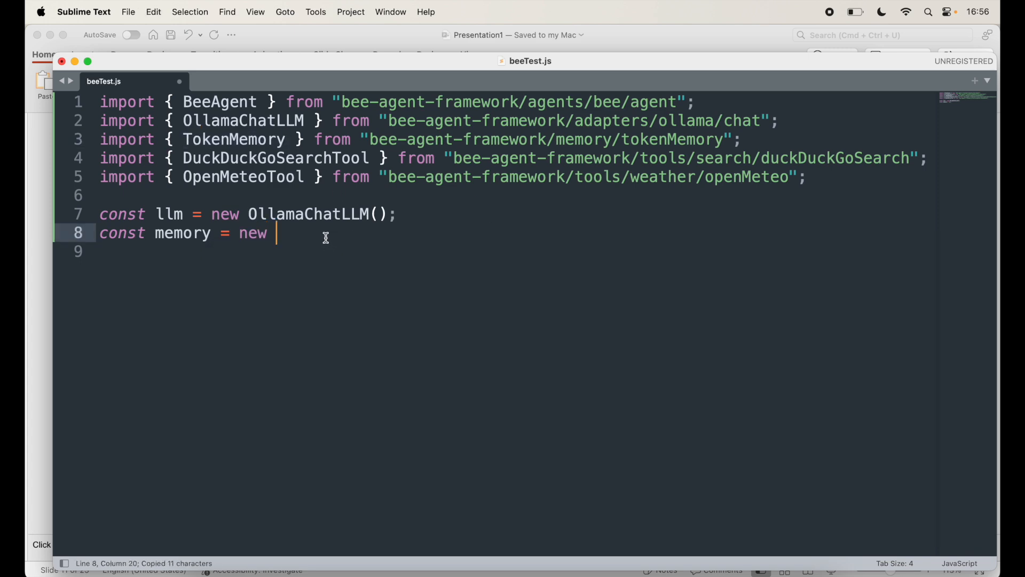
type("TokenMemory()")
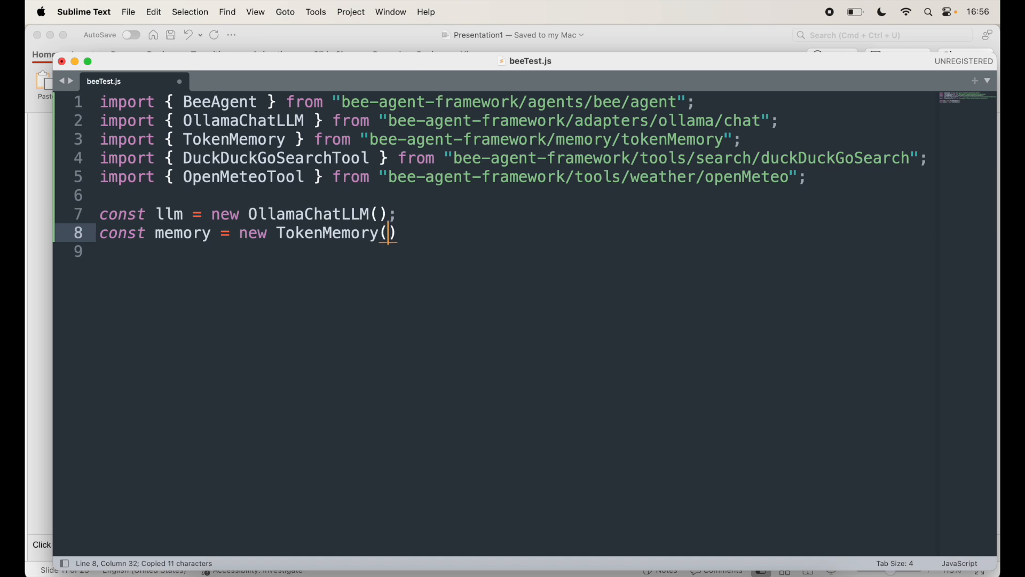
type("{}")
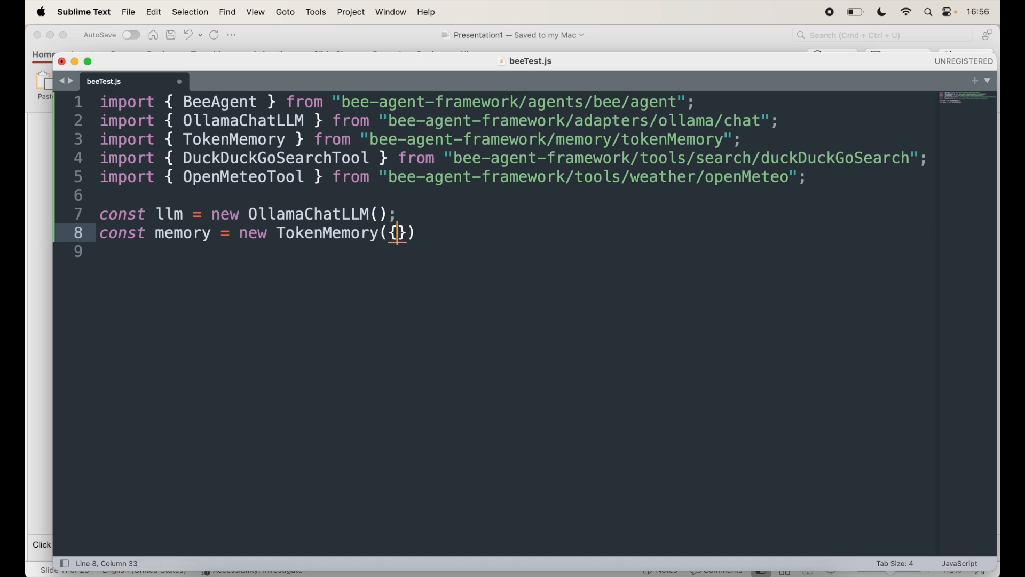
type("llm")
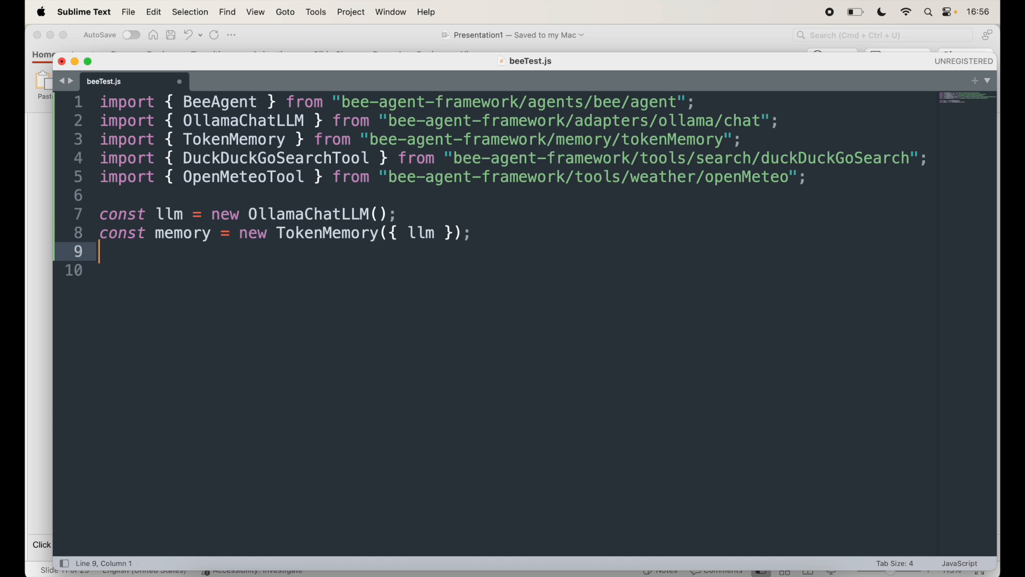
Declare const tools = [new DuckDuckGoSearchTool(), new OpenMeteoTool()]; on line 9.
type("const tools =")
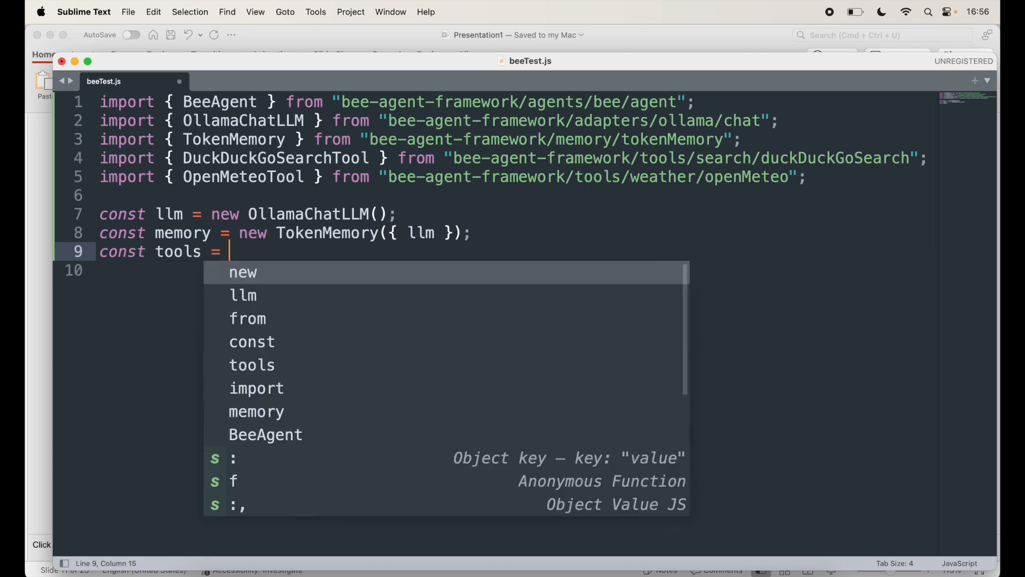
type("[]")
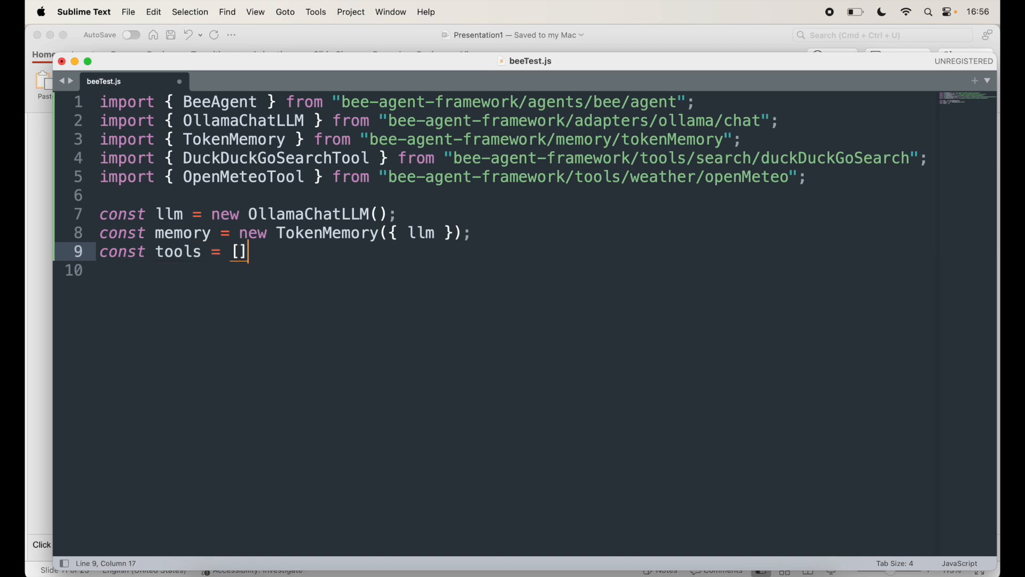
type("new")
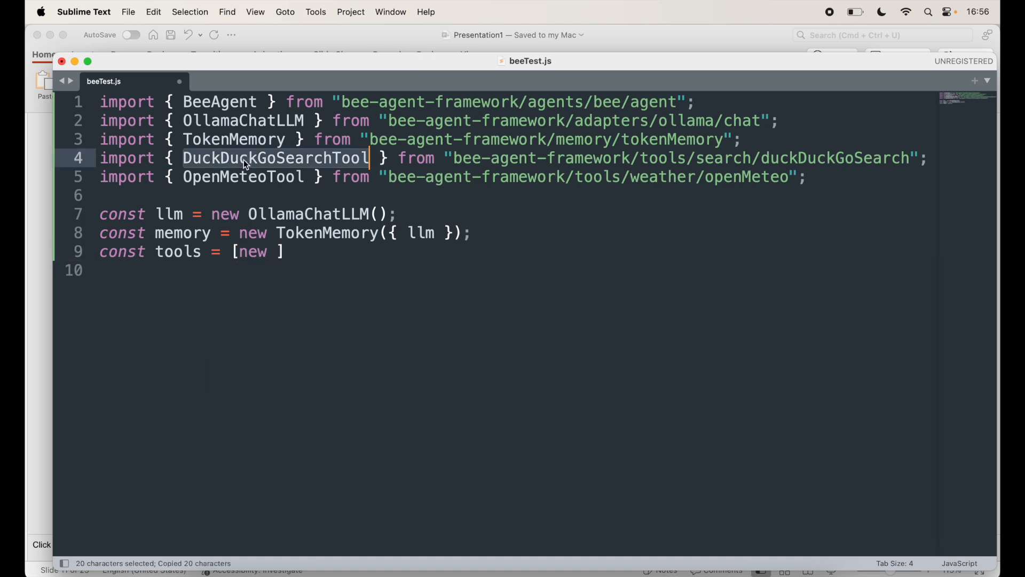
left_click(277, 252)
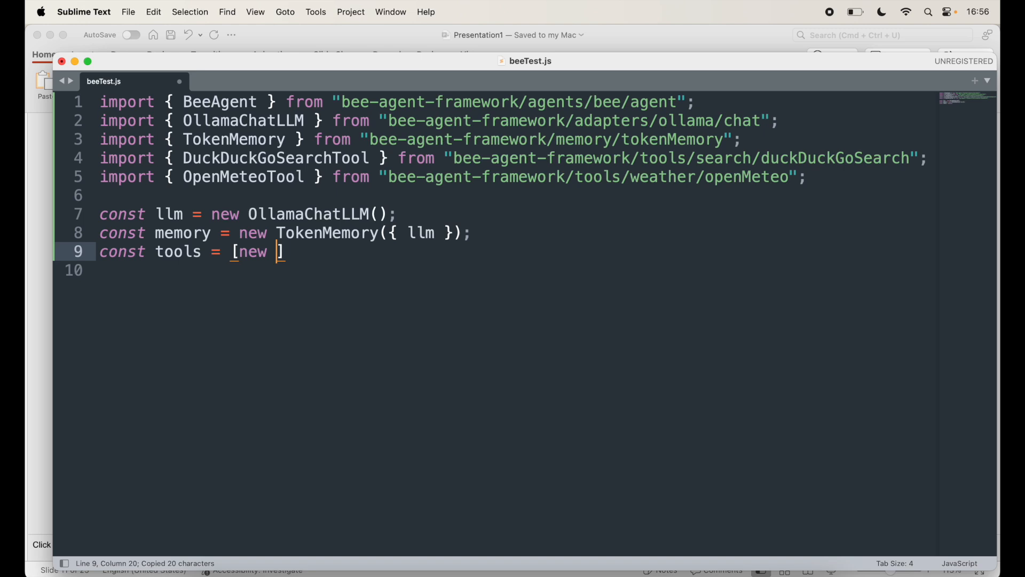
type("DuckDuckGoSearchTool(), new")
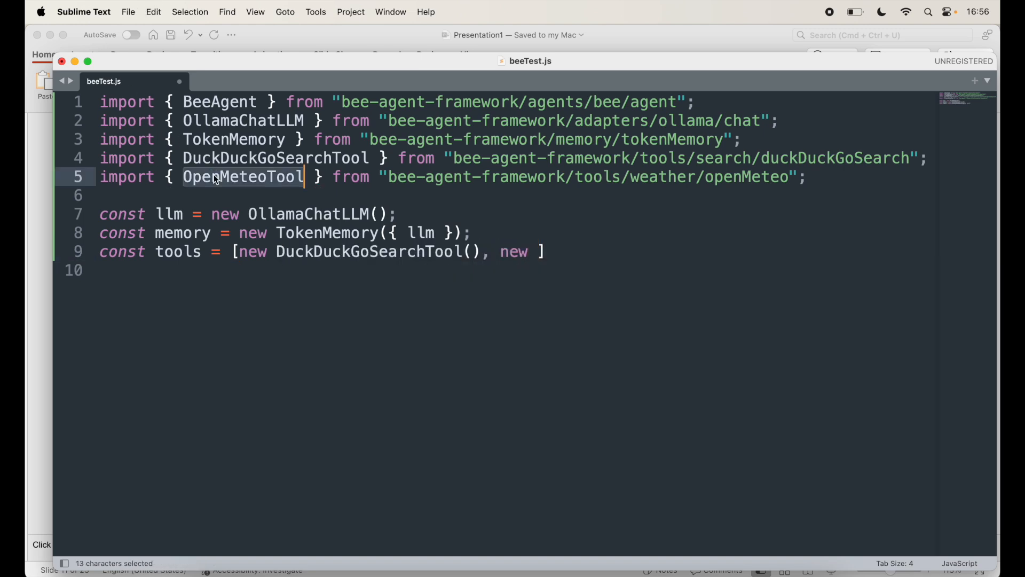
key("cmd+v")
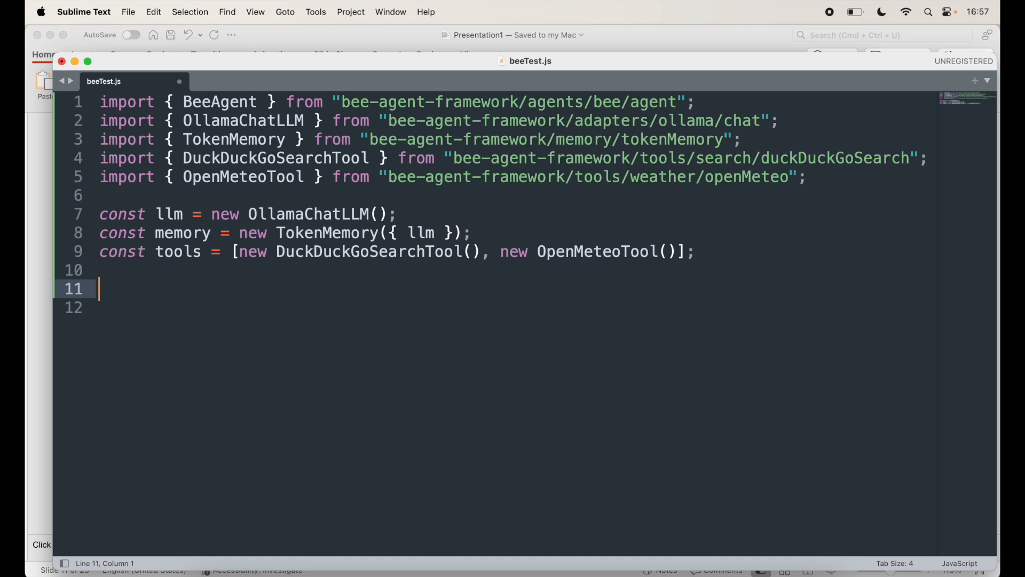
Declare const agent = new BeeAgent({ llm, memory, tools, }) at the end of beeTest.js.
type("const")
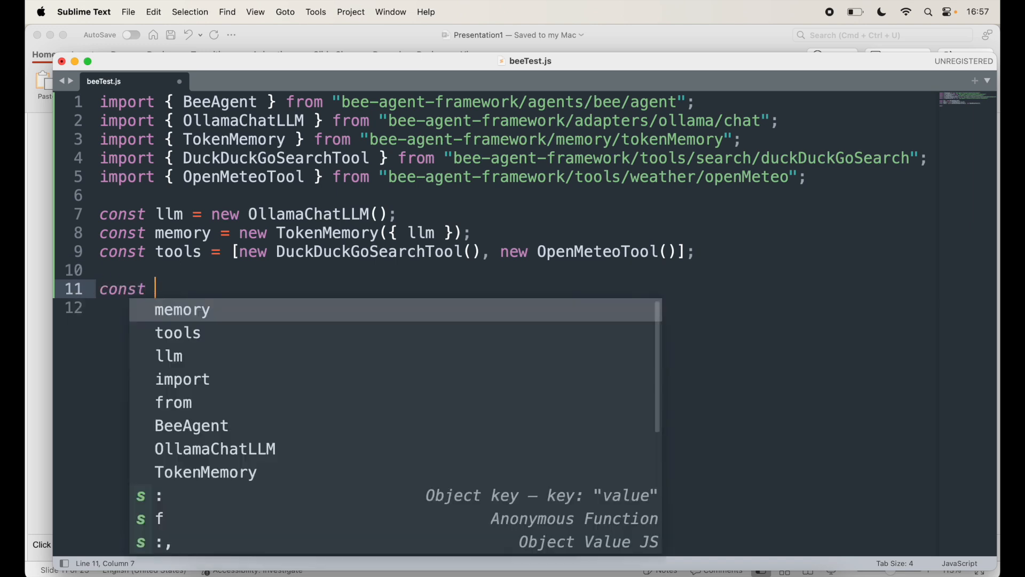
type("agent")
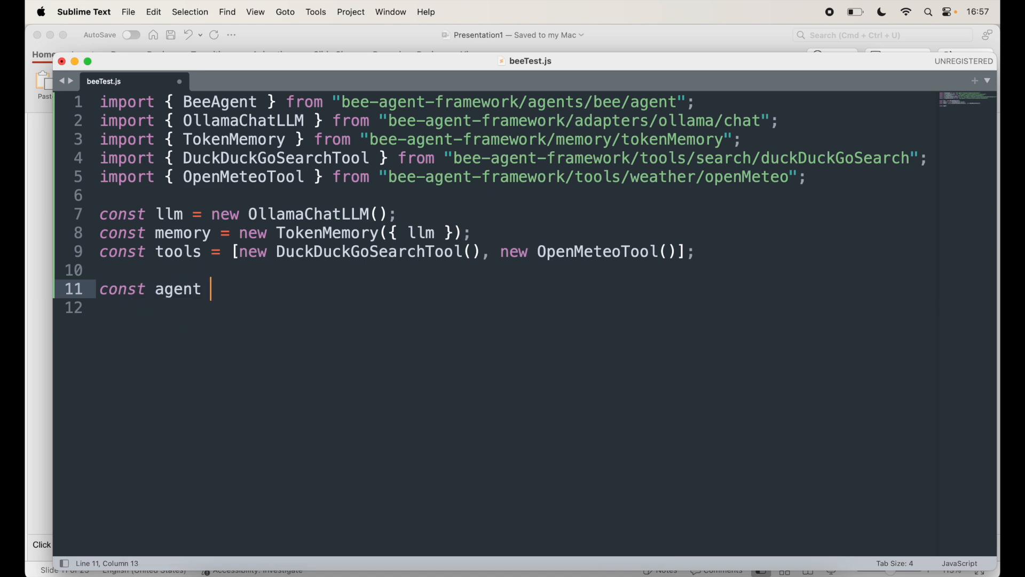
type("= new")
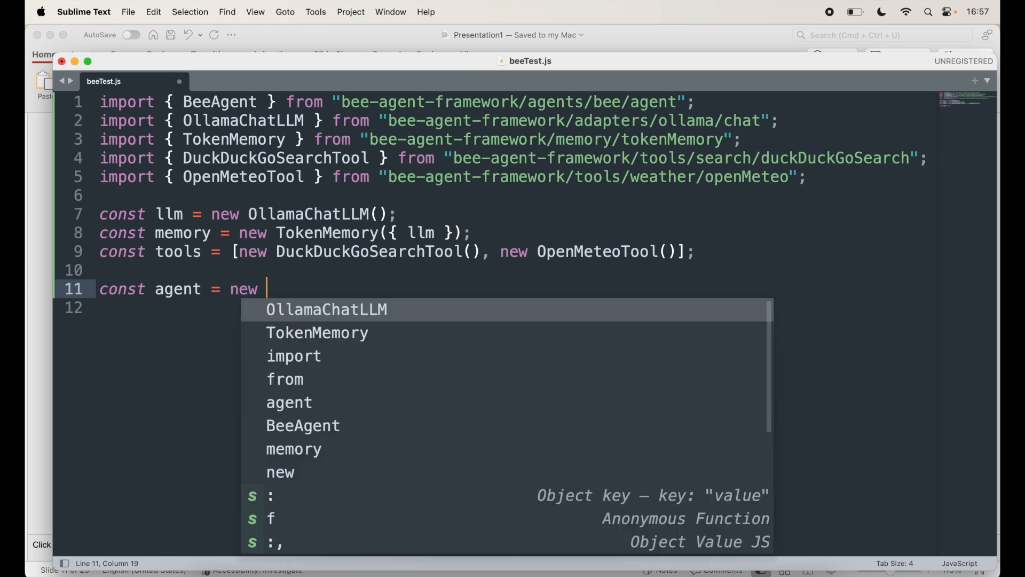
type("BeeAgent(")
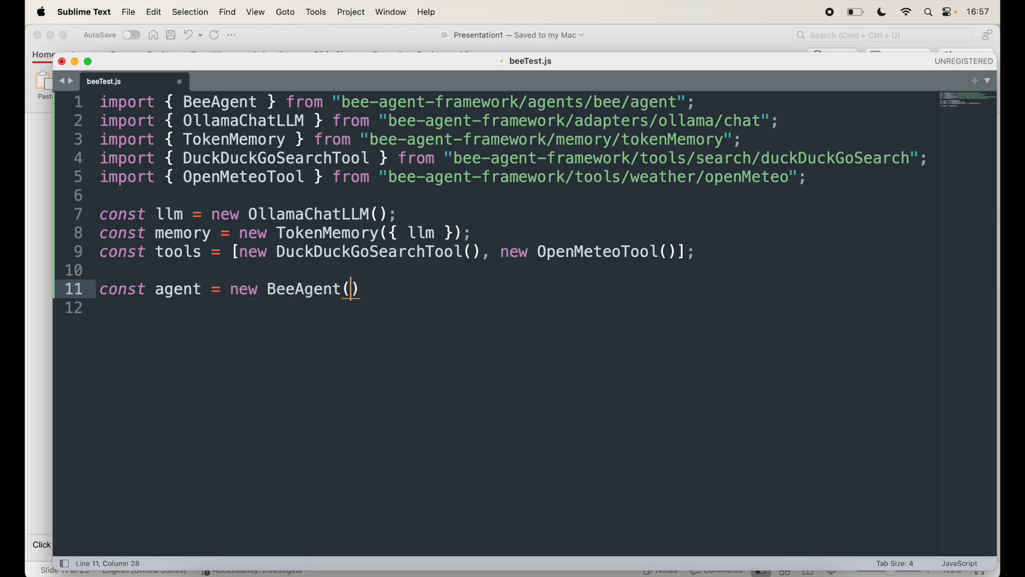
type("{")
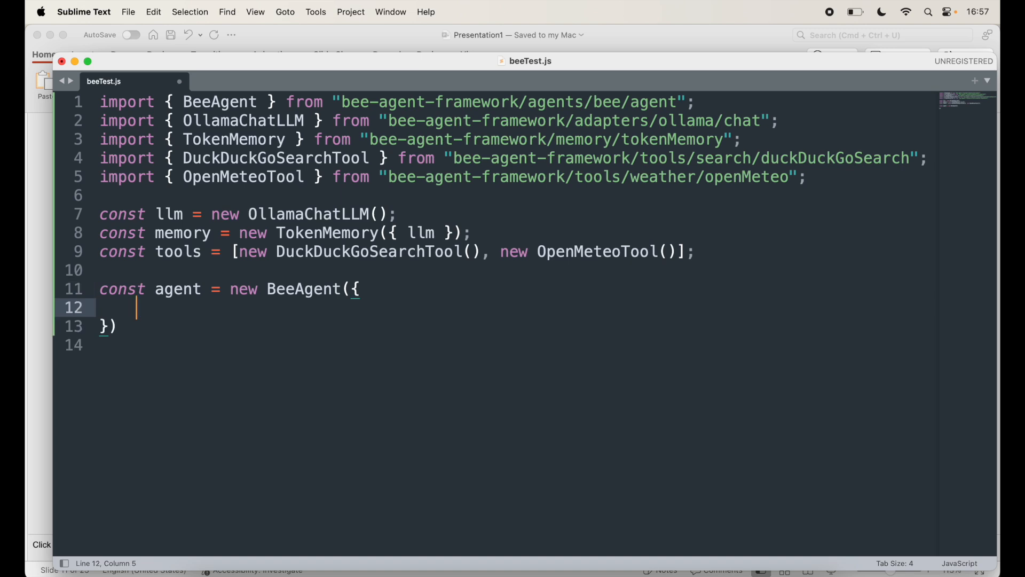
type("llm,")
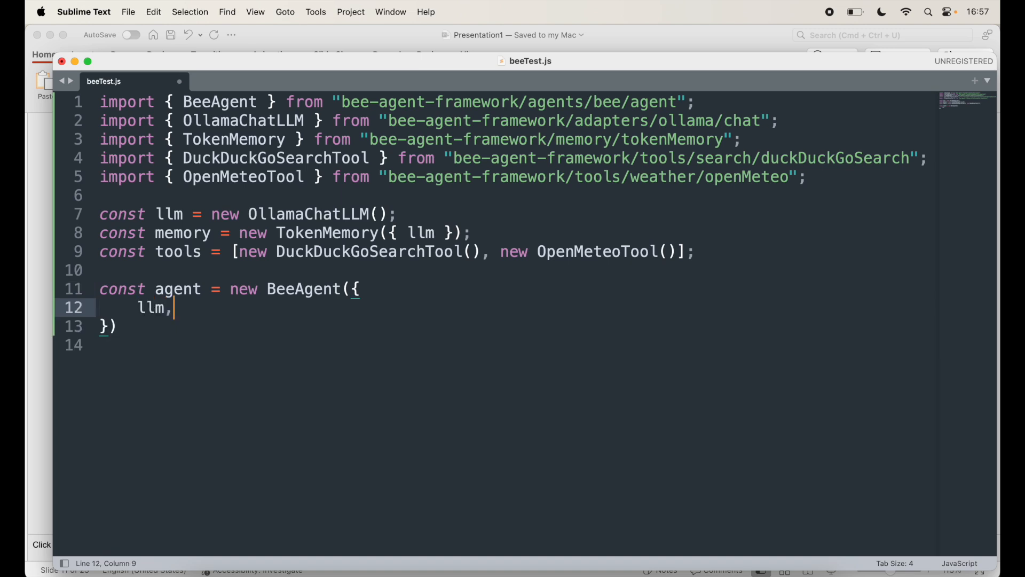
type("memory,")
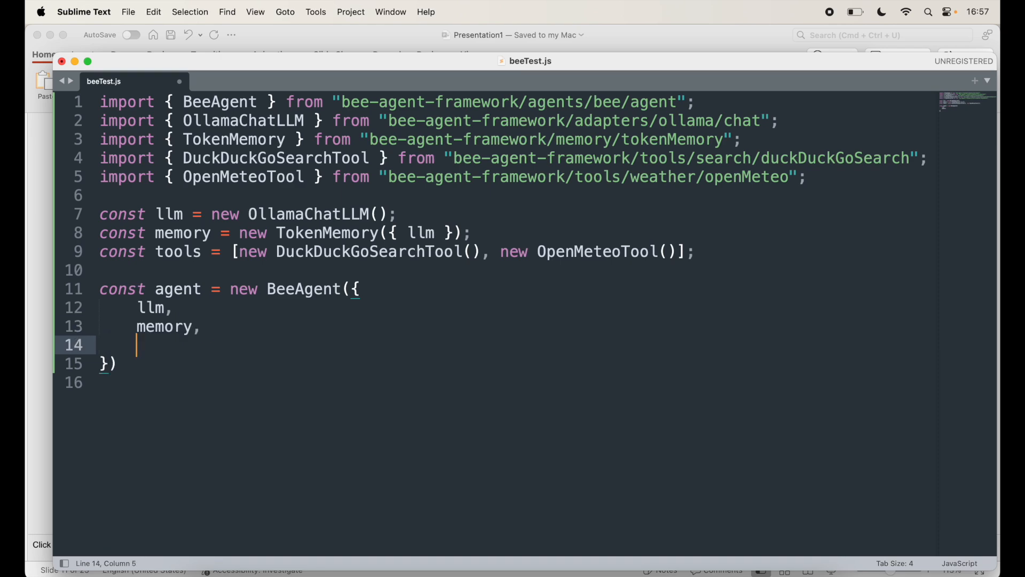
type("tools")
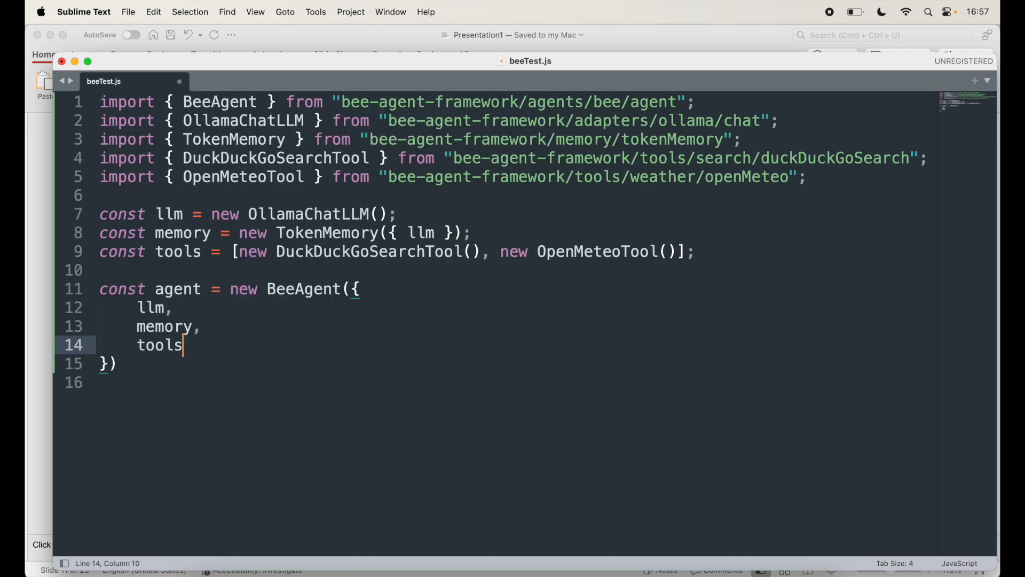
type(",")
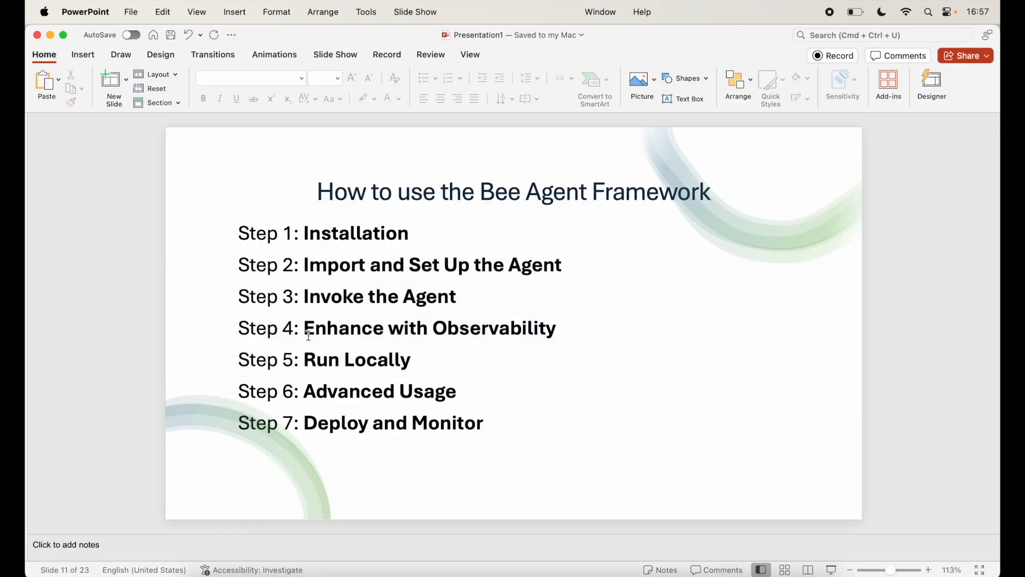
mouse_move(437, 308)
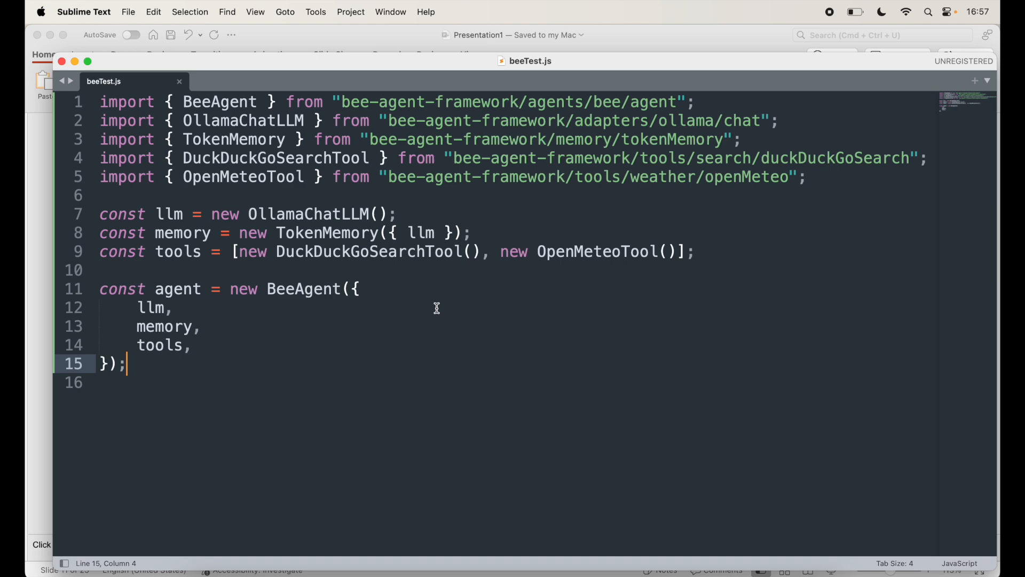
Below the agent, declare const response = await agent.run( ready for its options object.
key("enter")
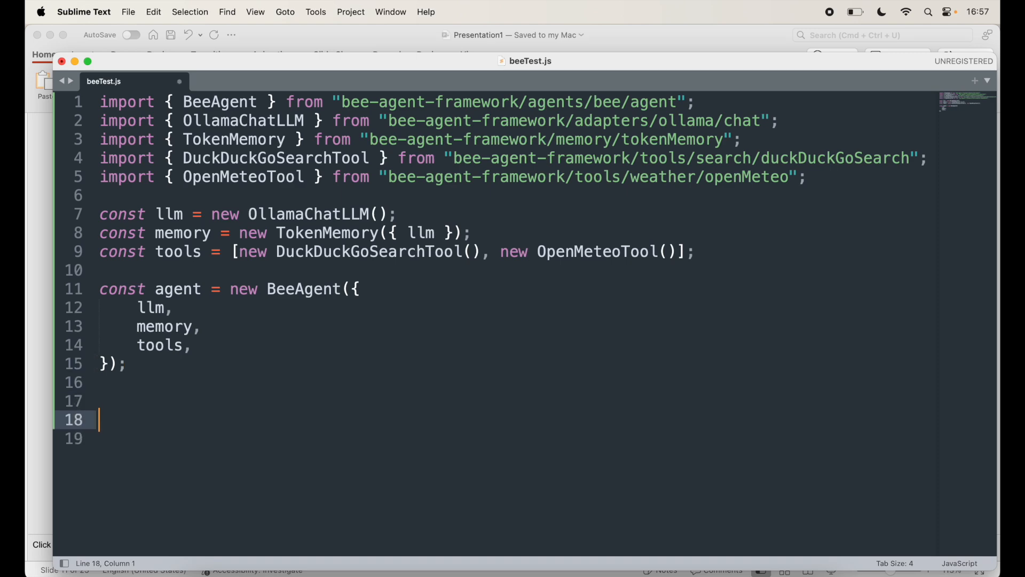
type("const")
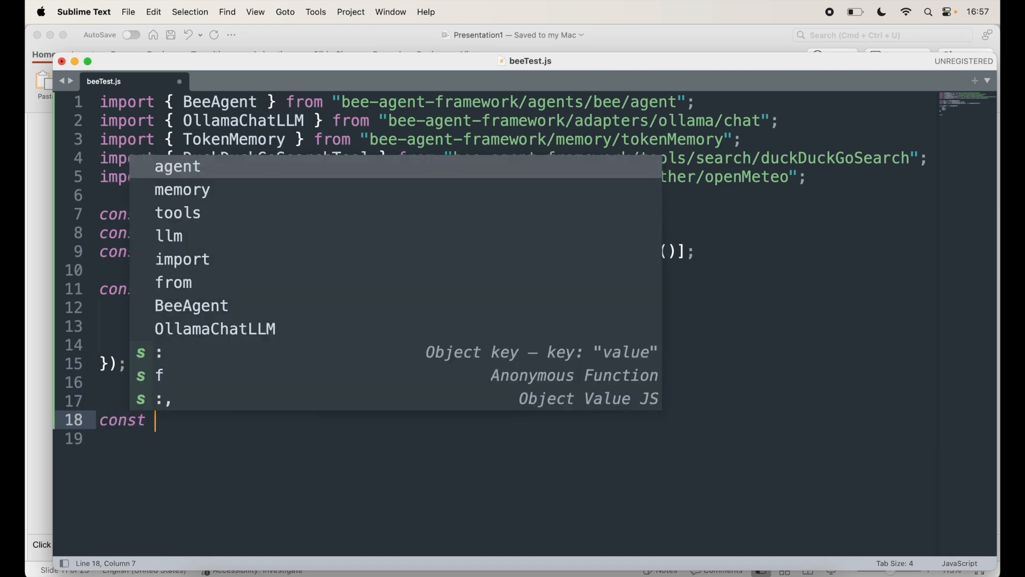
type("response")
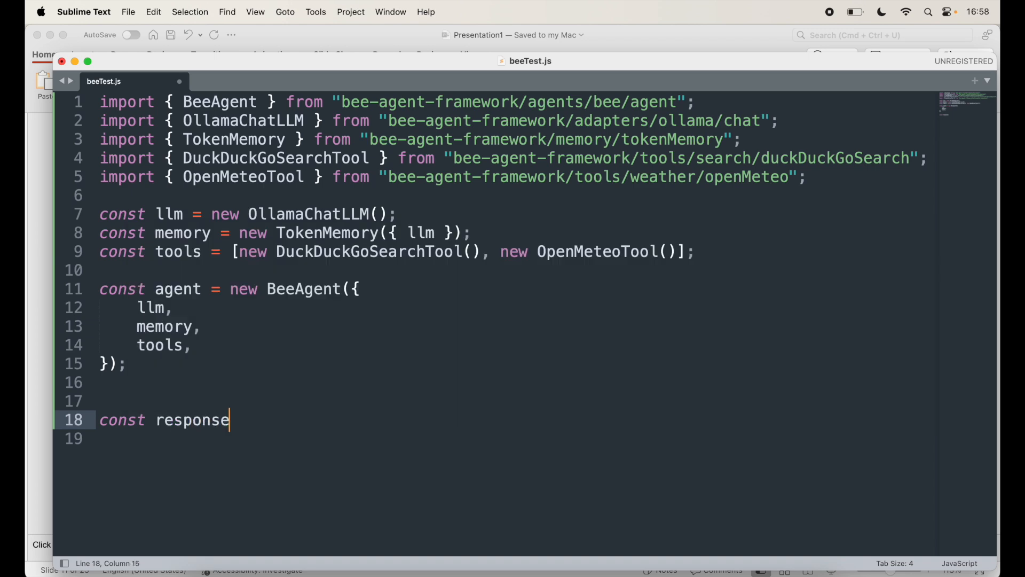
type("= awa")
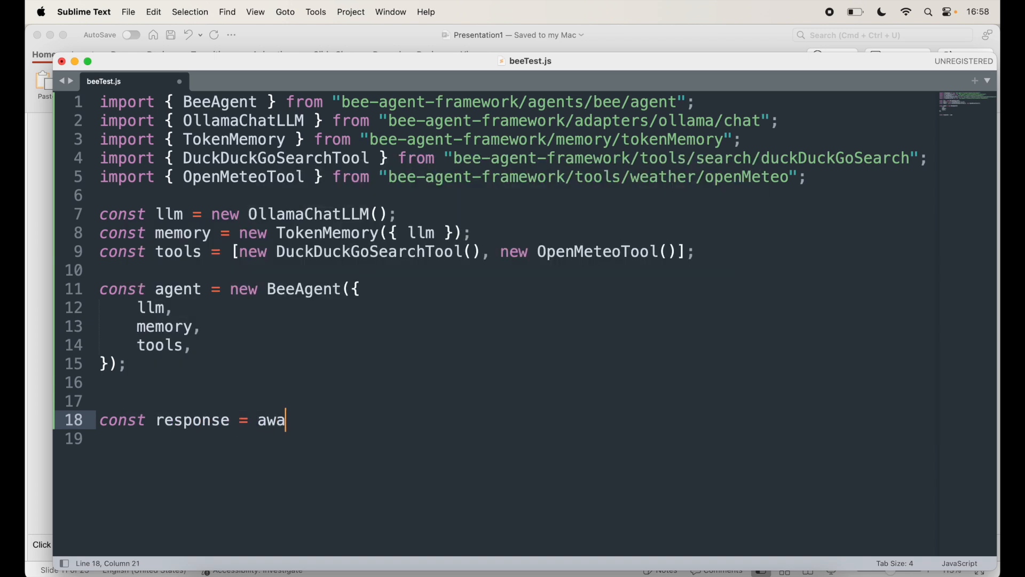
type("it ahe")
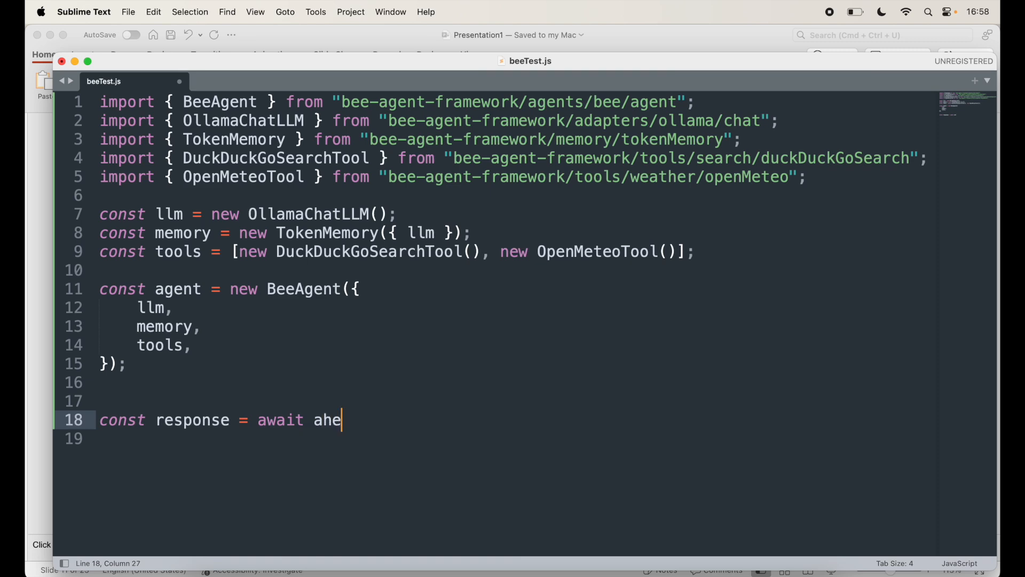
type("bt")
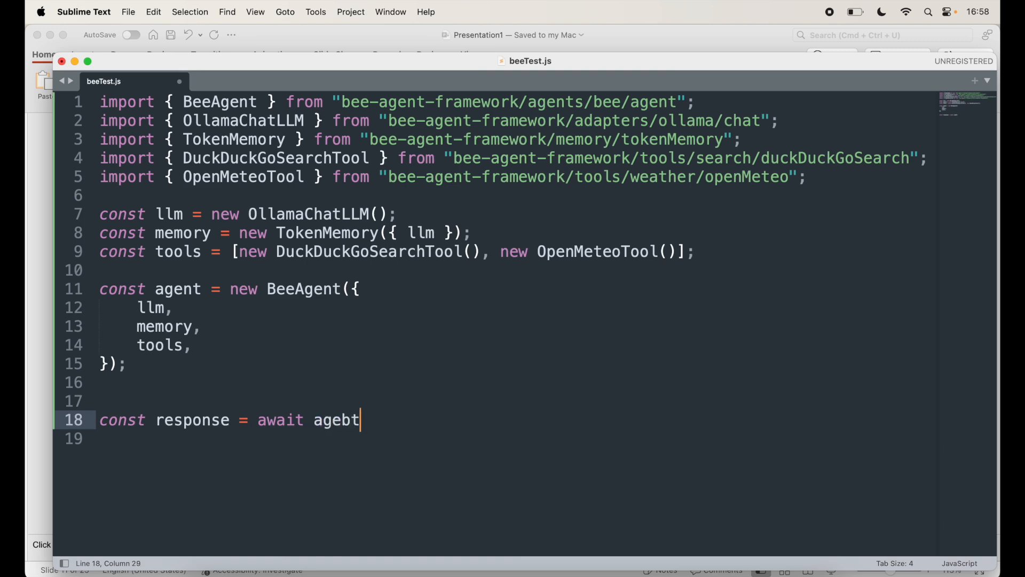
type("agent")
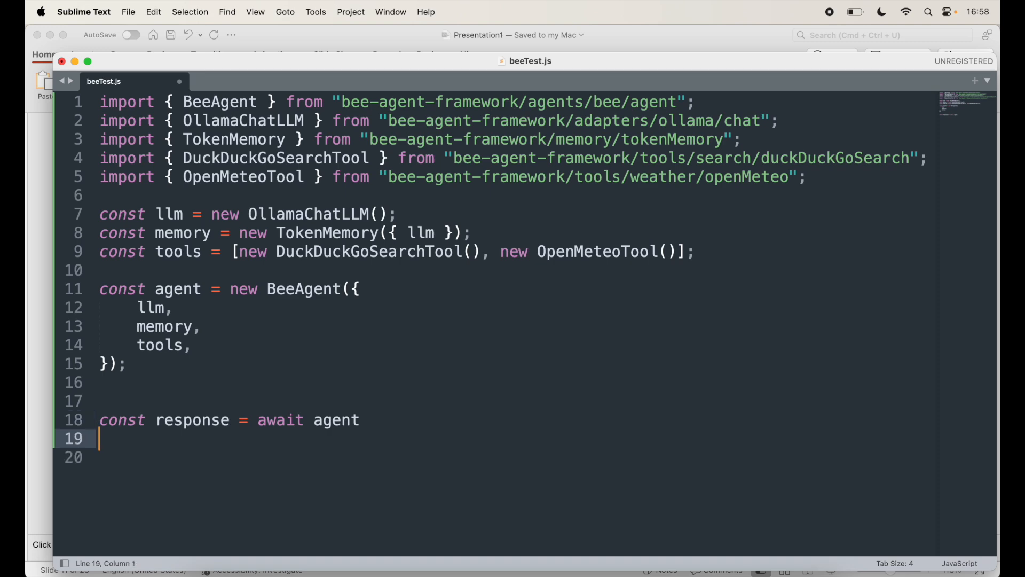
type(".run")
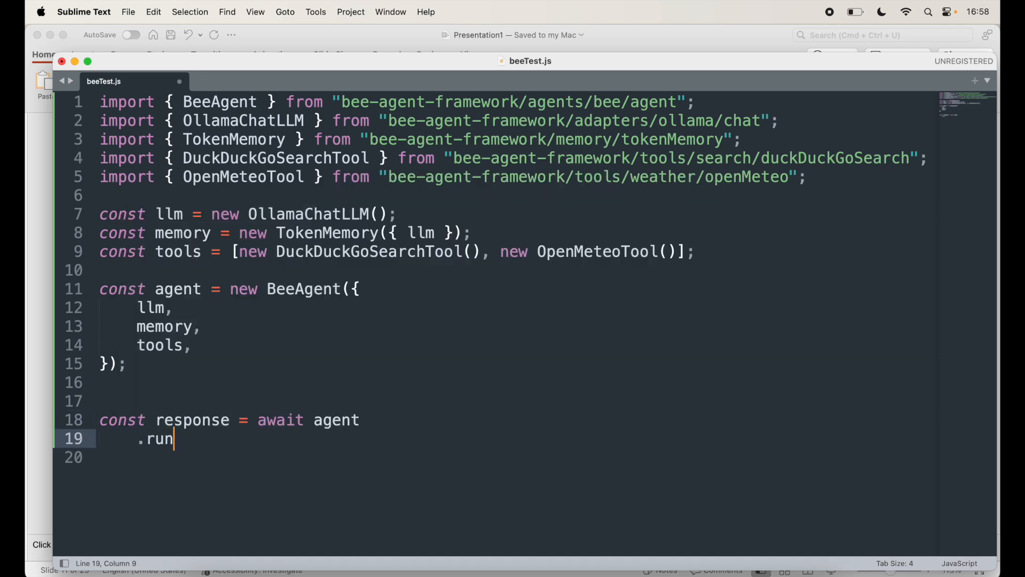
type("()")
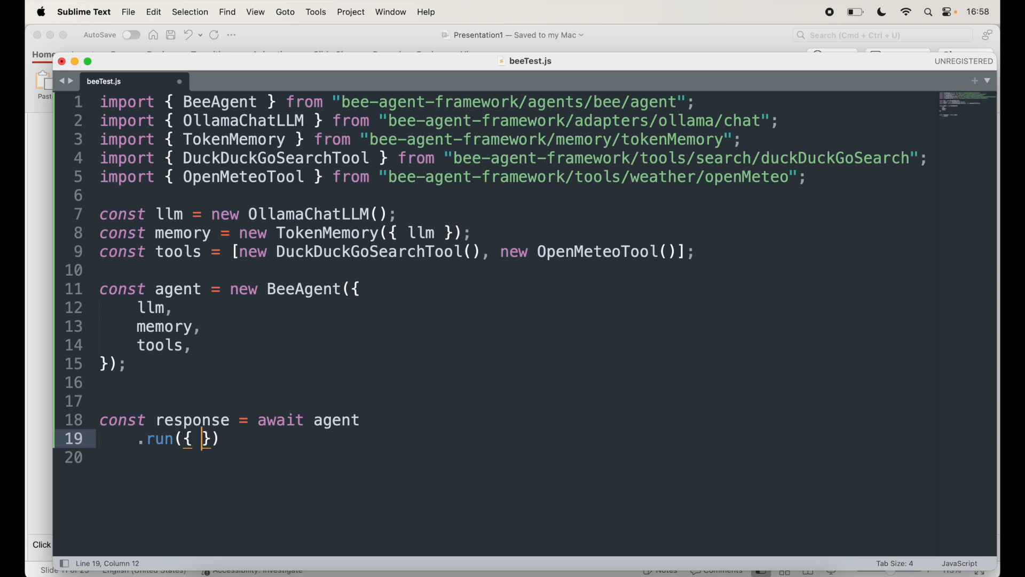
Give the run a prompt "Whats the current weather in Atlanta".
type("prom")
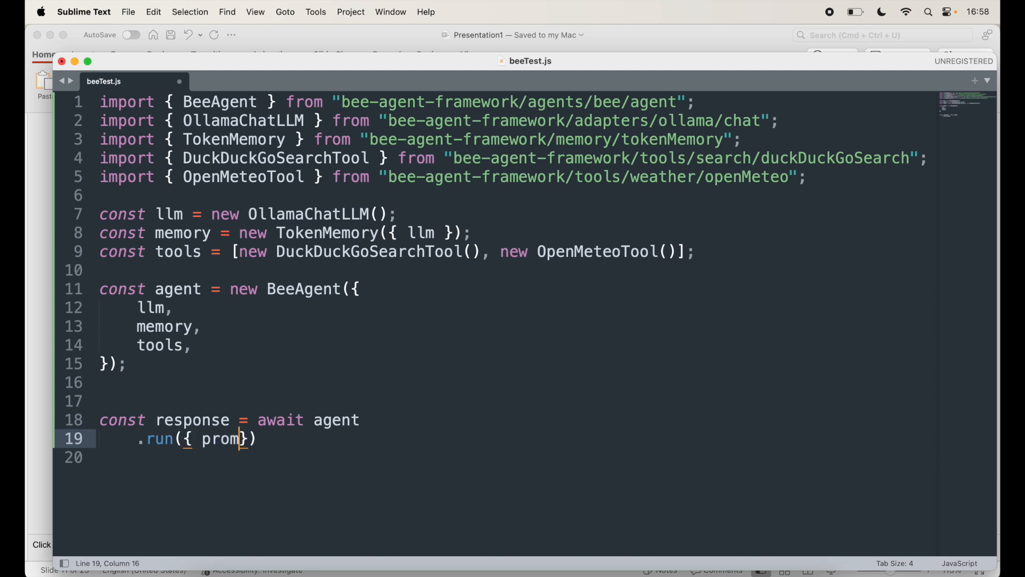
type("pt")
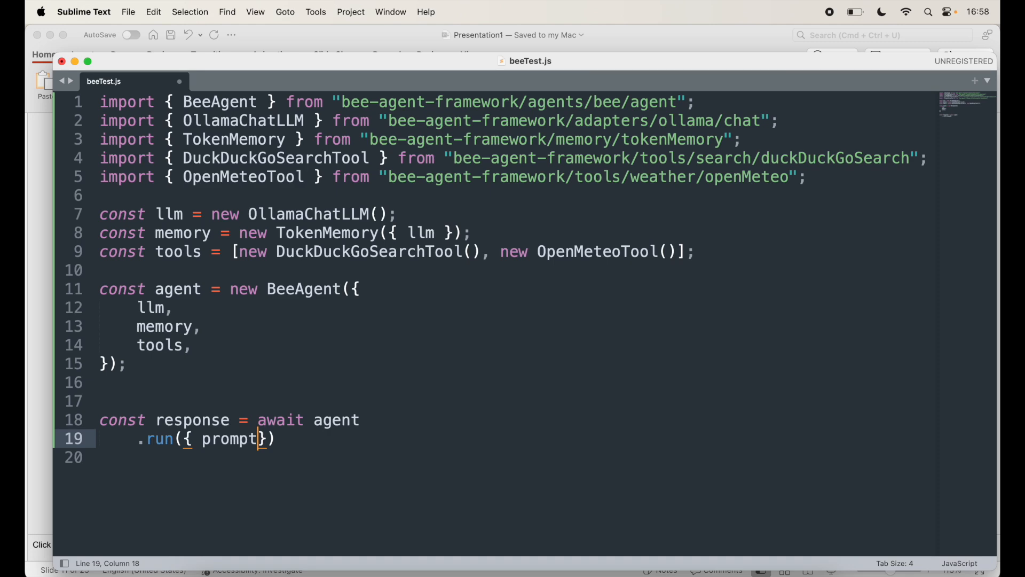
type(": \"\"")
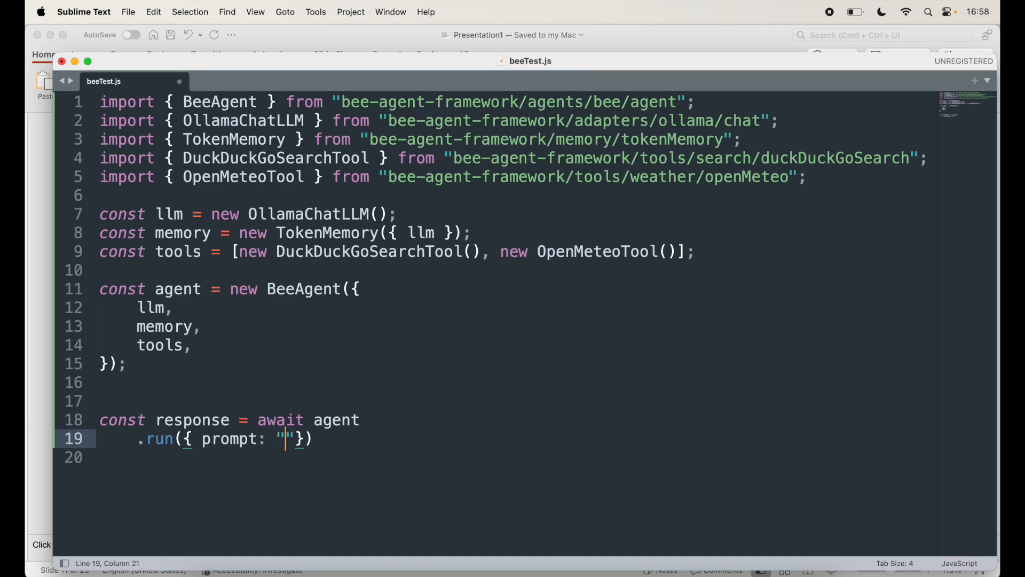
type("Whats")
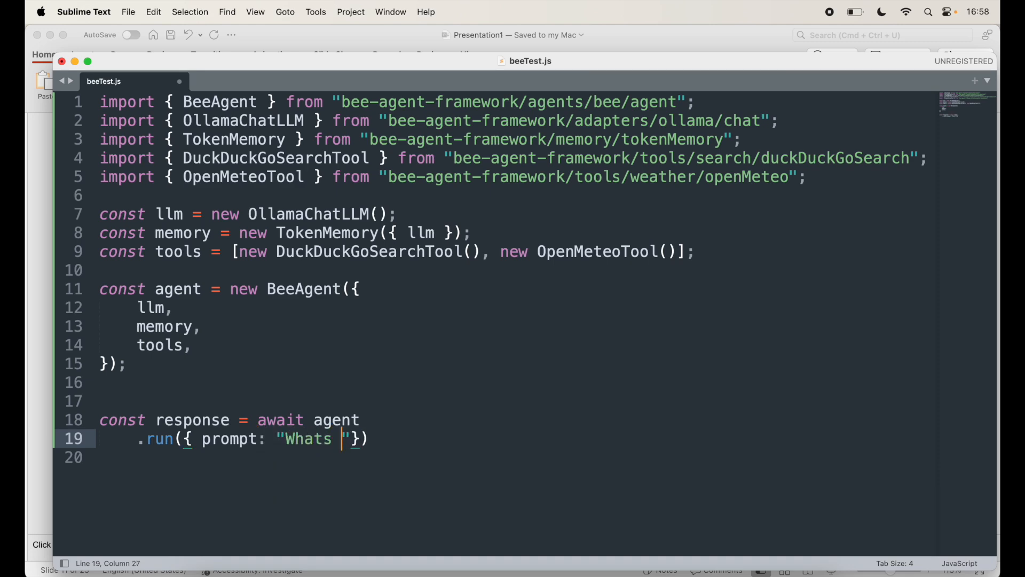
type("the current weather in")
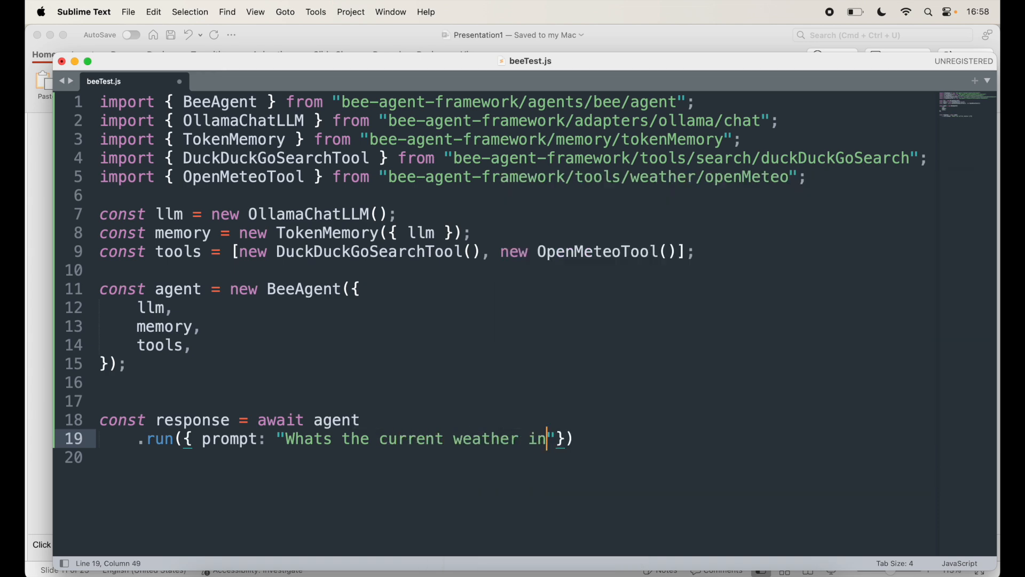
type("Atlanta")
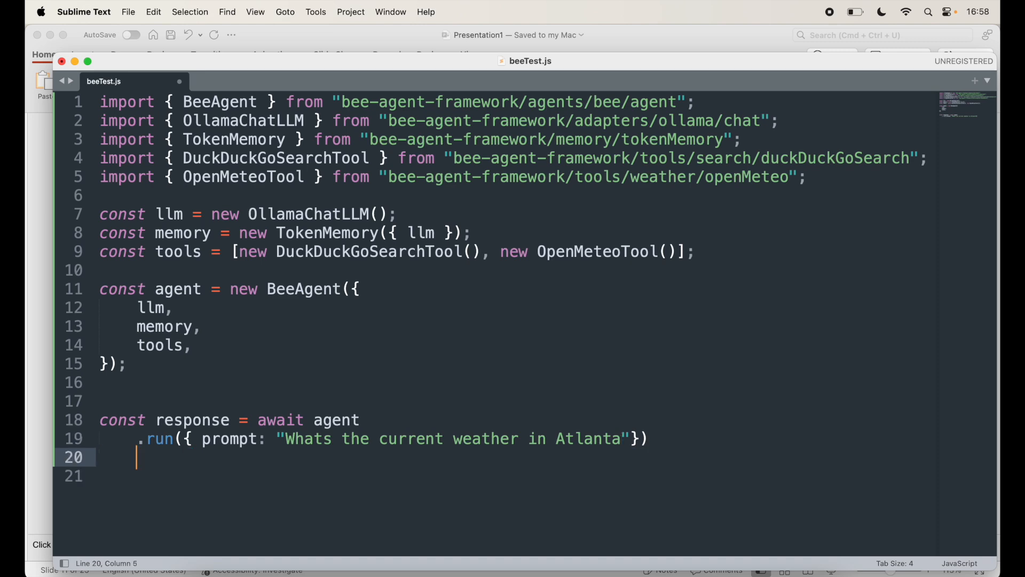
Chain .observe(emitter => { onto the agent.run call.
type(".observer")
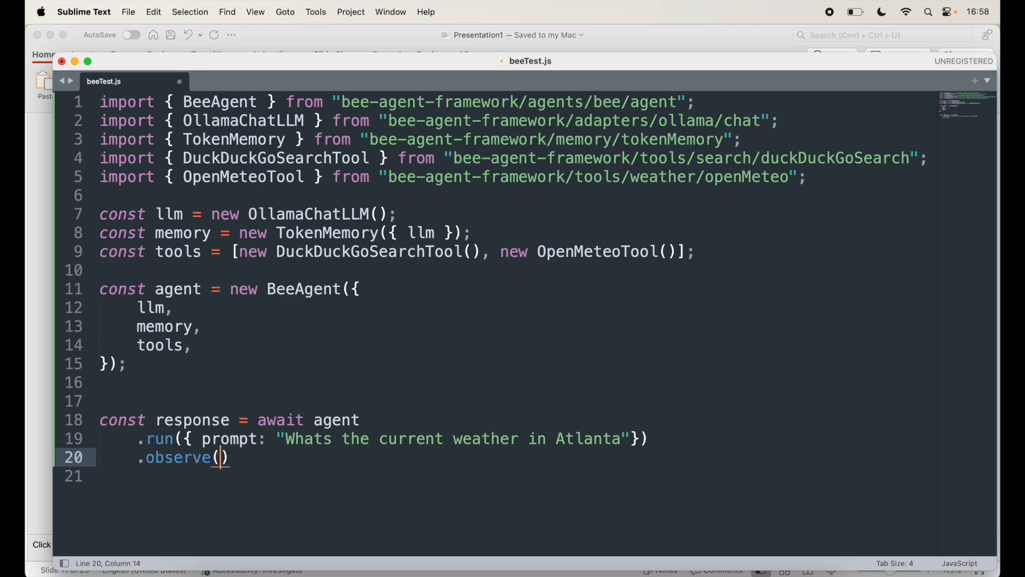
type("(")
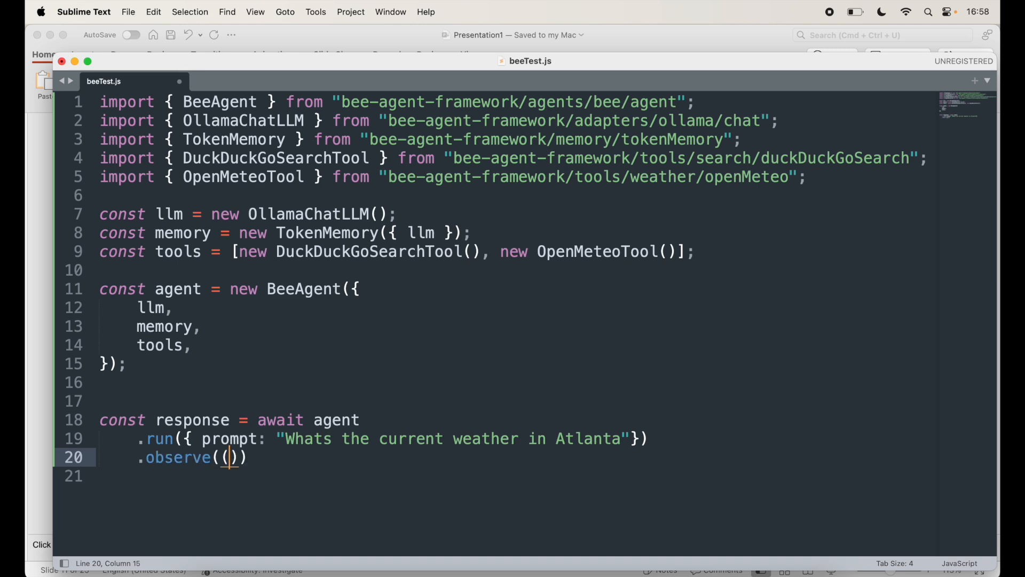
type("emitter")
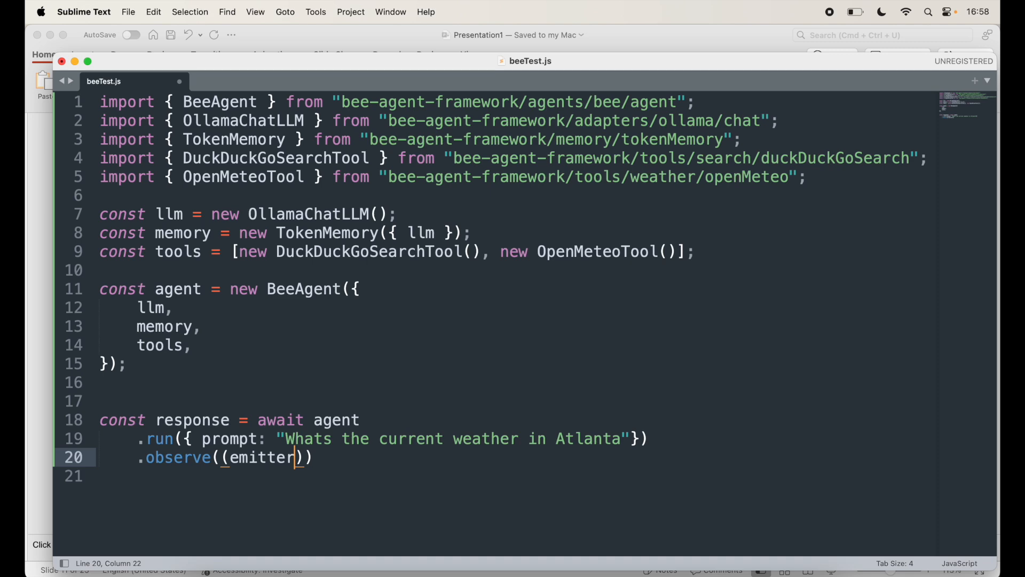
type("=>")
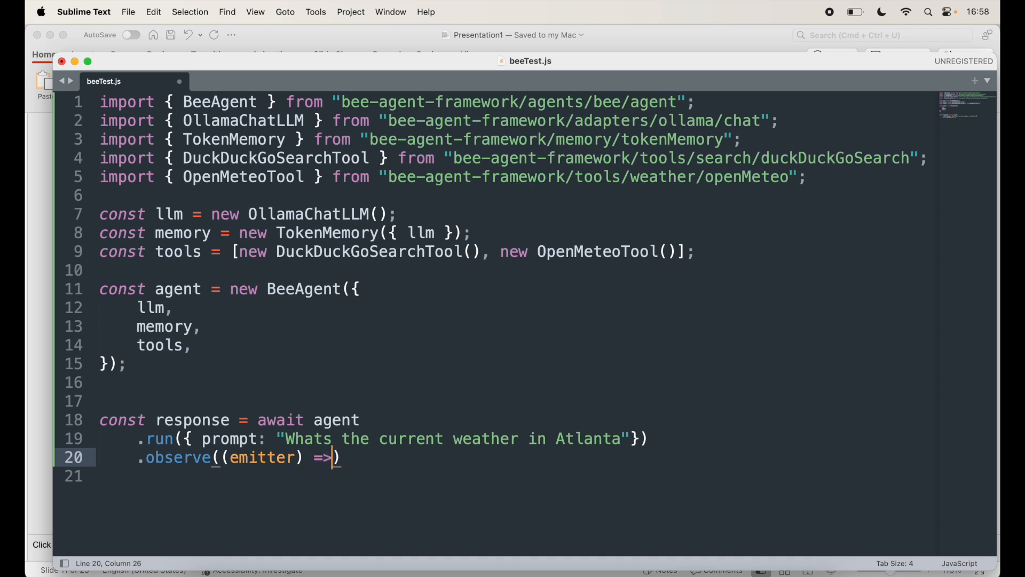
type("{")
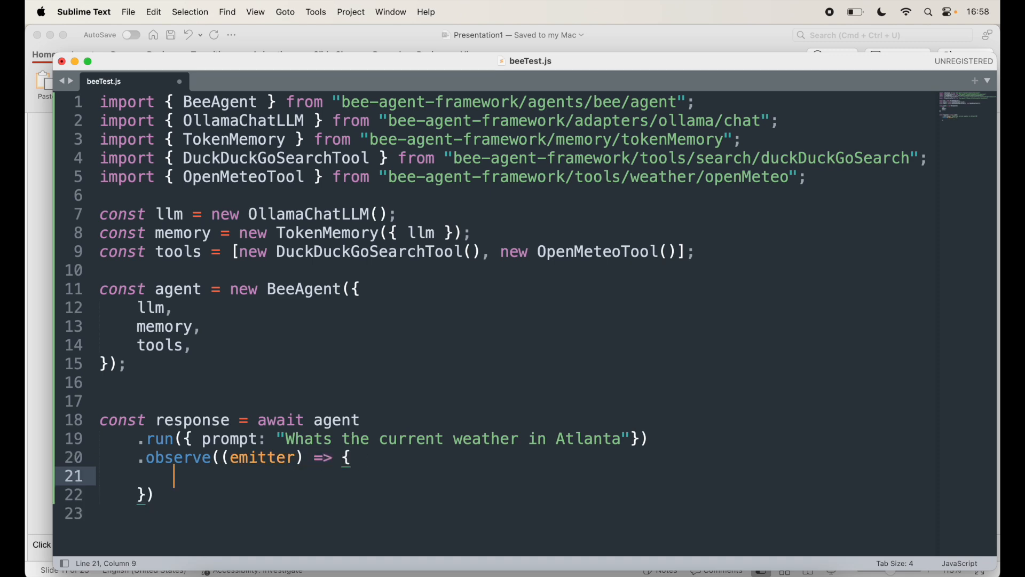
Register emitter.on('update', async ({ data, update, meta }) => as the update handler.
type("emitter.on(\"updat")
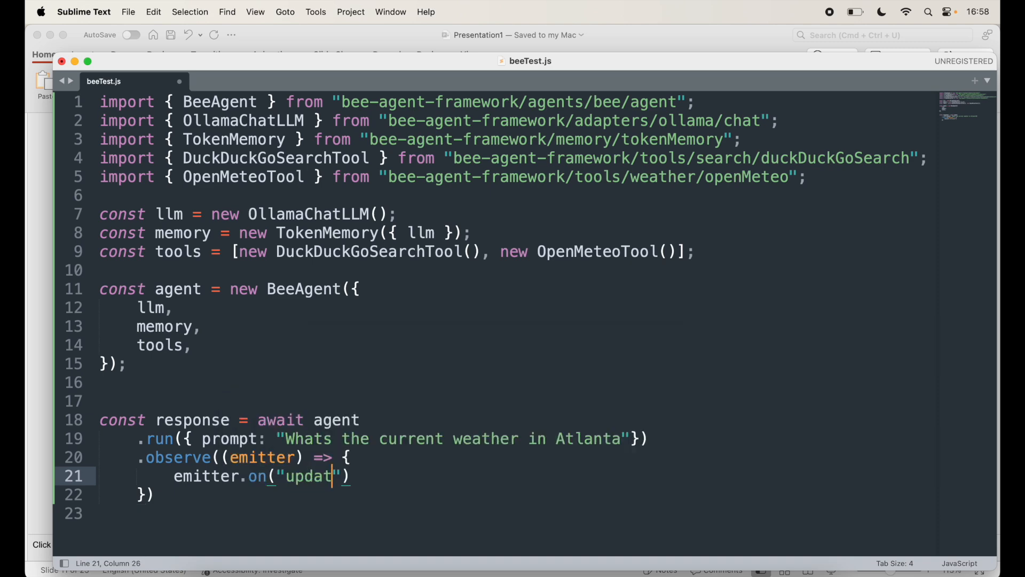
type("e")
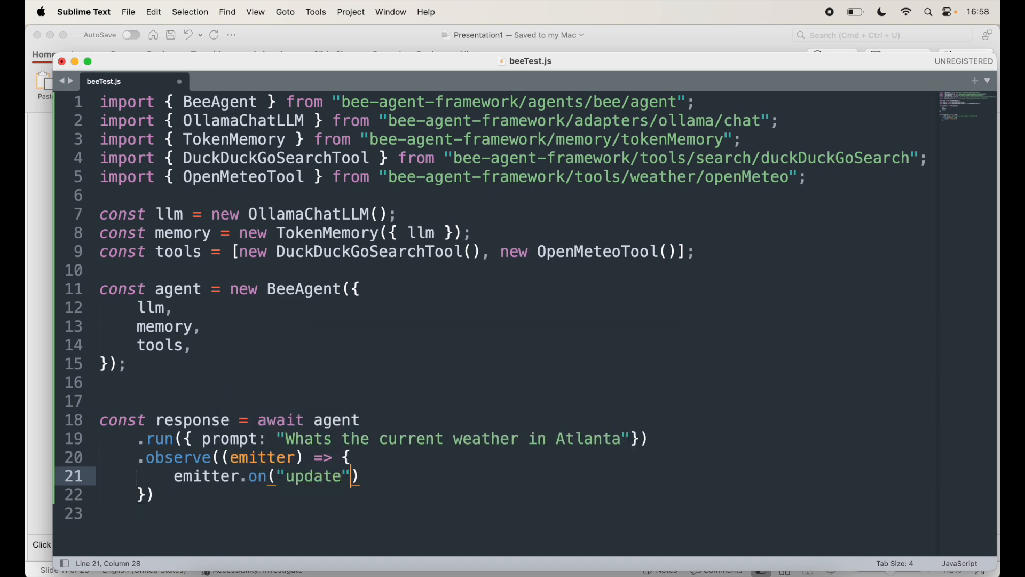
type(", asy")
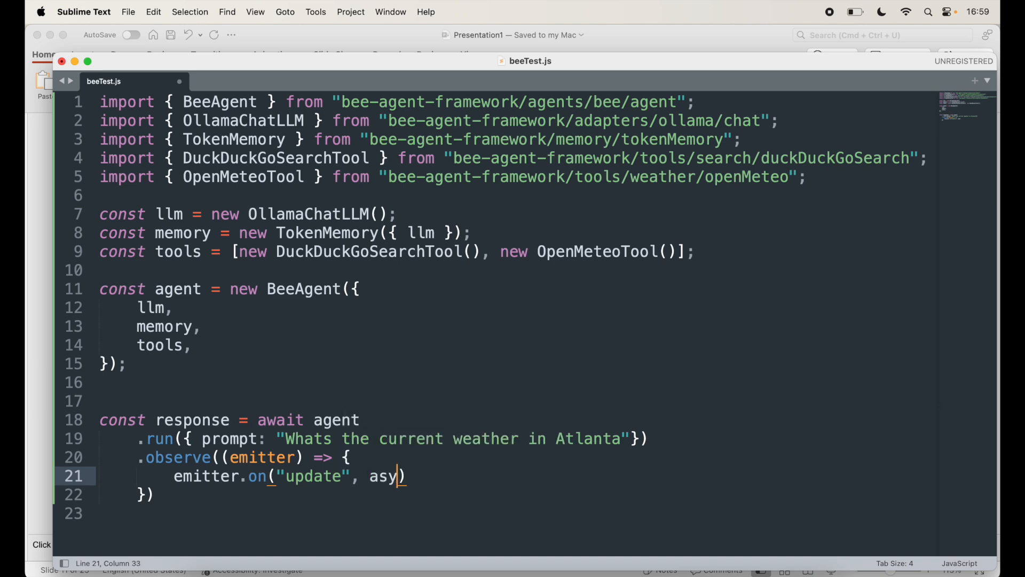
type("nc ({")
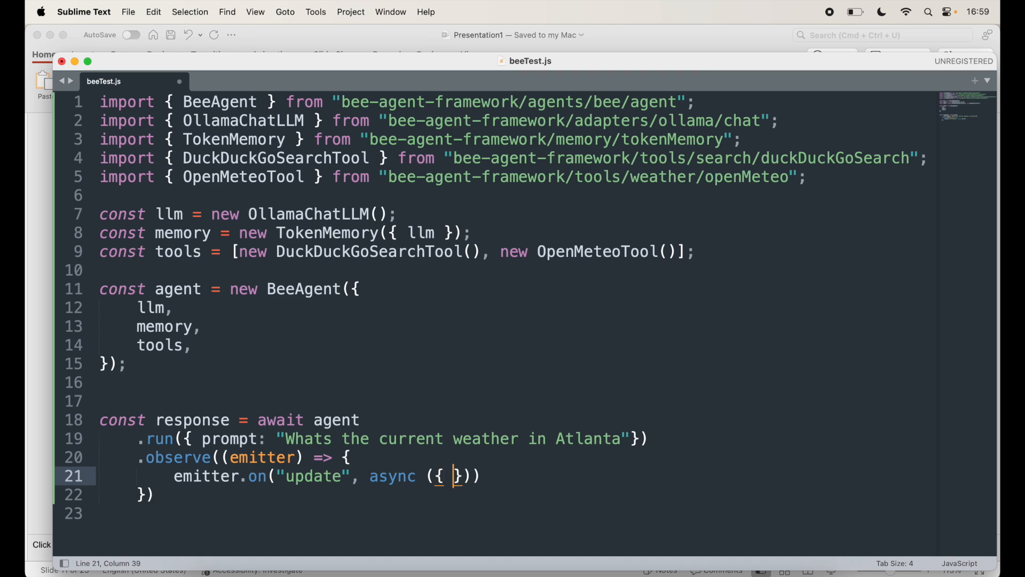
type("data")
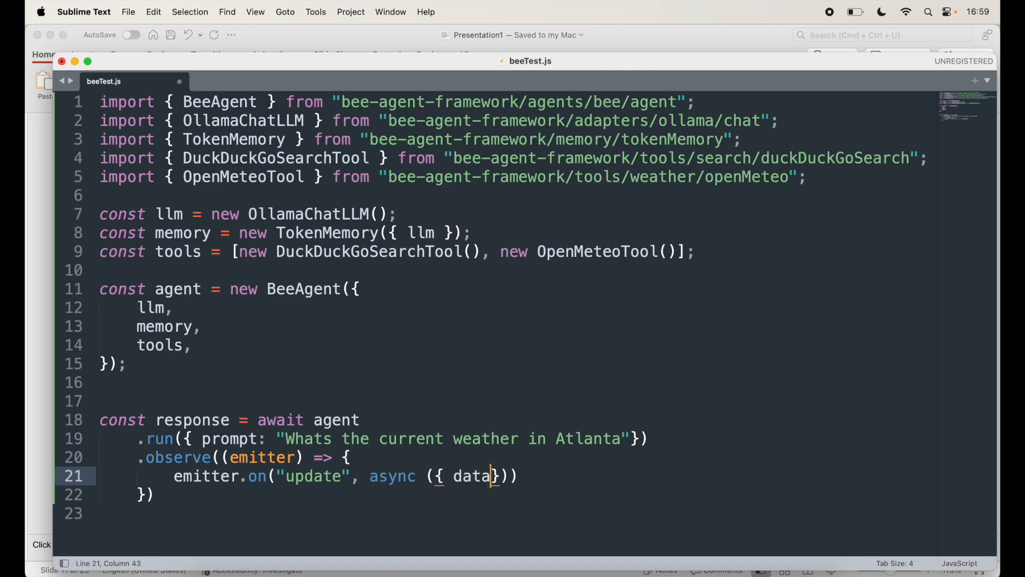
type(", update")
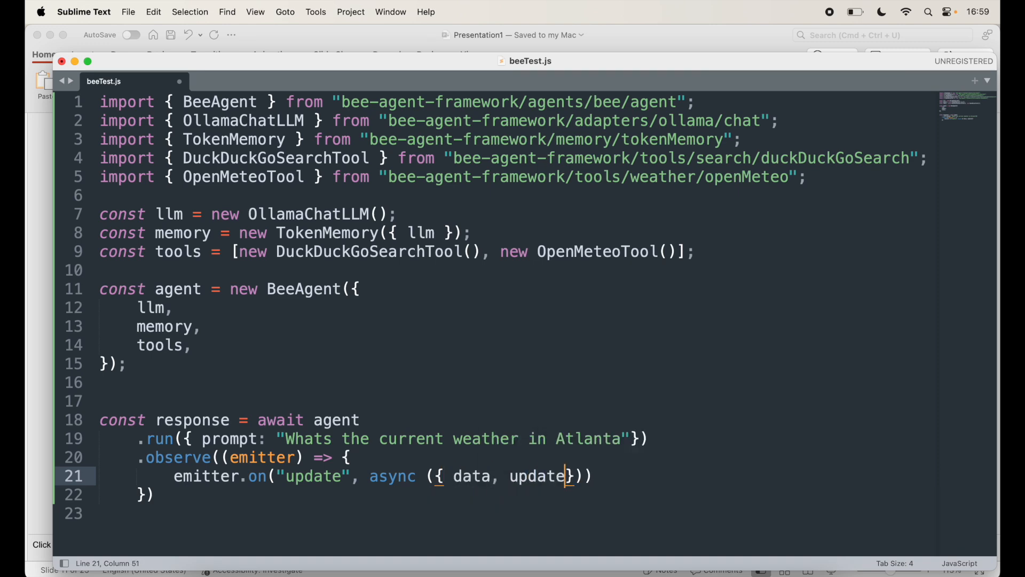
type(", meta")
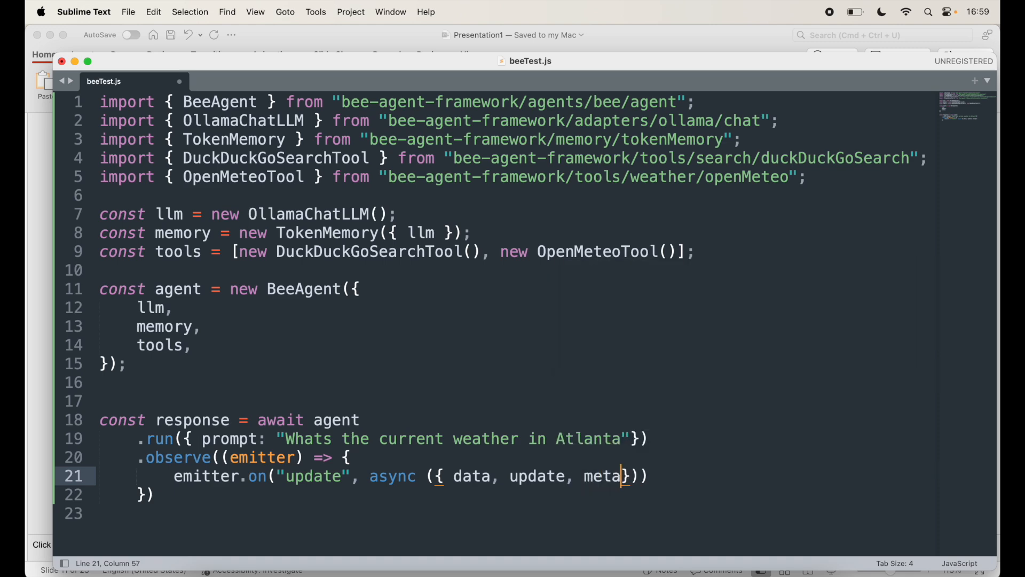
type("})")
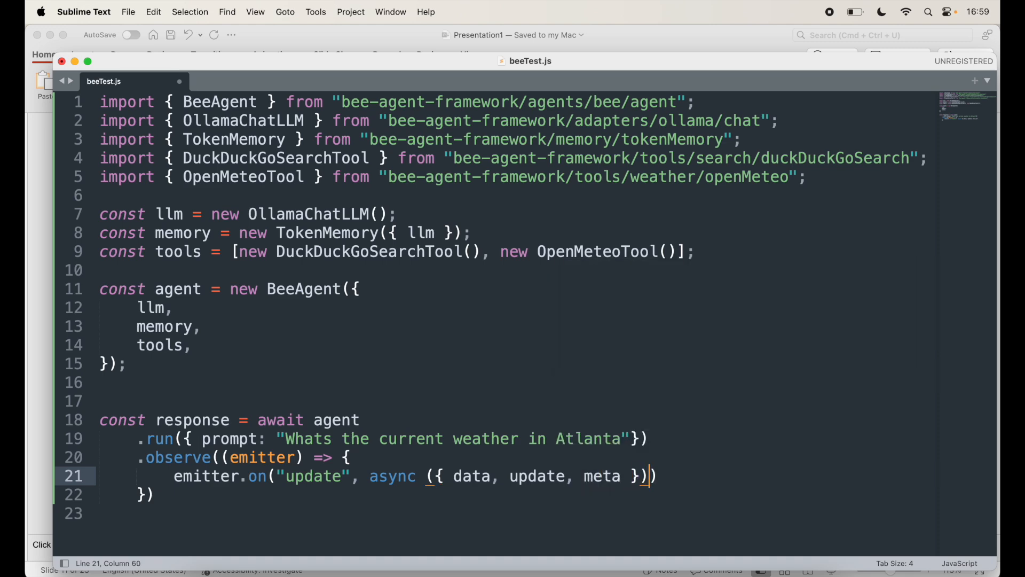
type("=>")
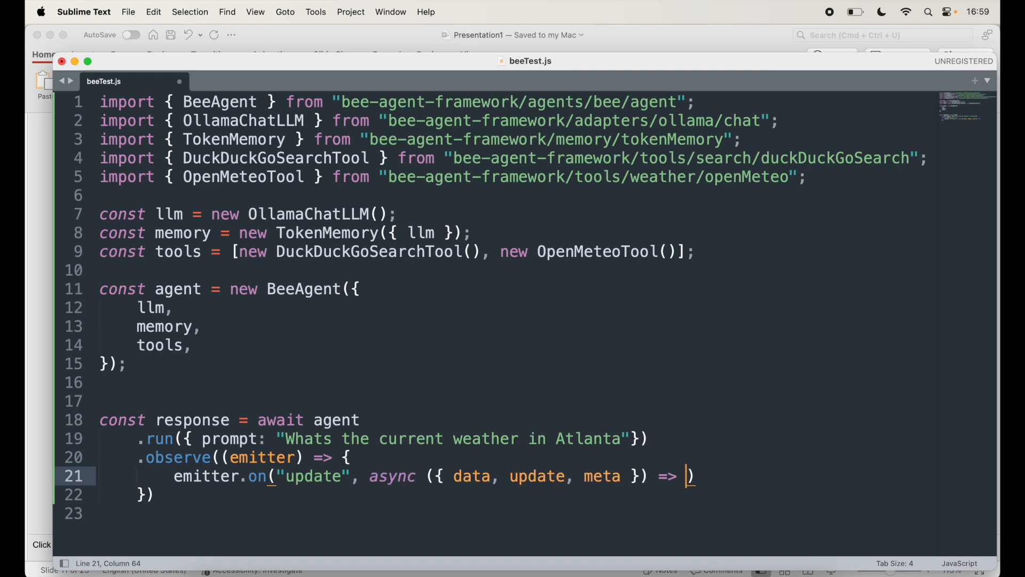
Log `Agent ${update.key}` with update.value in the handler and close the chain with a semicolon.
key("enter")
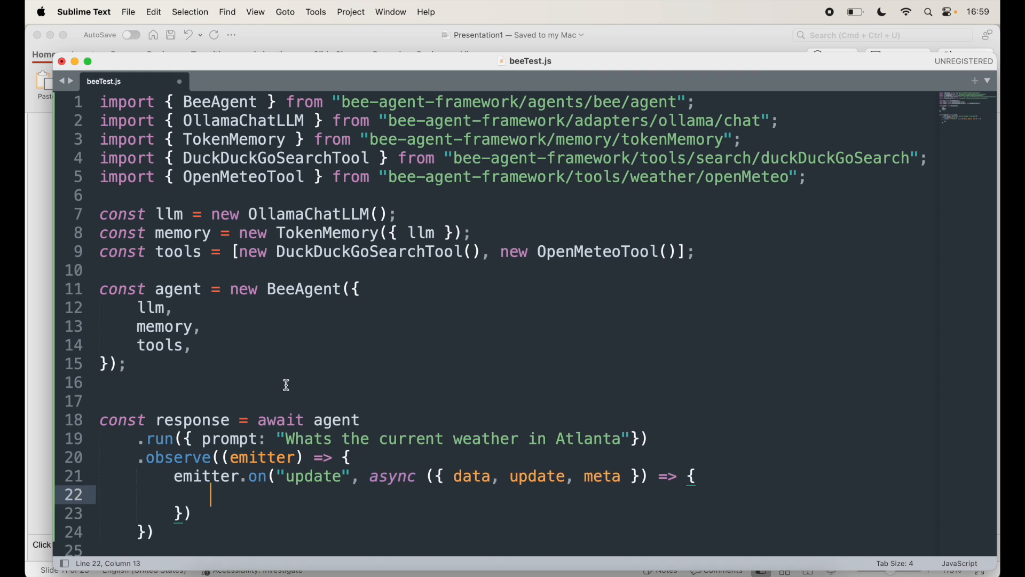
type("console.log(")
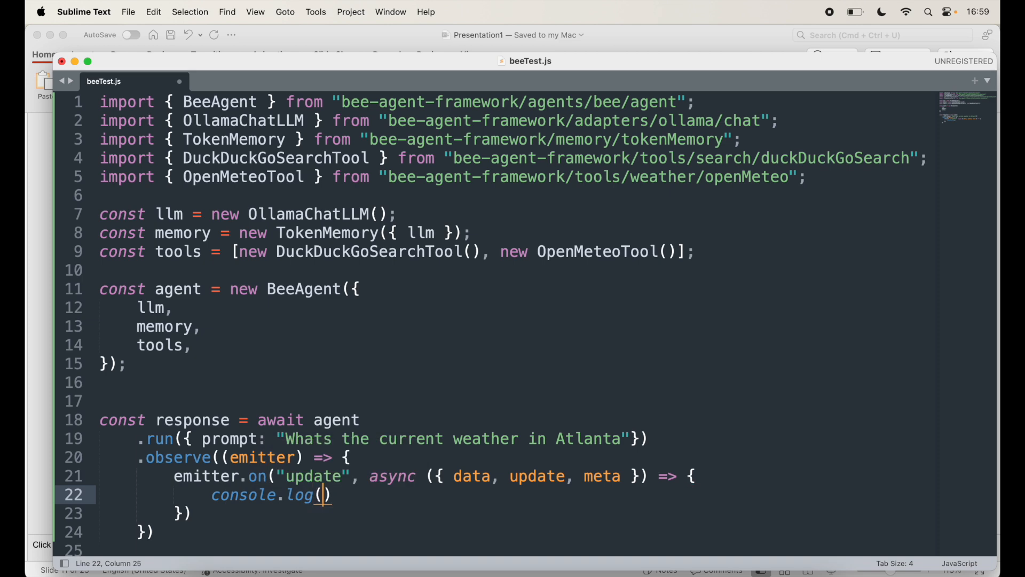
type("`")
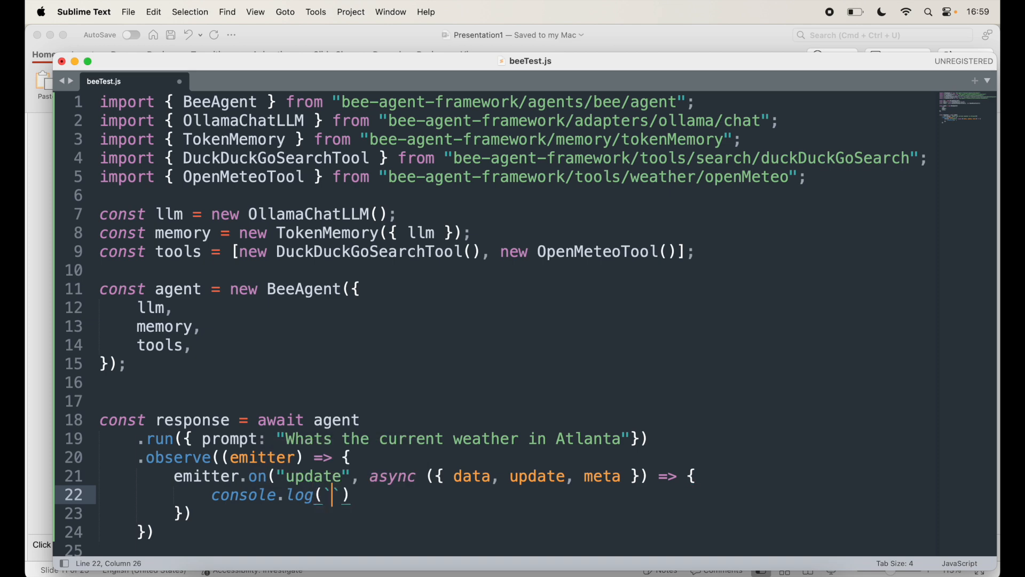
type("Agent (")
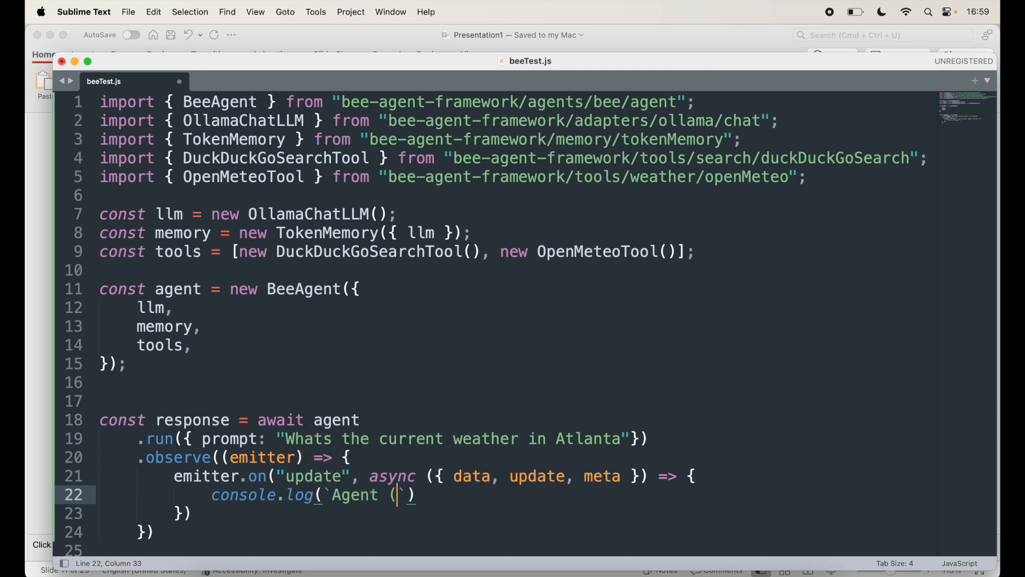
type("${}")
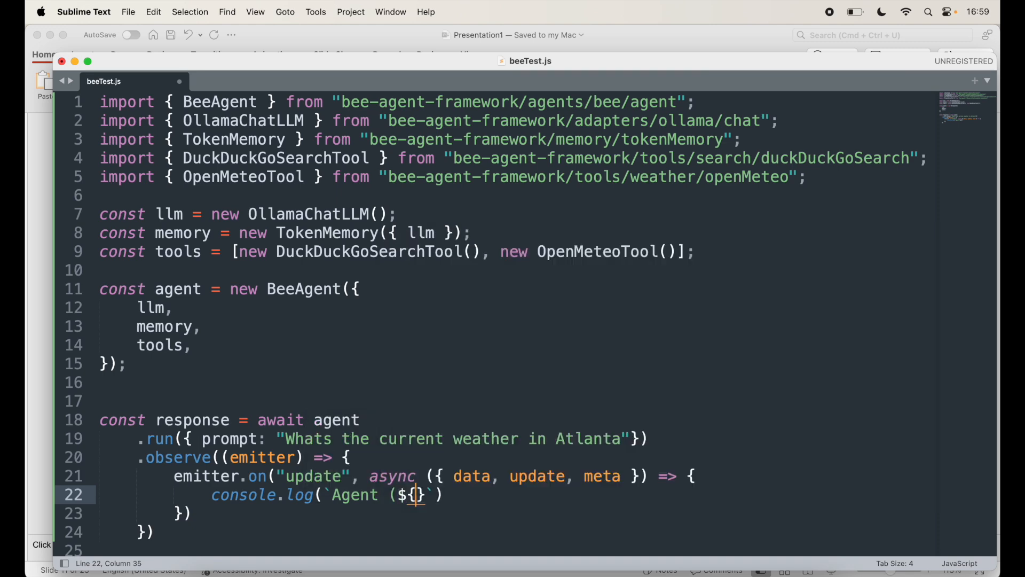
type("update")
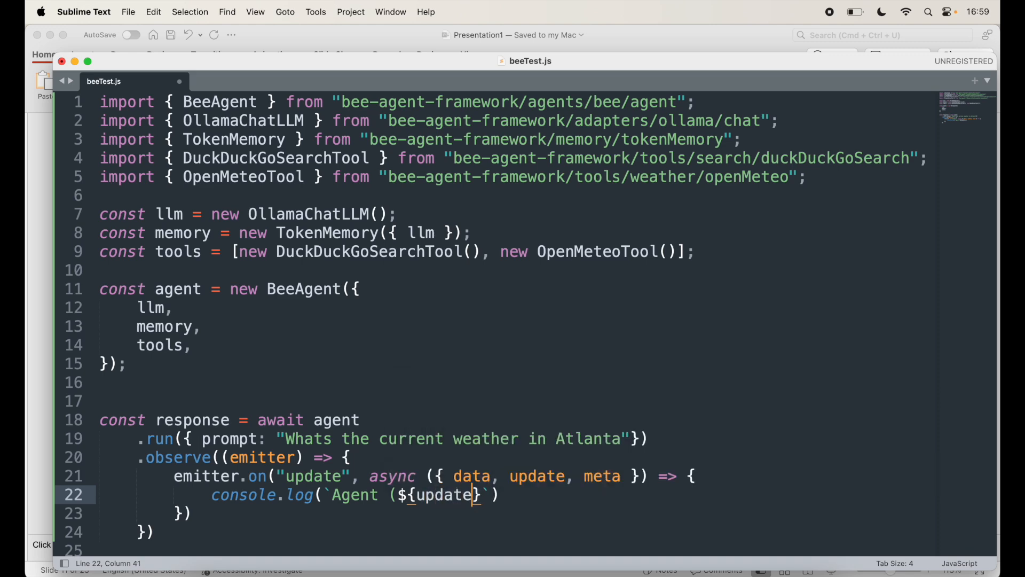
type(".key")
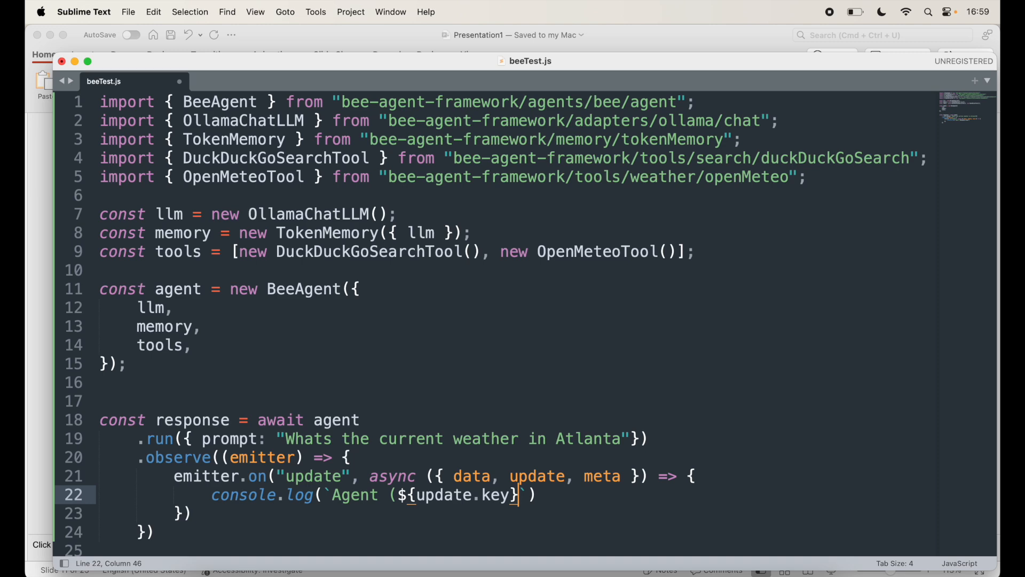
type(") :")
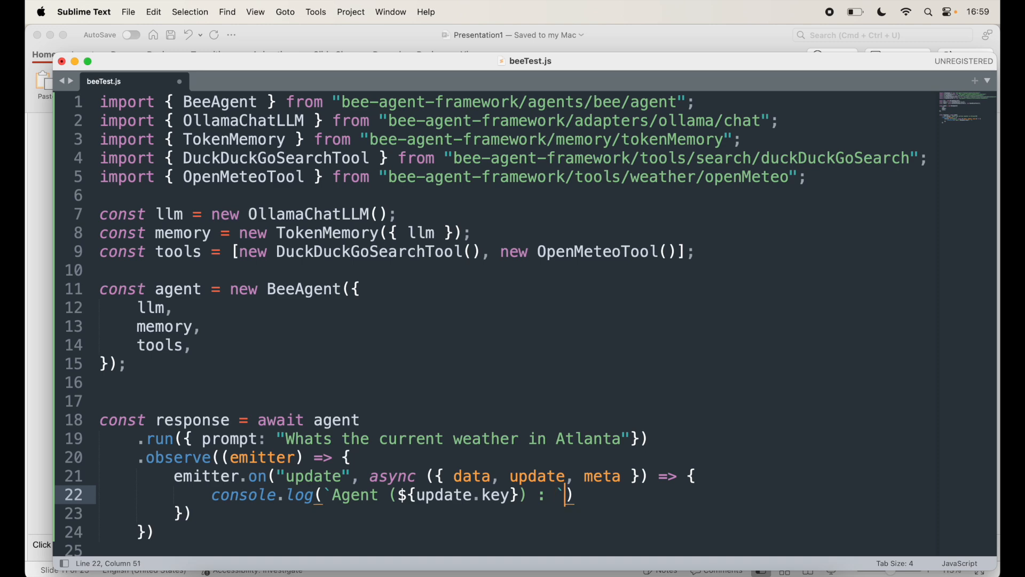
type(",upl")
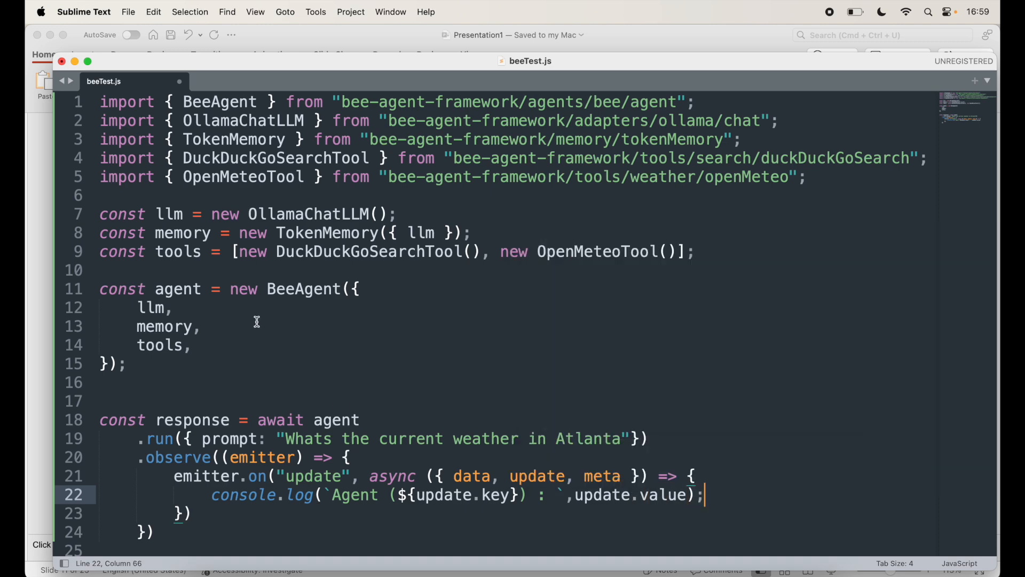
mouse_move(255, 471)
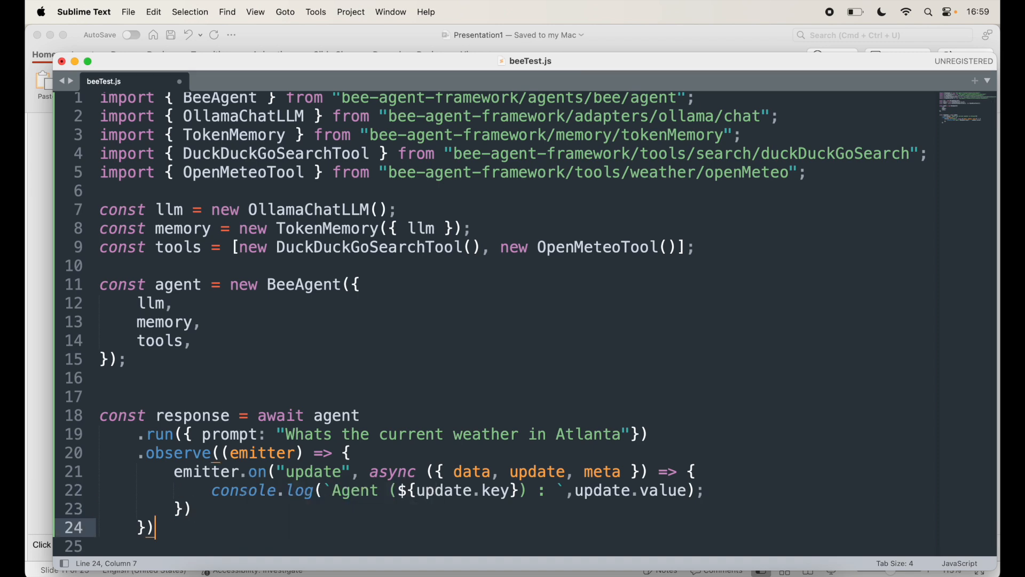
type(";")
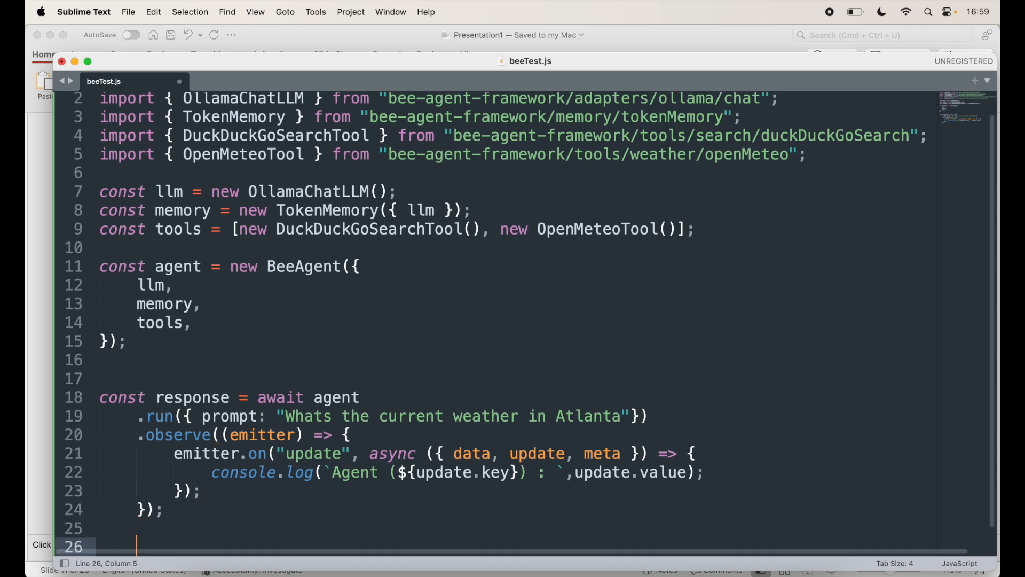
Add console.log(`Agent Response: `, response.result.text) after the run block.
type("console.log")
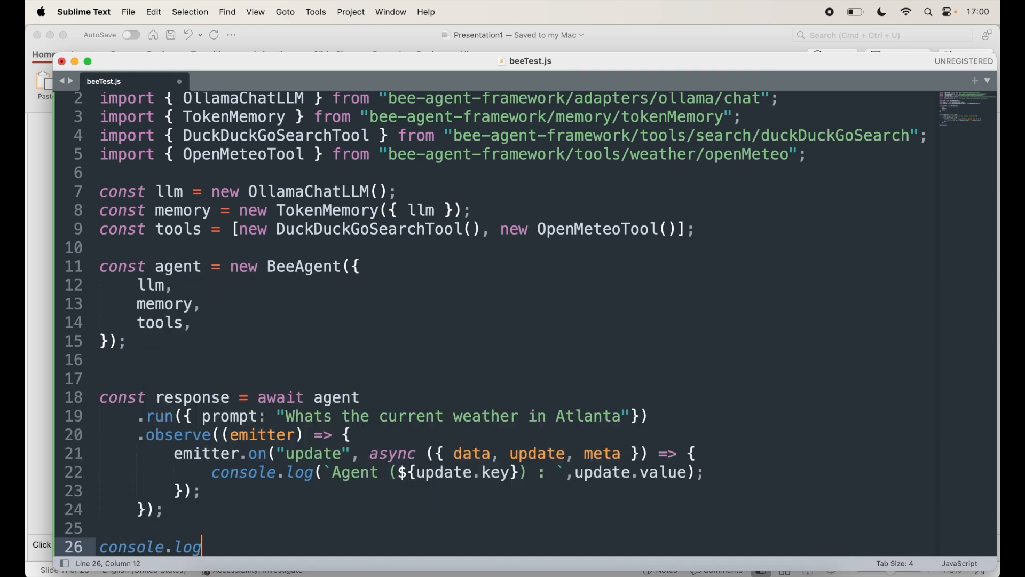
type("(`Agent Respon")
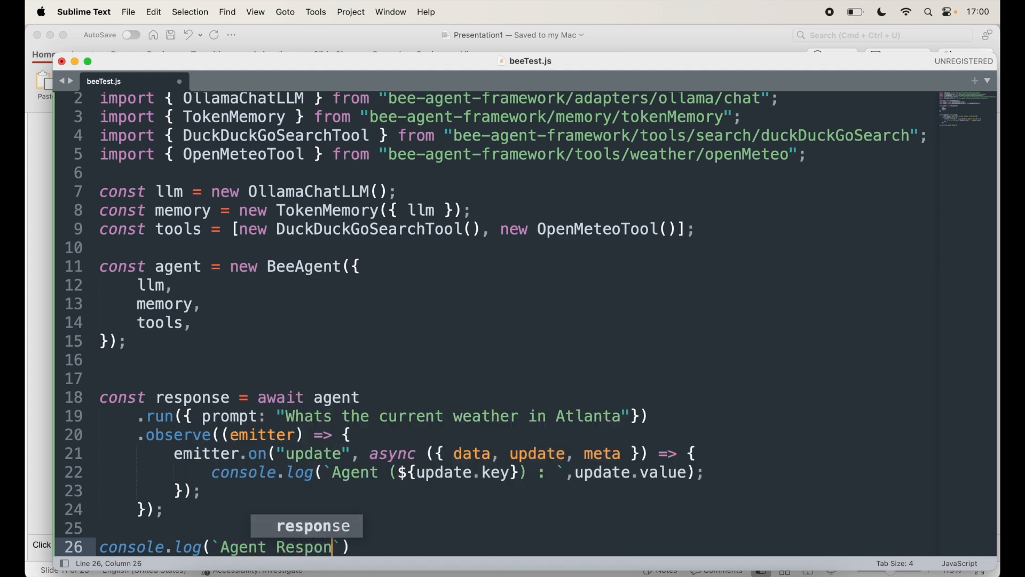
type("se: `")
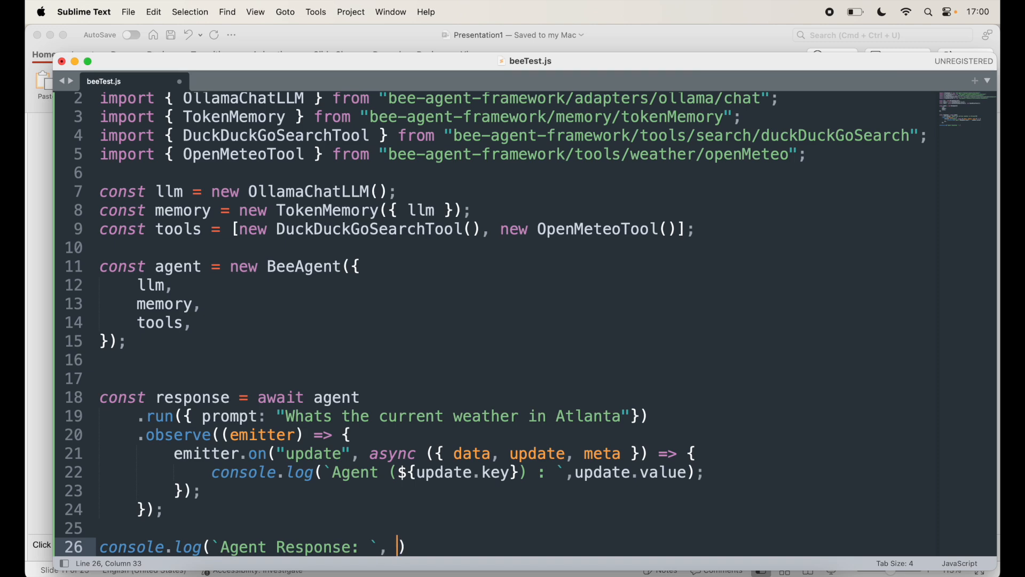
type("response")
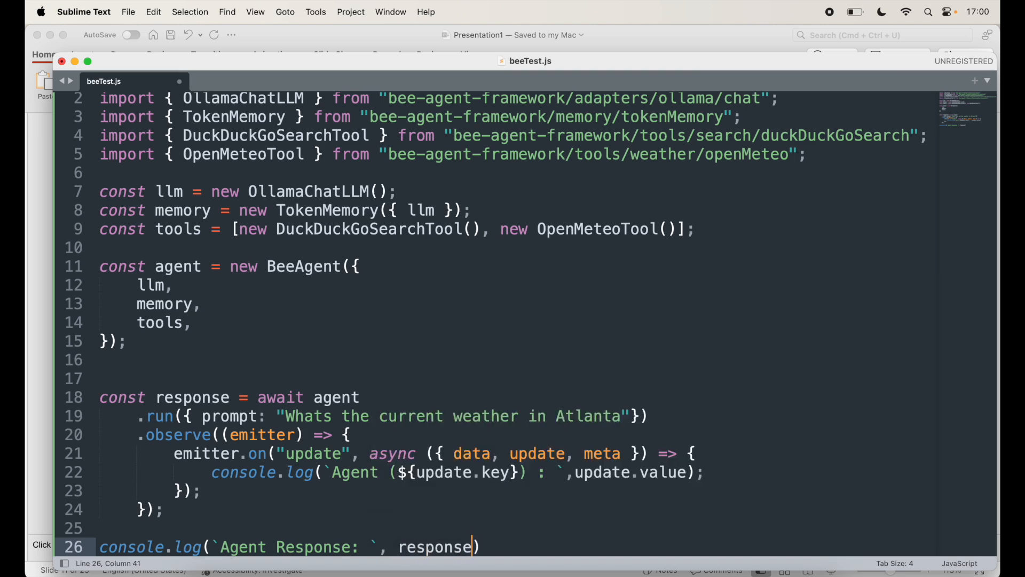
type(".res")
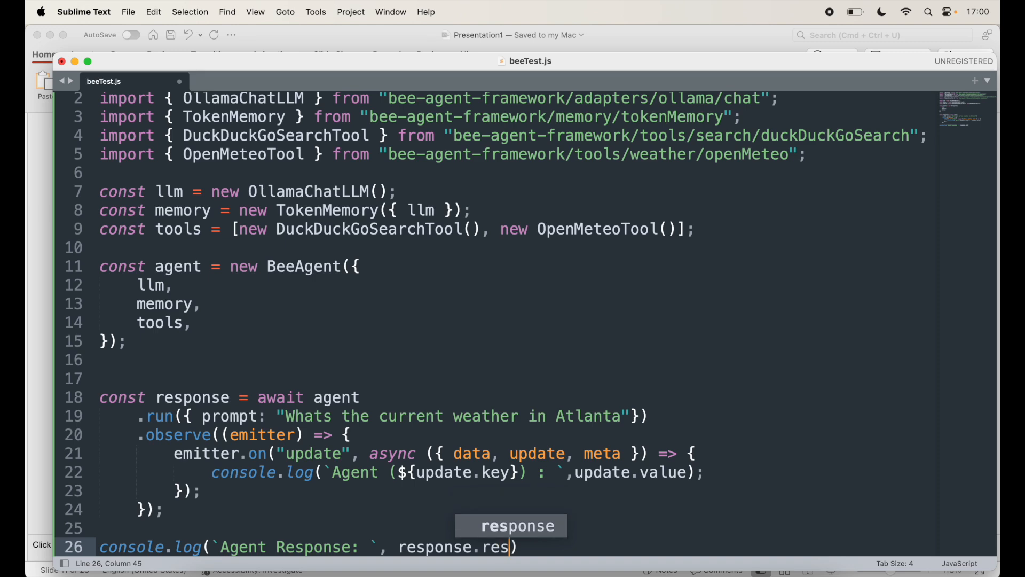
type("ul")
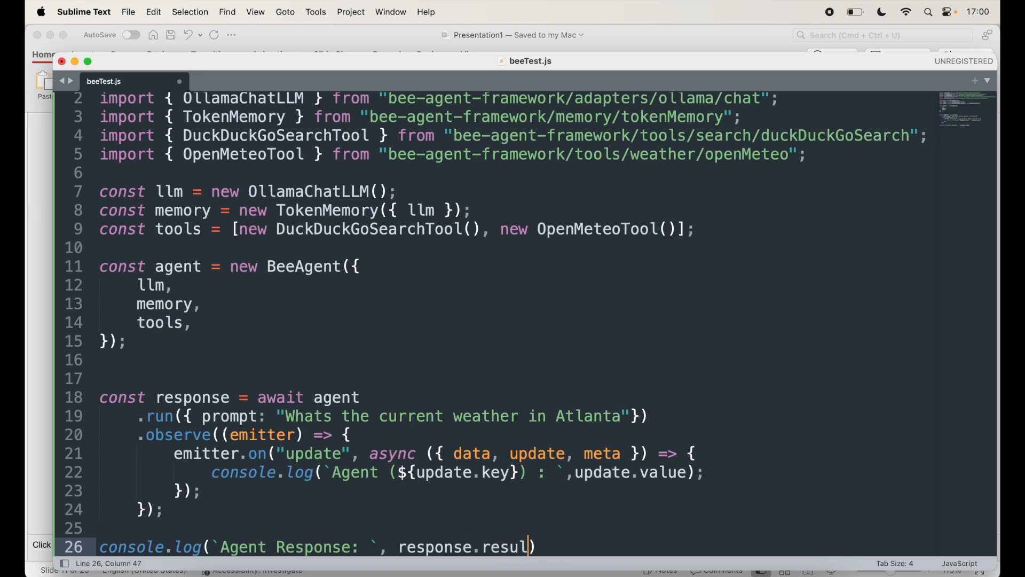
type("t.text")
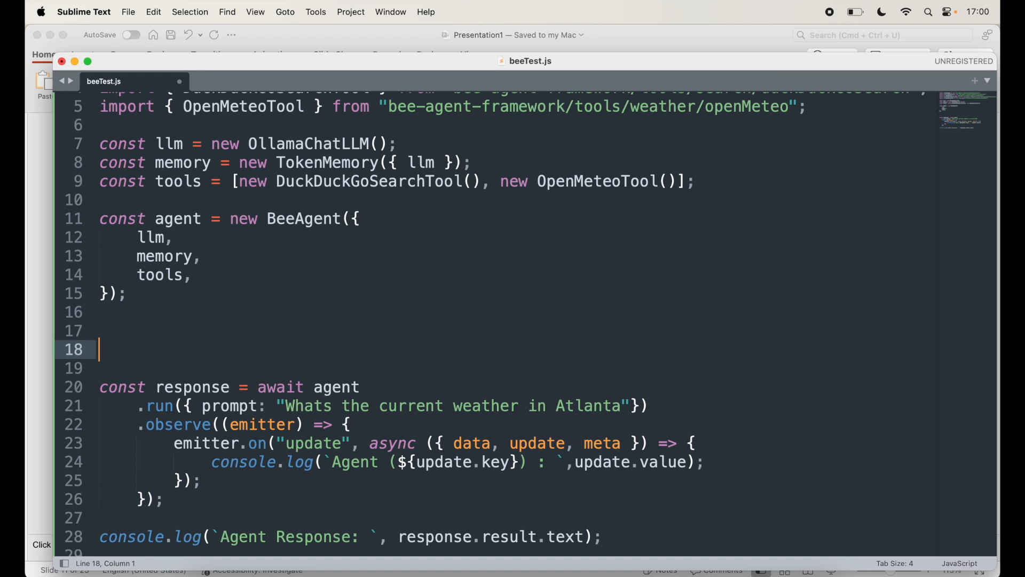
Add agent.observe with an update handler taking only data and logging `Update : `, data, then save.
type("agent.o")
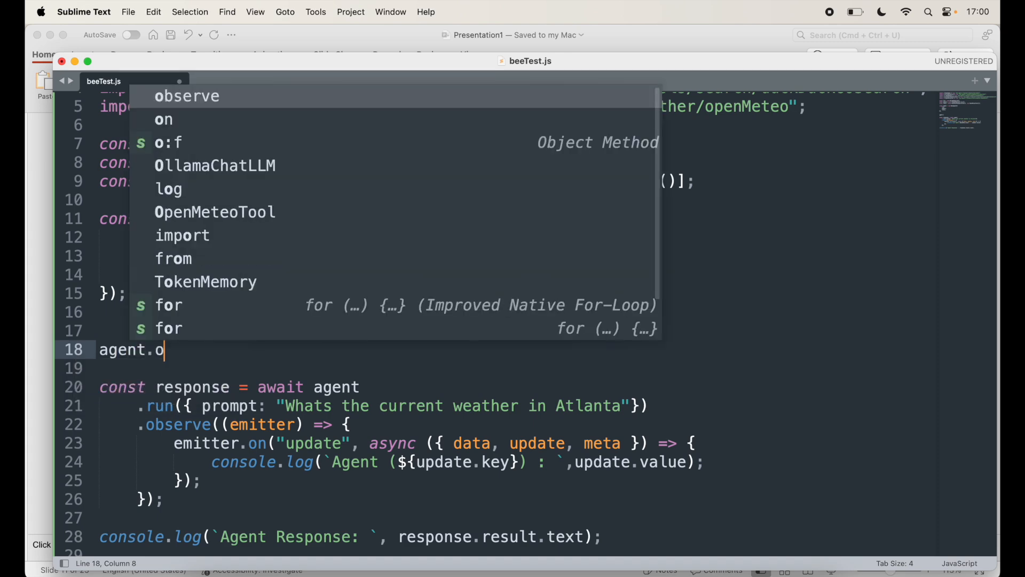
type("bsr")
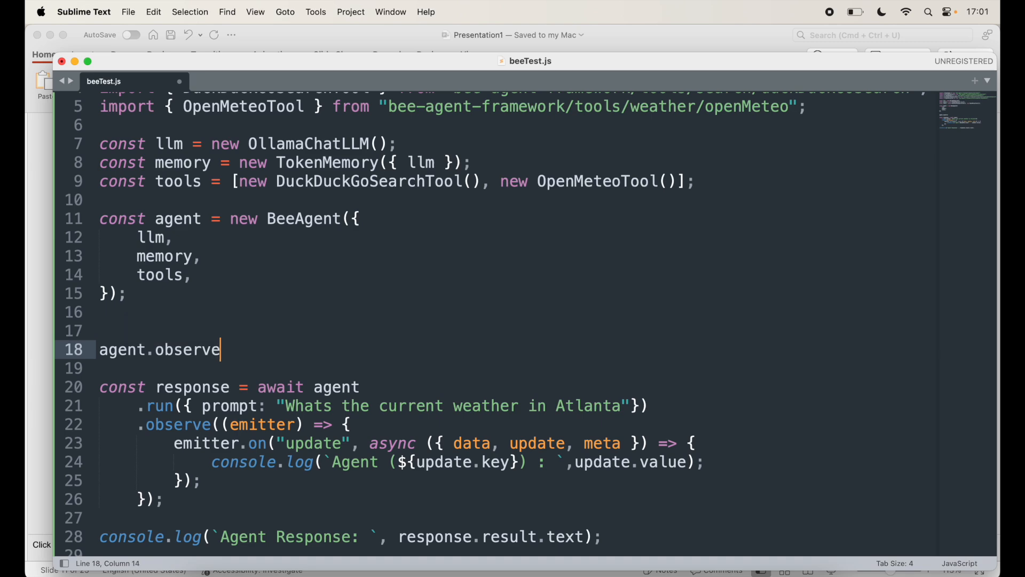
scroll("down", 3)
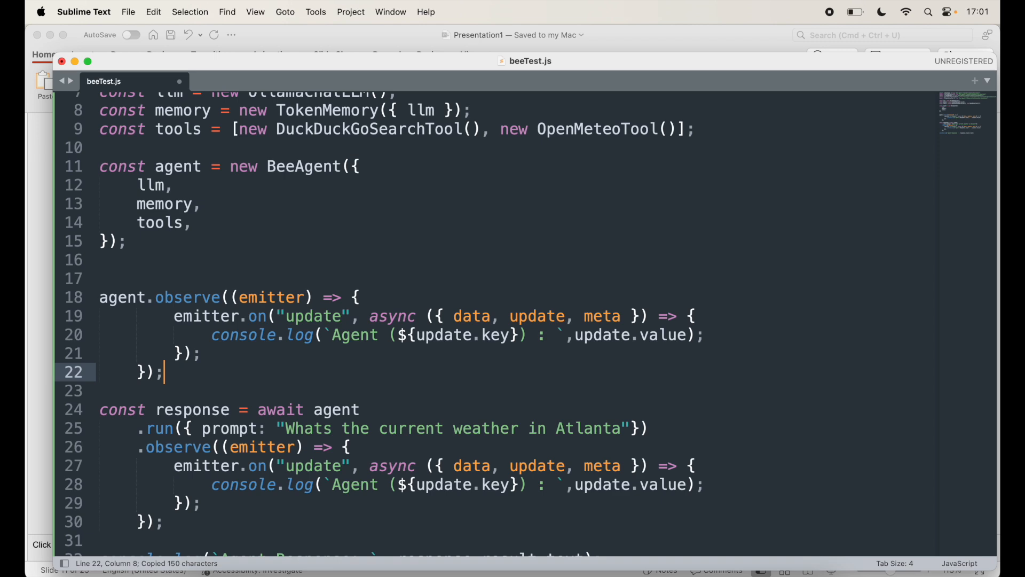
left_click(300, 334)
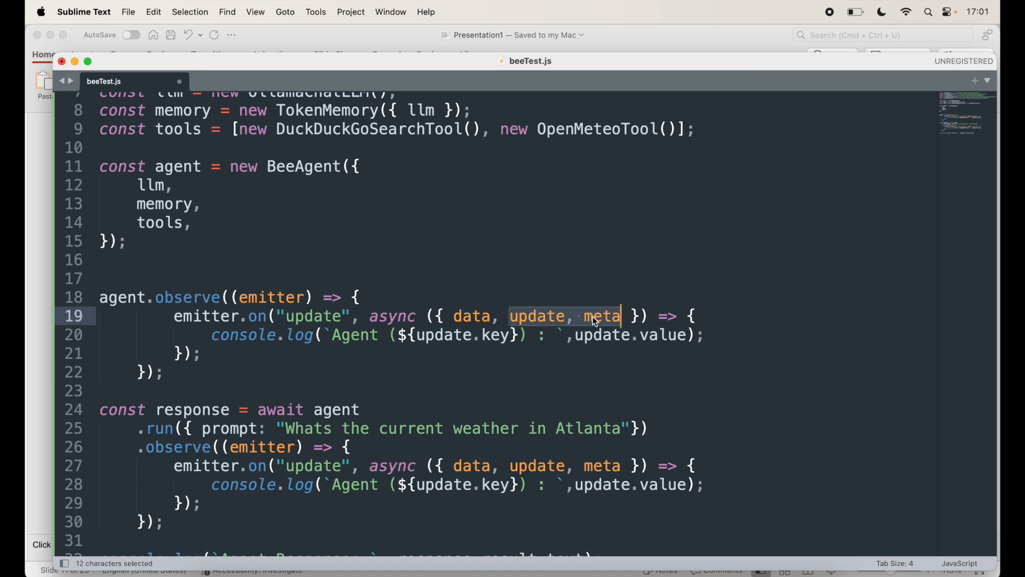
key("Delete")
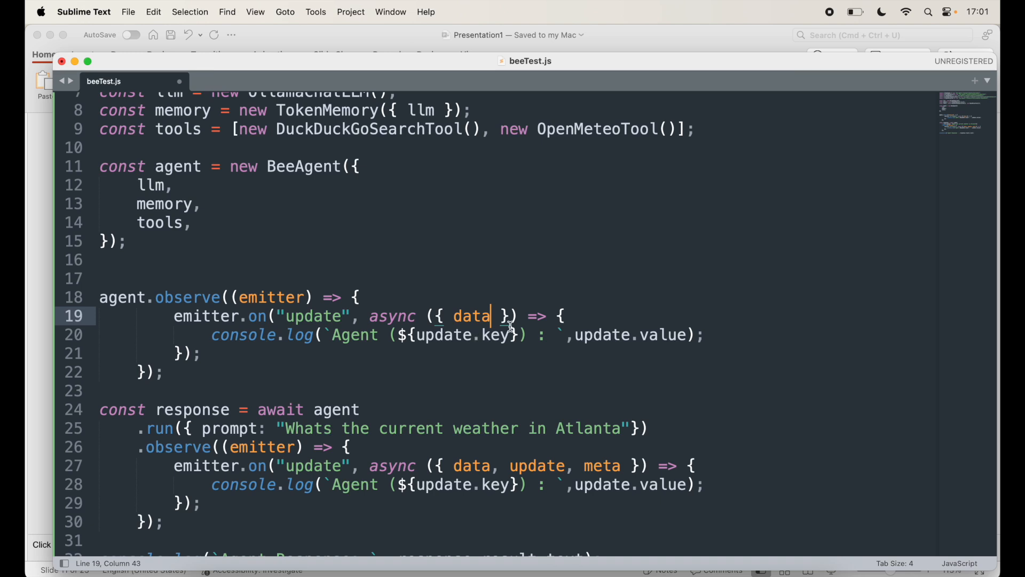
mouse_move(347, 334)
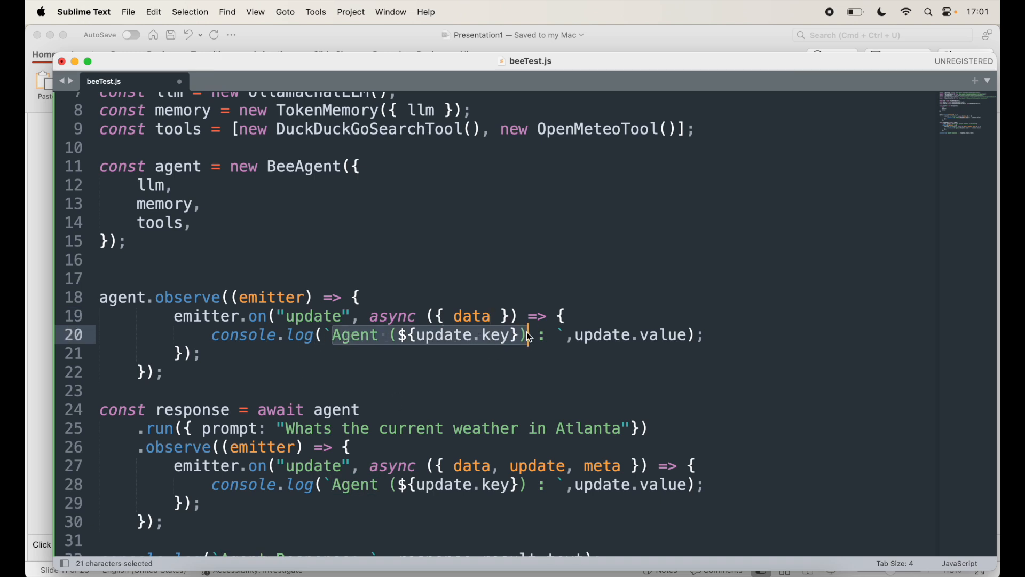
type("Update")
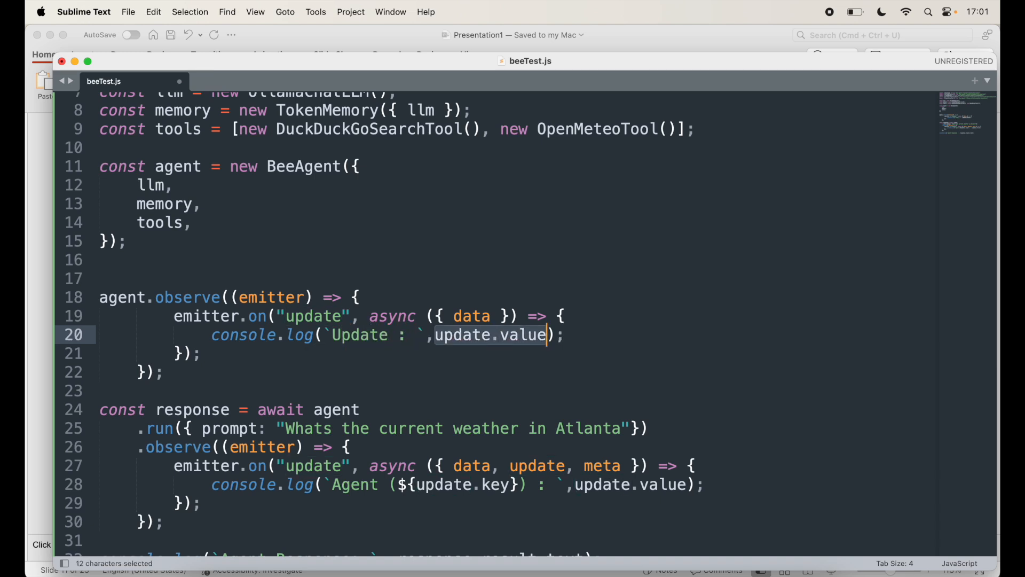
type("data")
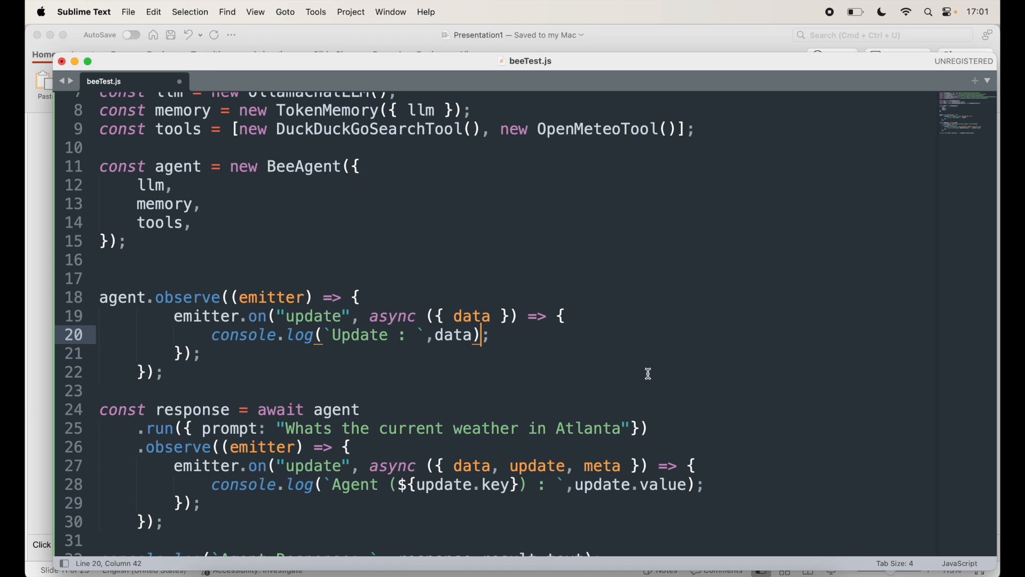
mouse_move(255, 377)
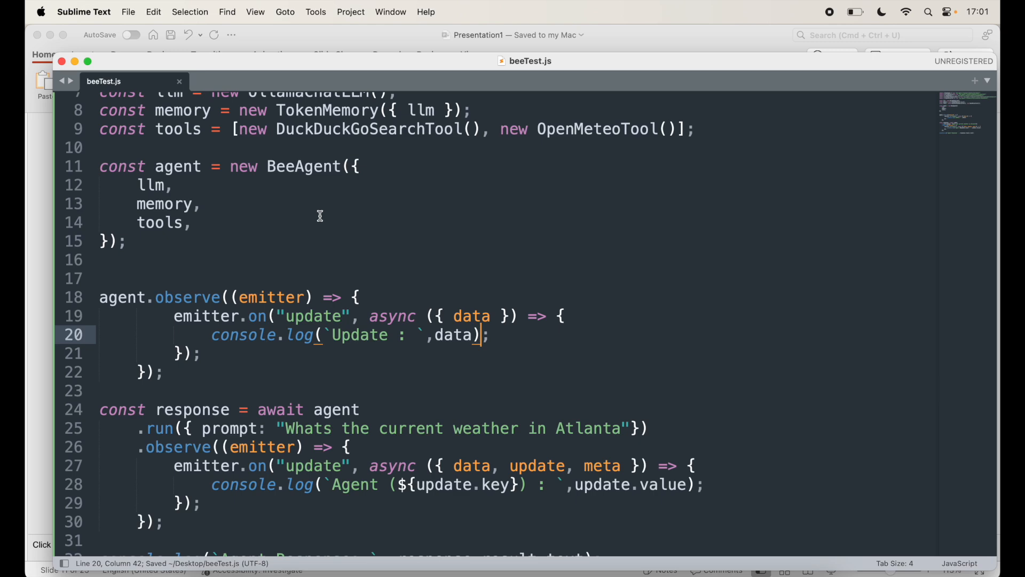
mouse_move(425, 542)
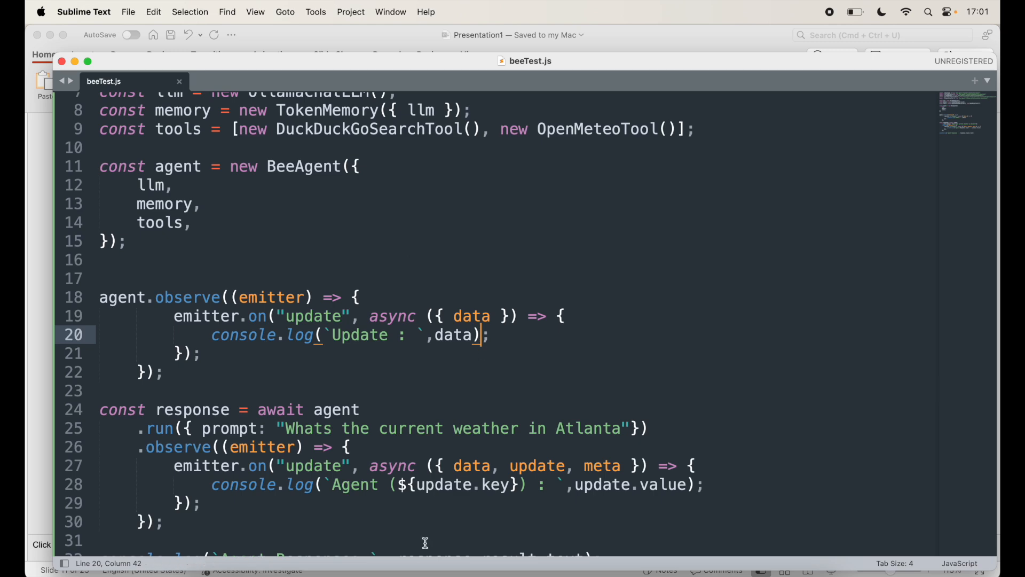
mouse_move(373, 311)
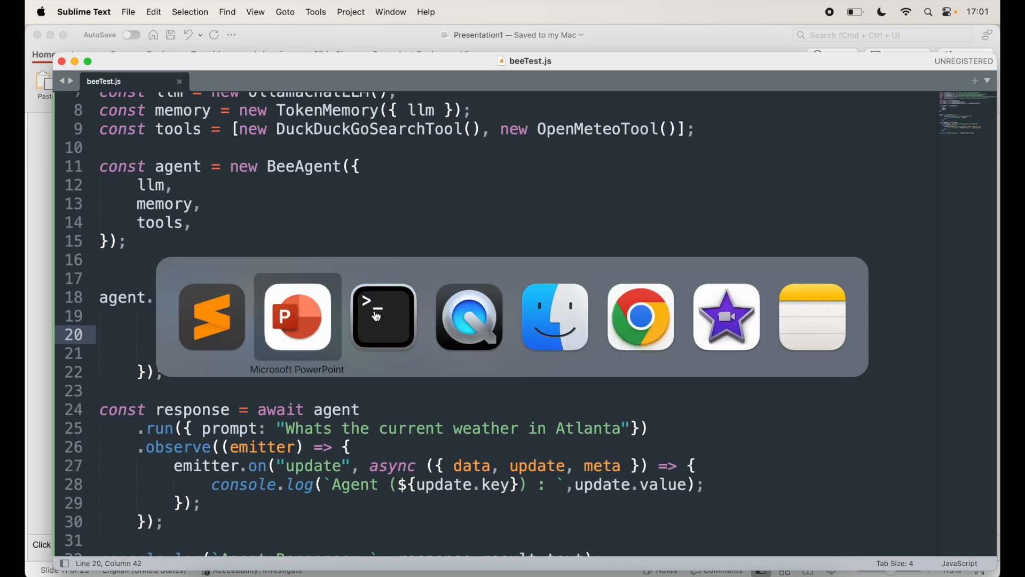
Search 'i am bee bee agent framework' in Chrome and open the i-am-bee/bee-agent-framework GitHub result.
left_click(640, 316)
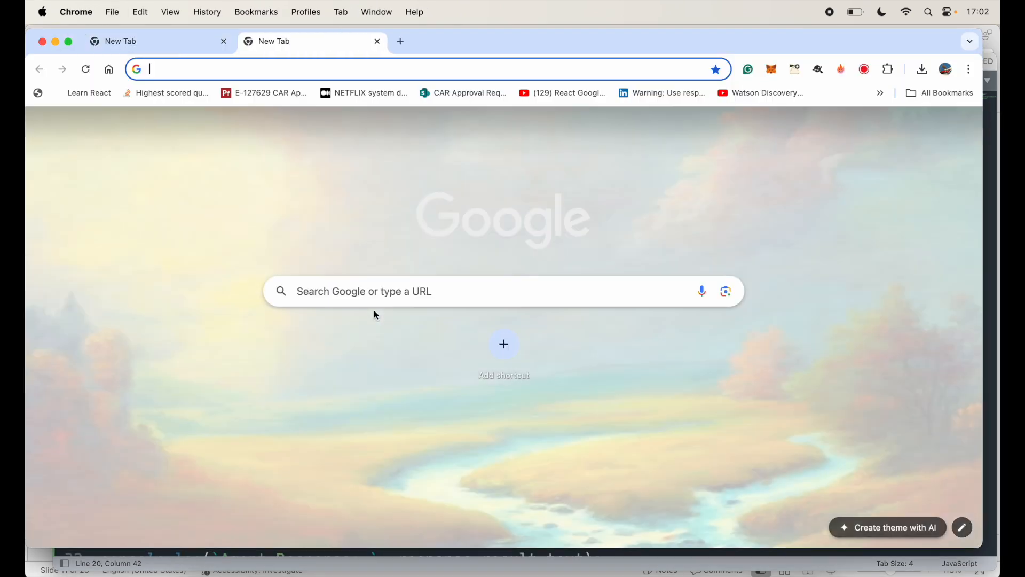
type("i am b")
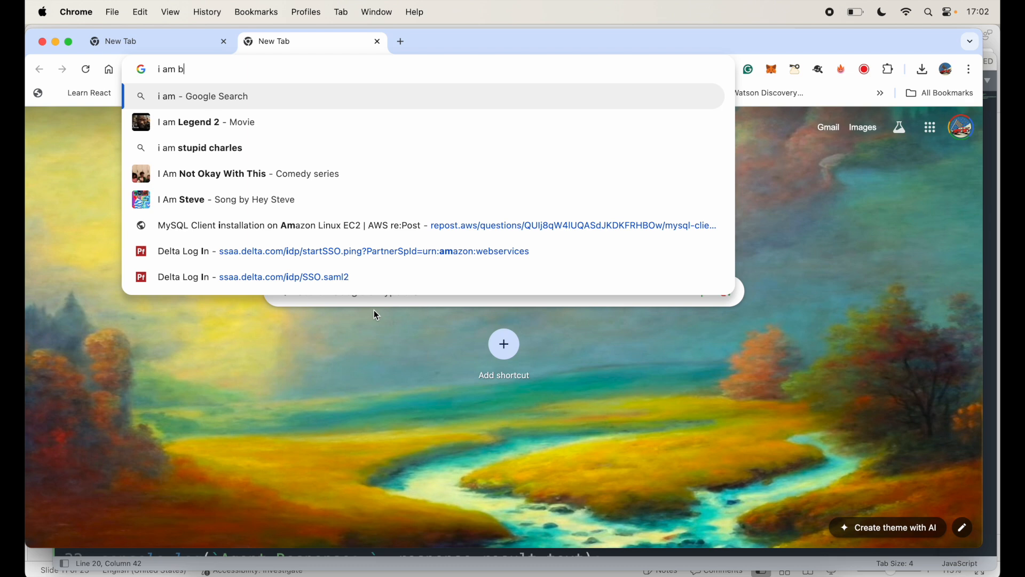
type("ee bee agent")
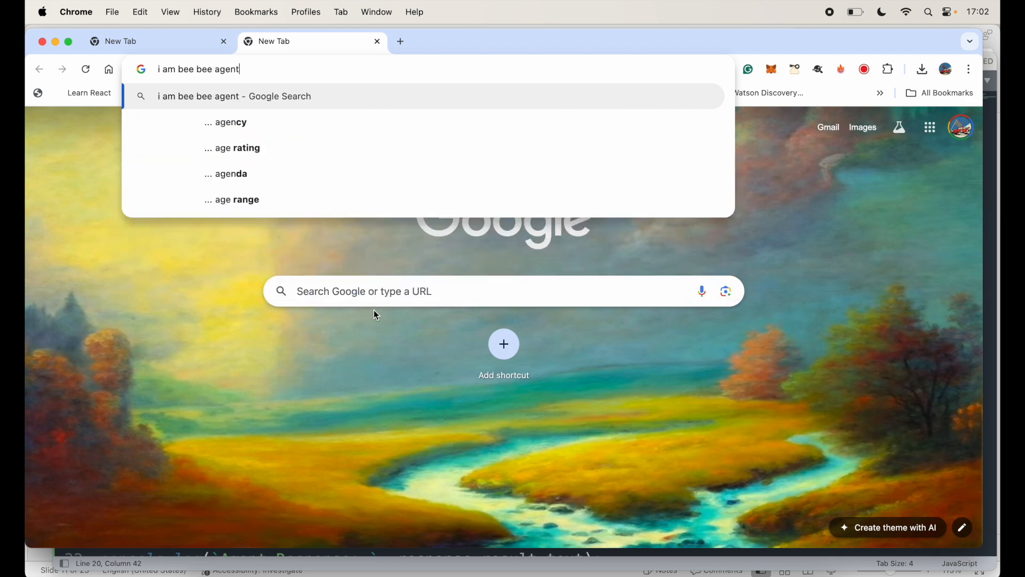
type("framew")
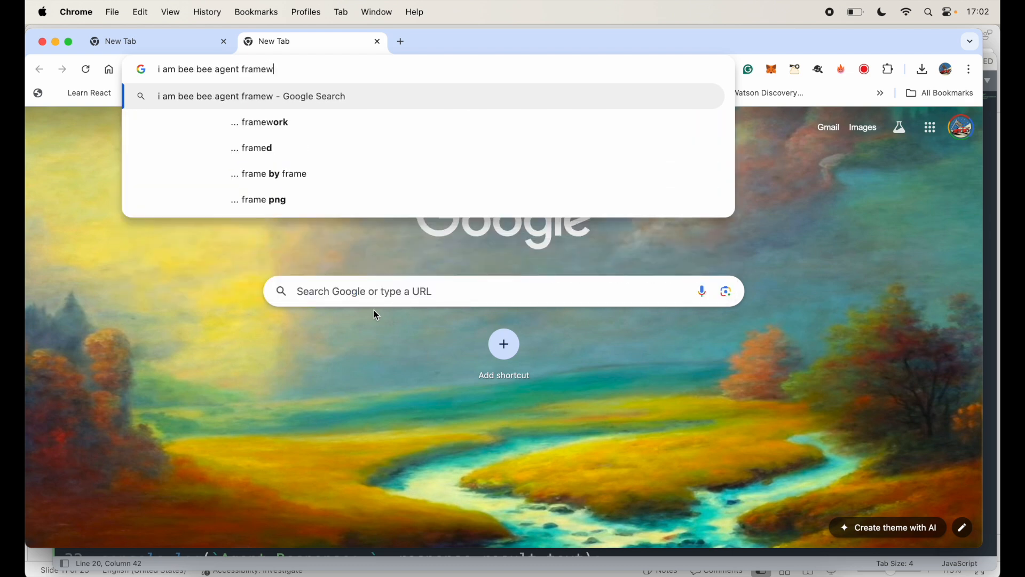
key("Return")
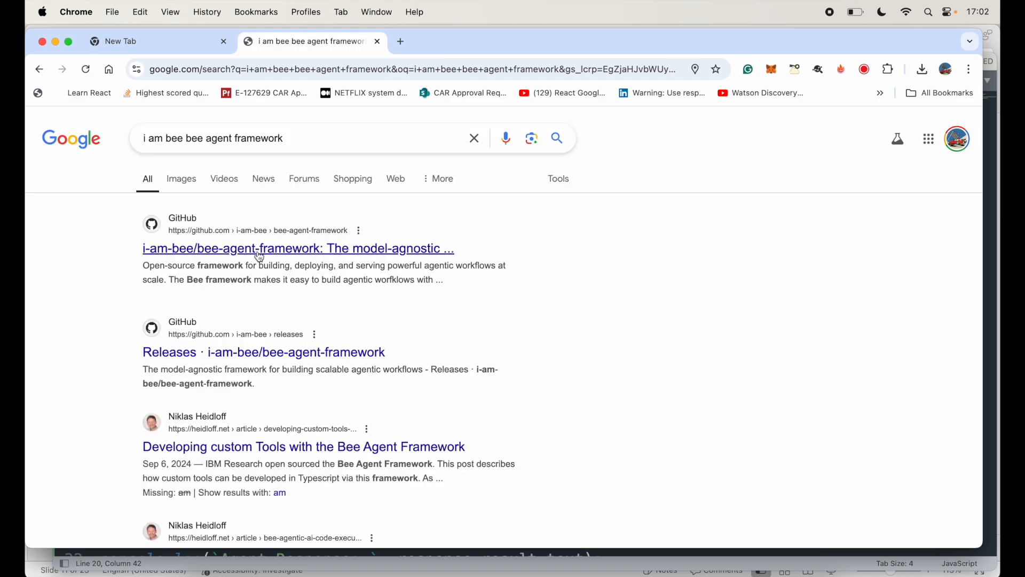
left_click(297, 248)
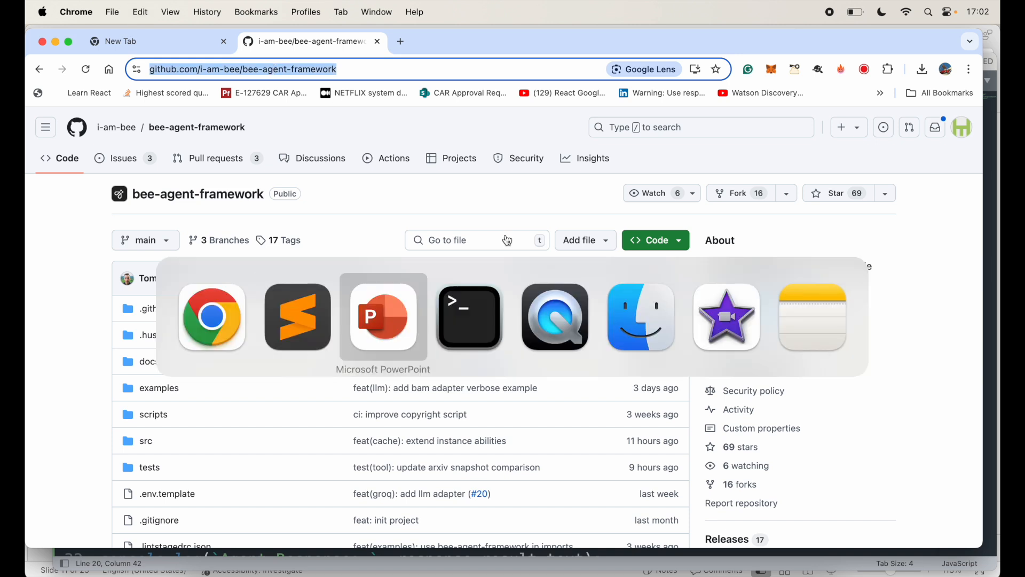
left_click(468, 317)
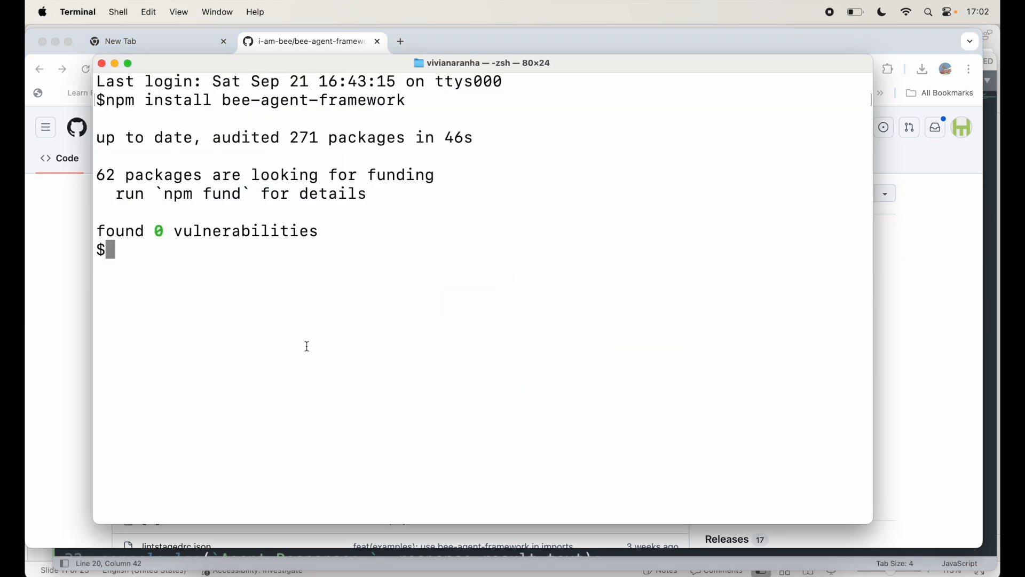
type("cd Desktop/")
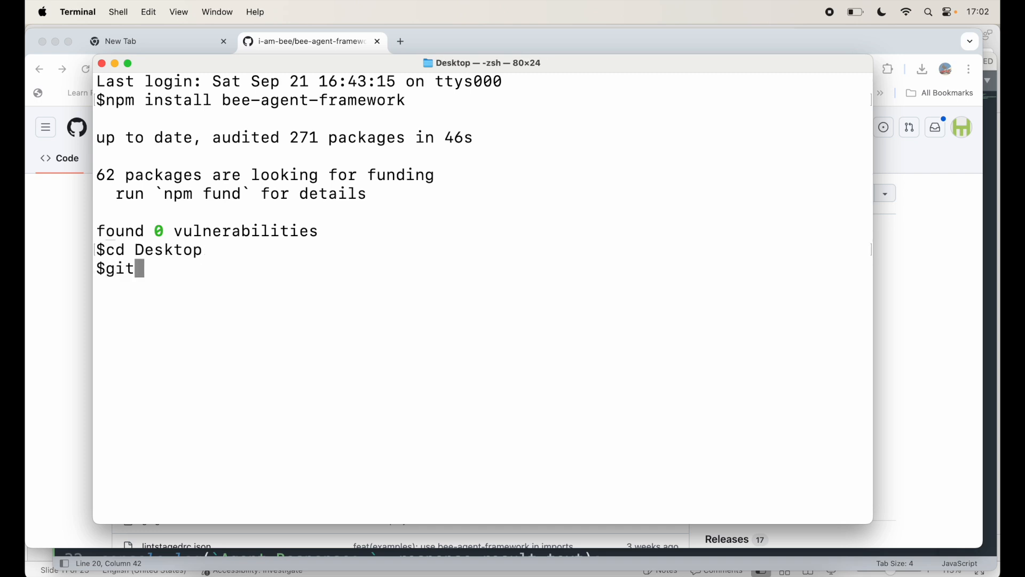
type("clone")
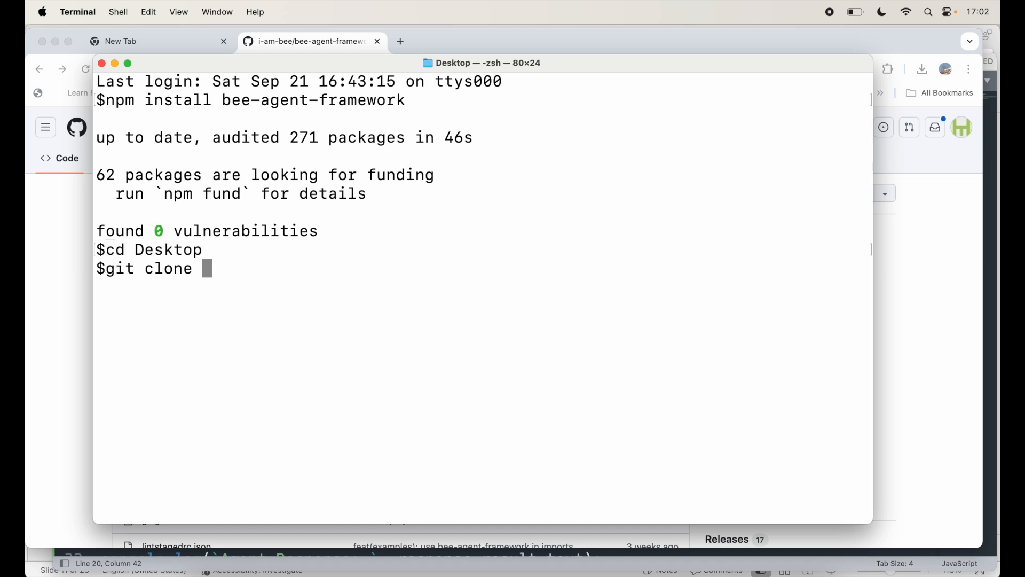
type("git@")
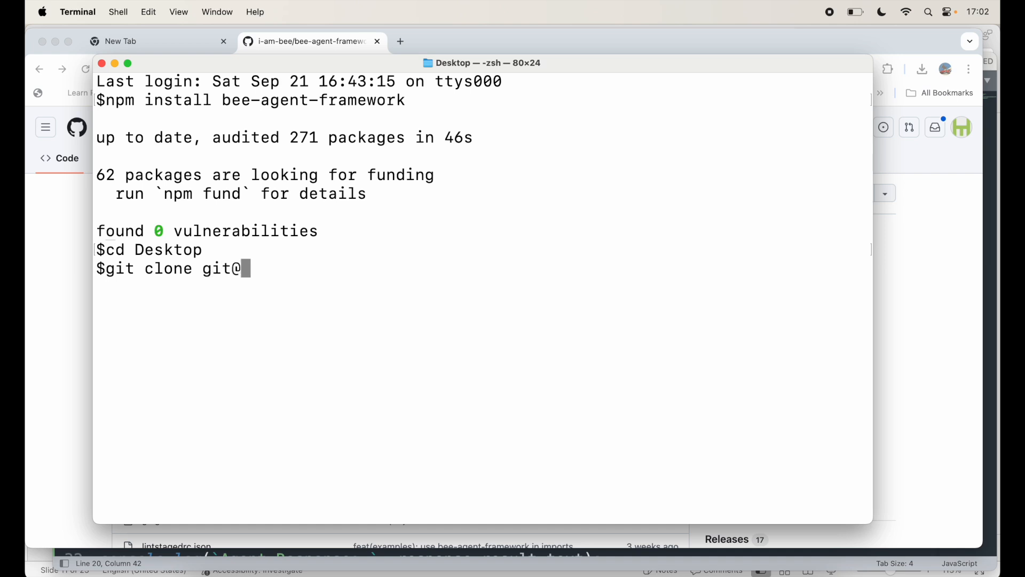
type("https://github.com/i-am-bee/bee-agent-framework")
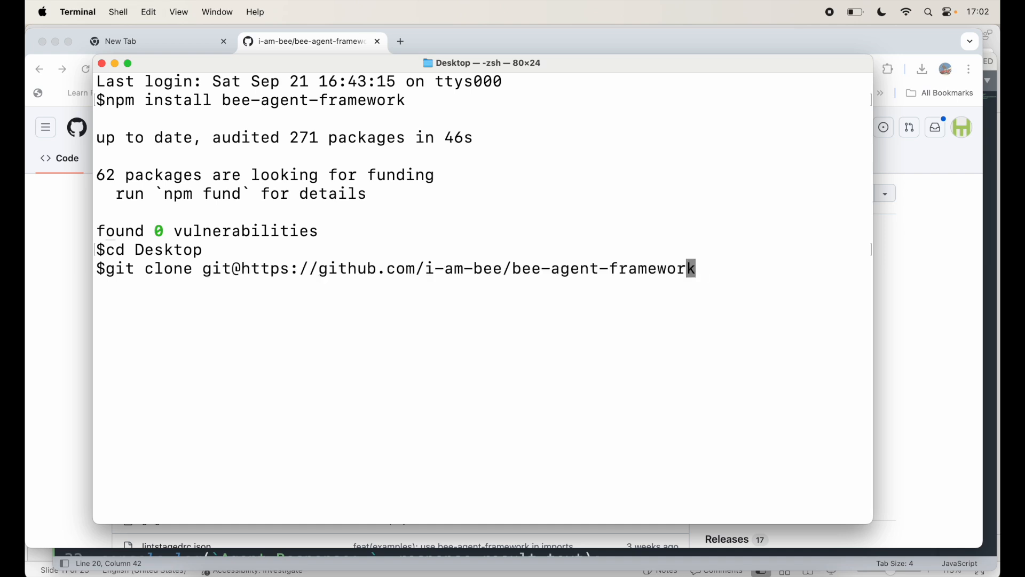
left_click(537, 268)
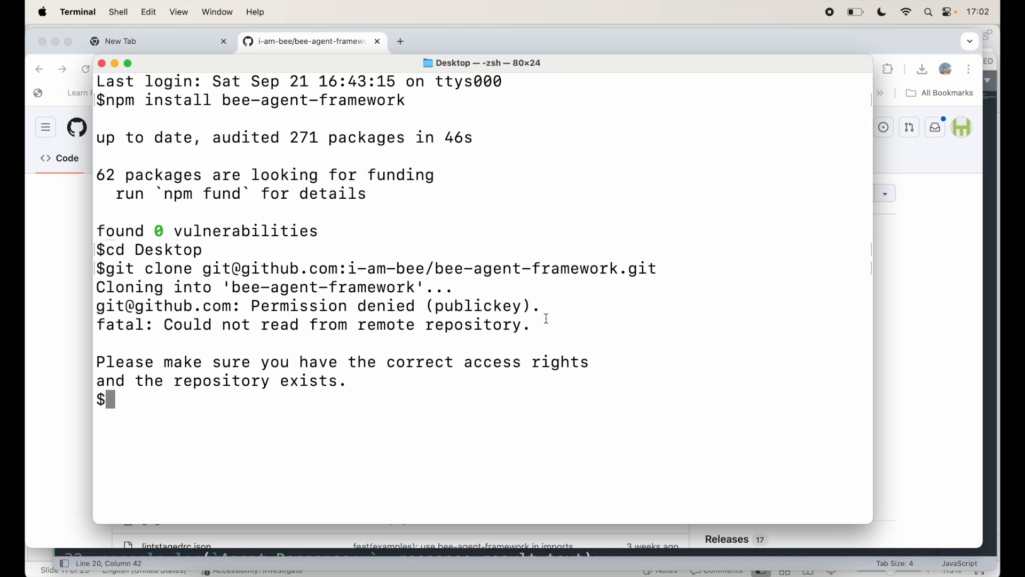
mouse_move(114, 269)
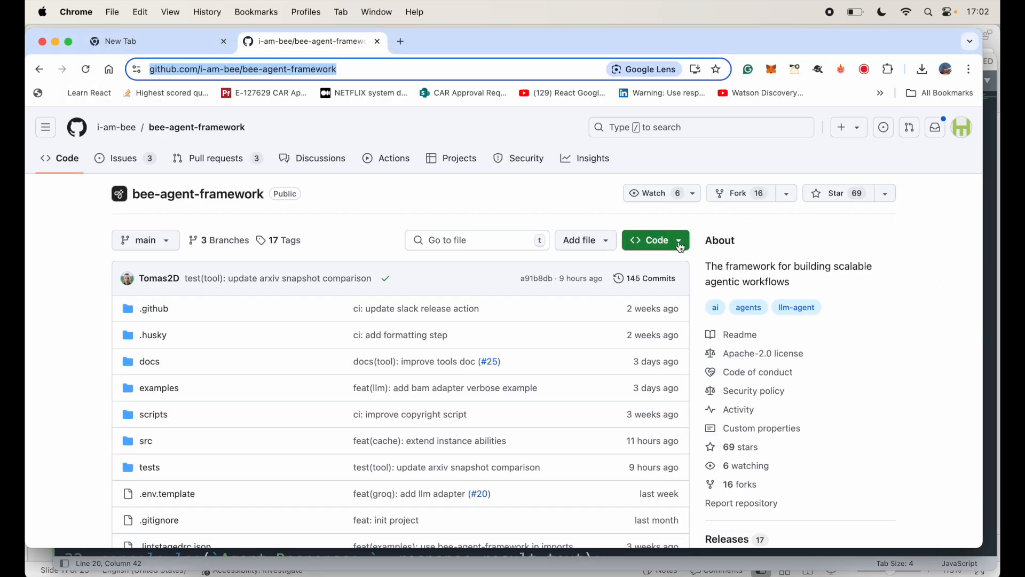
Show the repository's Code clone options, whose SSH tab warns the account has no public SSH key.
left_click(656, 240)
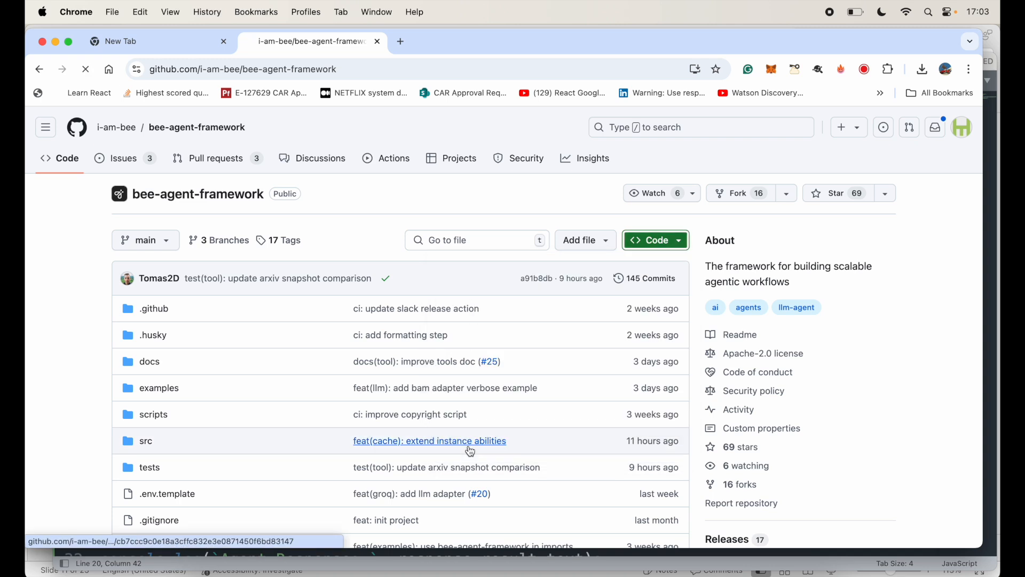
left_click(580, 240)
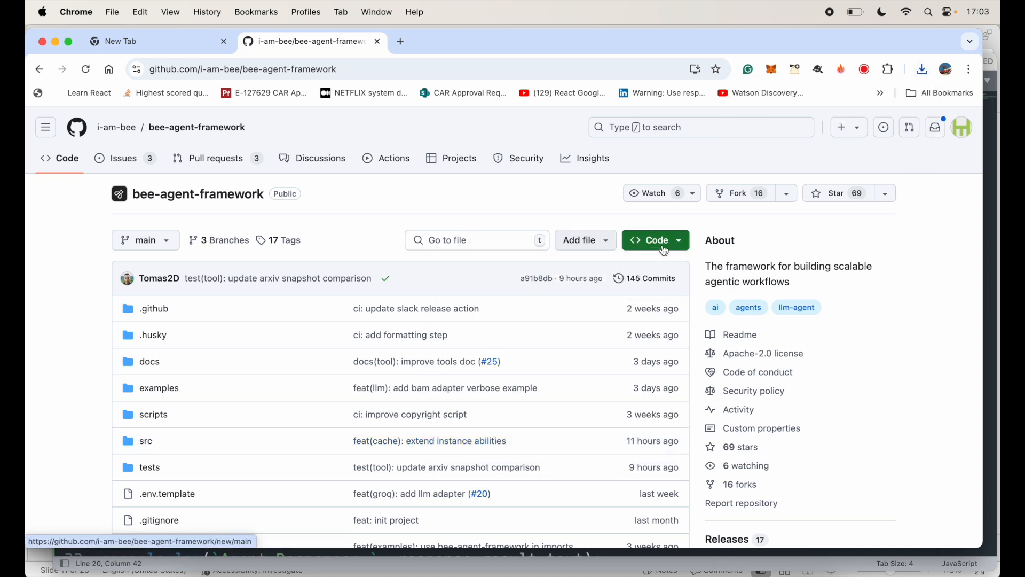
left_click(656, 240)
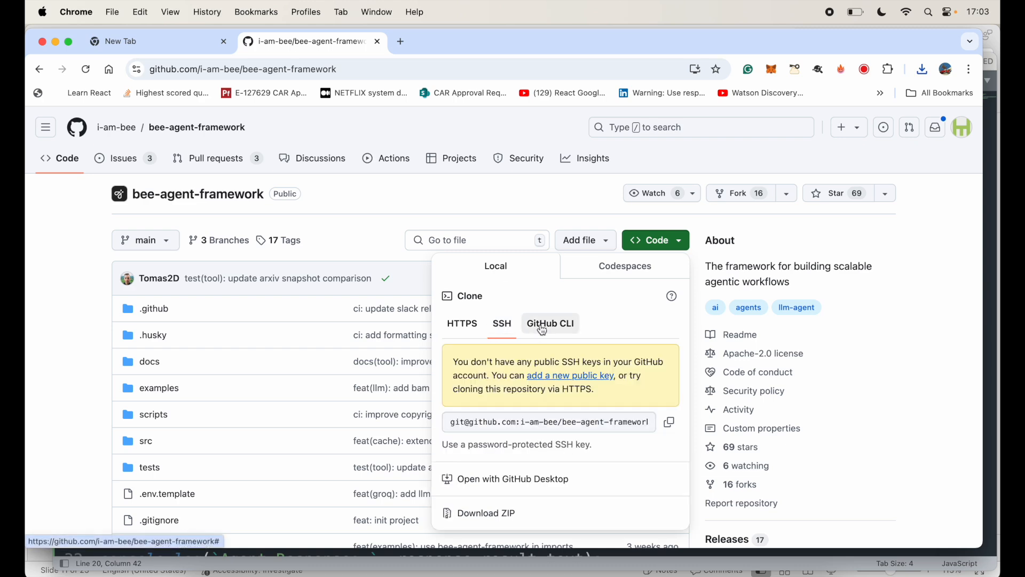
mouse_move(630, 422)
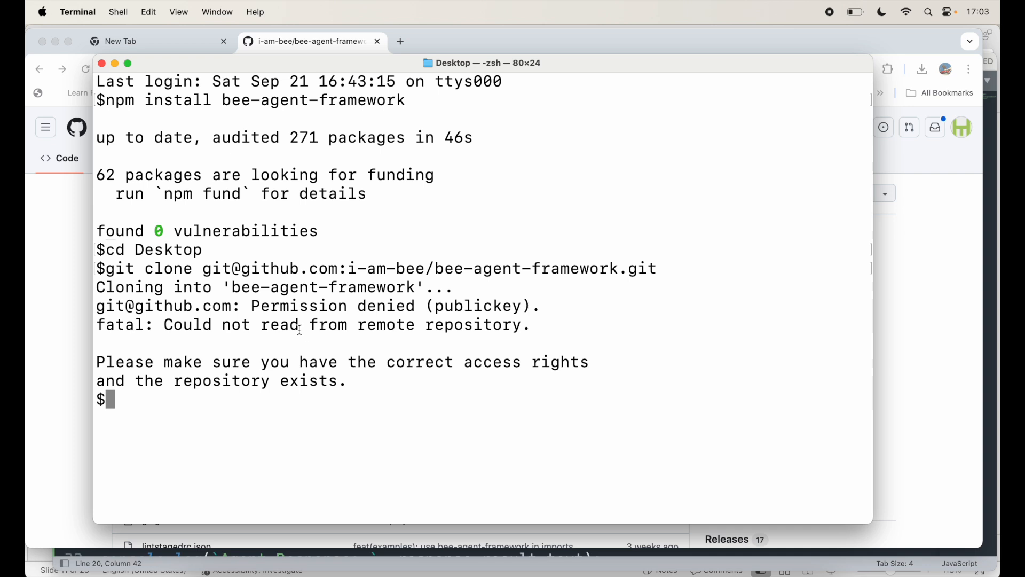
mouse_move(299, 330)
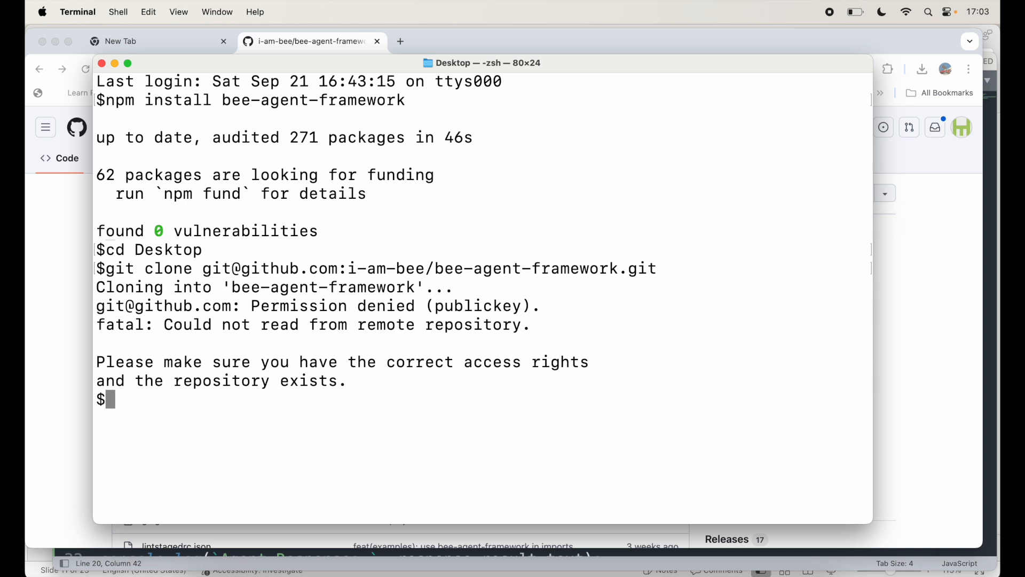
Enter yarn run start:bee in Terminal, correcting an initial yarn install.
type("yarn")
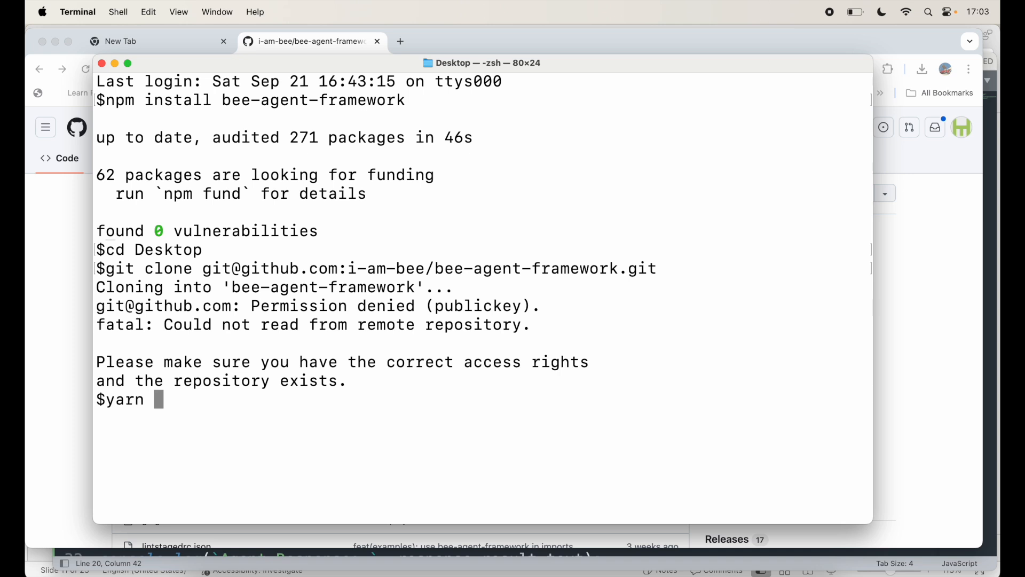
type("install")
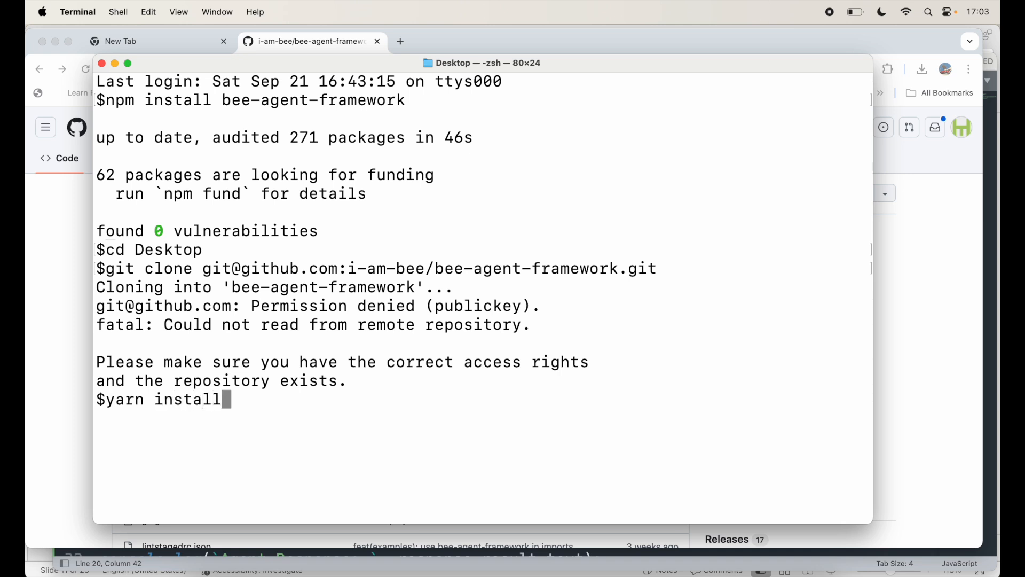
key("Backspace")
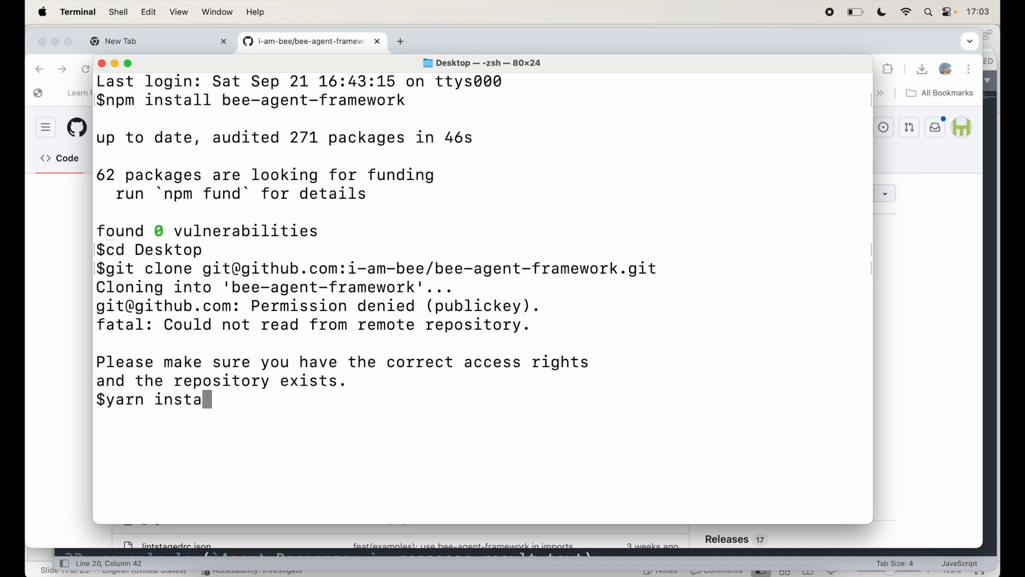
key("Backspace")
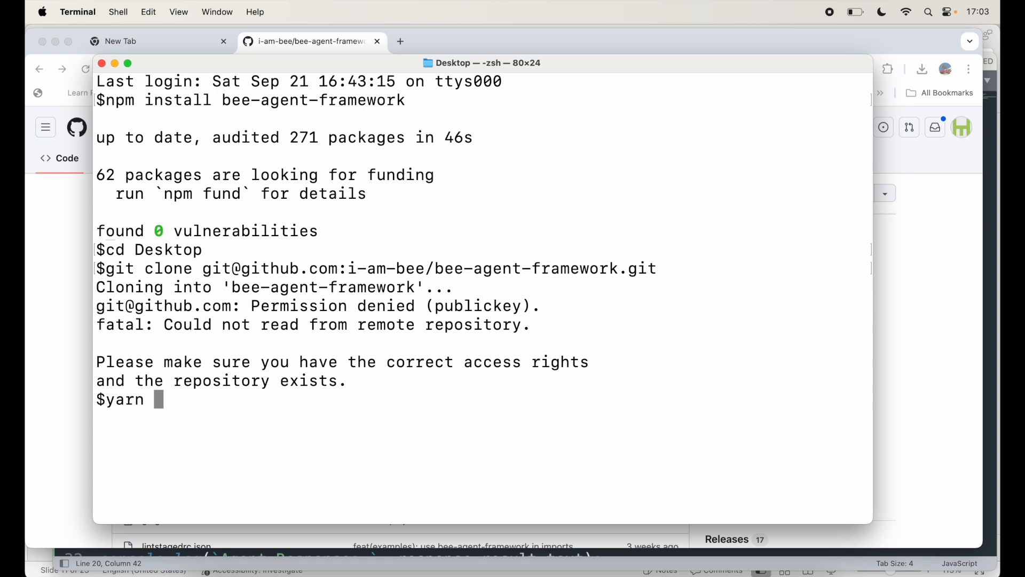
type("run sta")
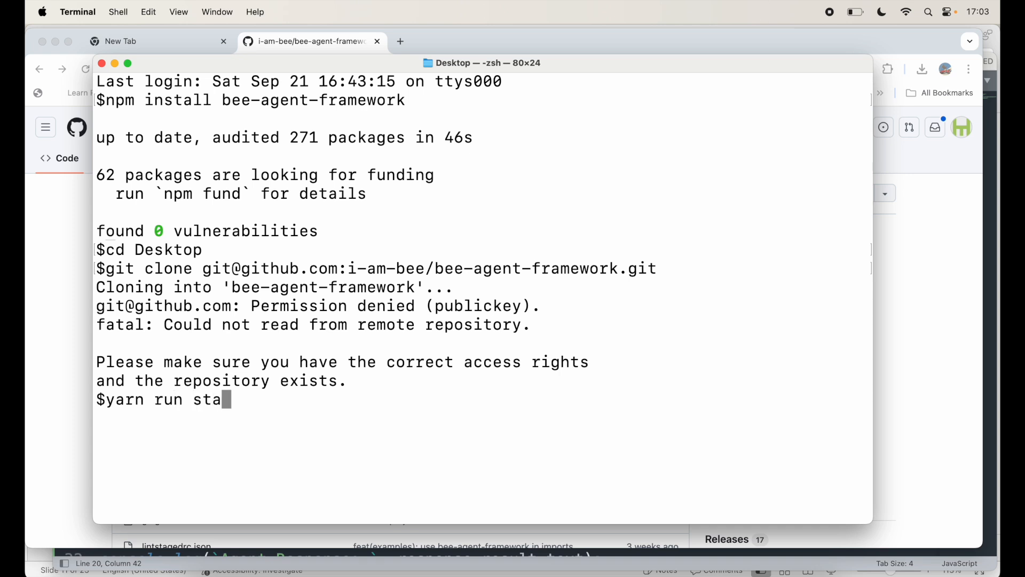
type("rt:b")
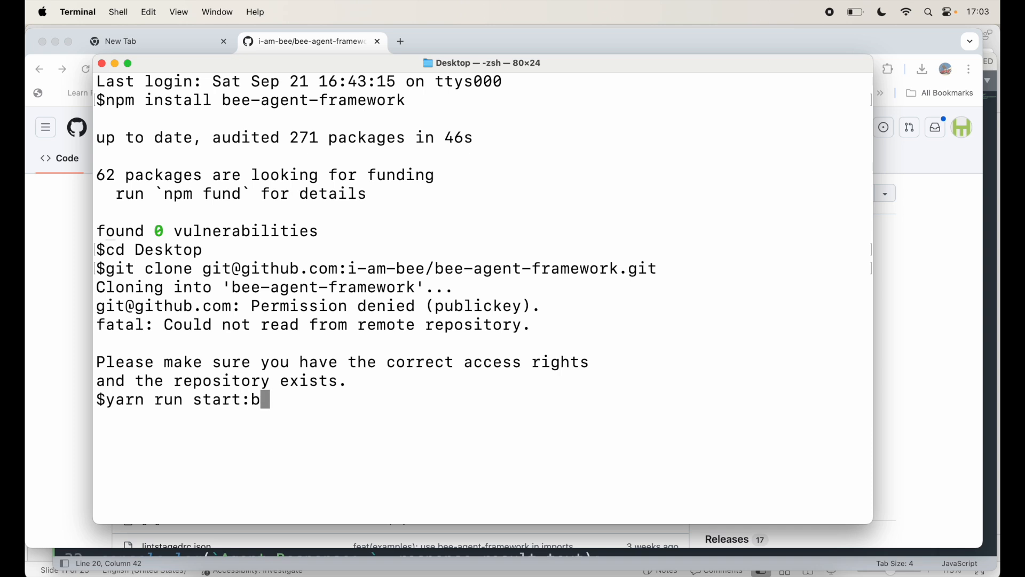
type("ee")
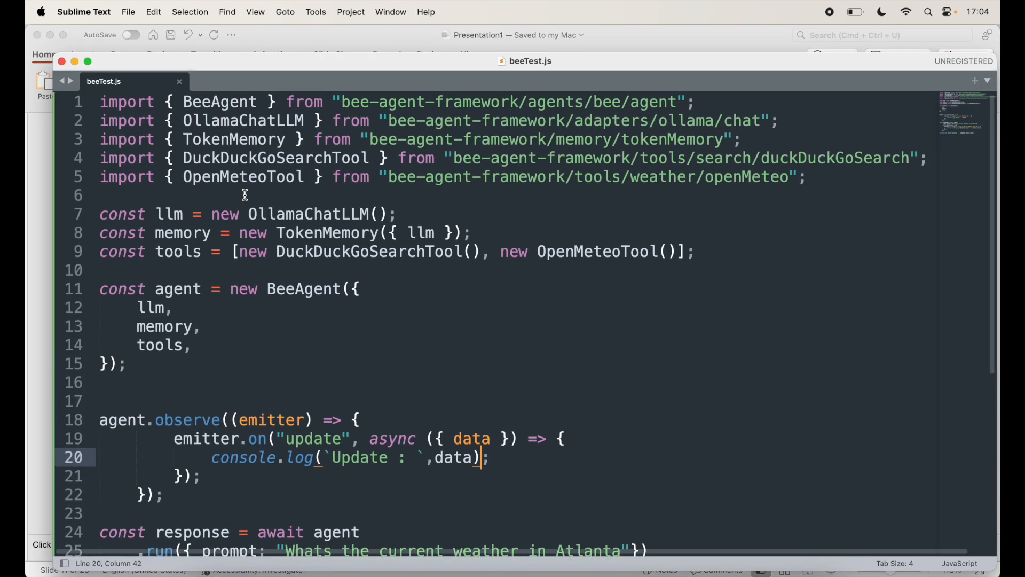
mouse_move(332, 279)
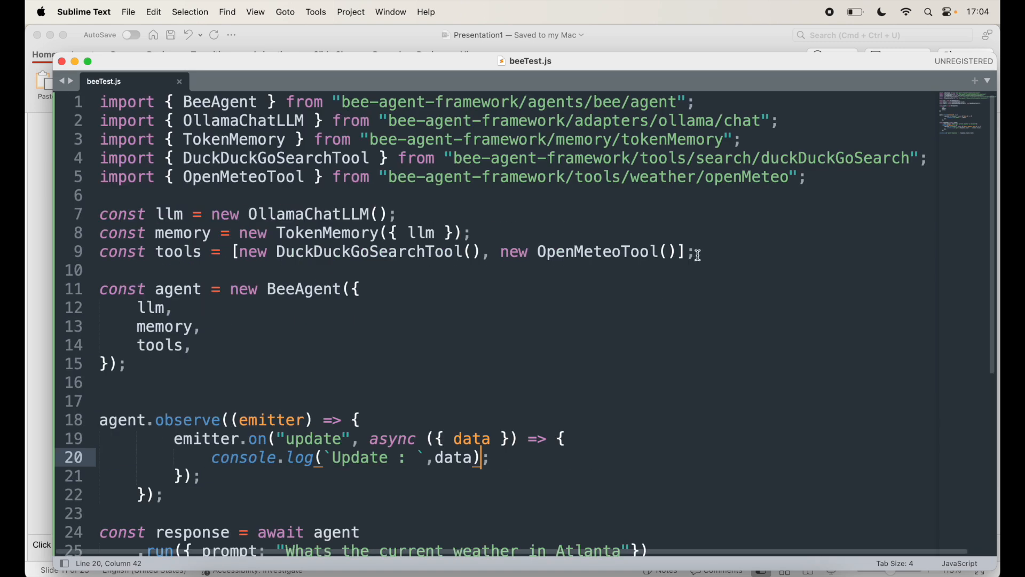
Add import { tool } from "bee-agent-framework/tools"; below the existing imports.
key("enter")
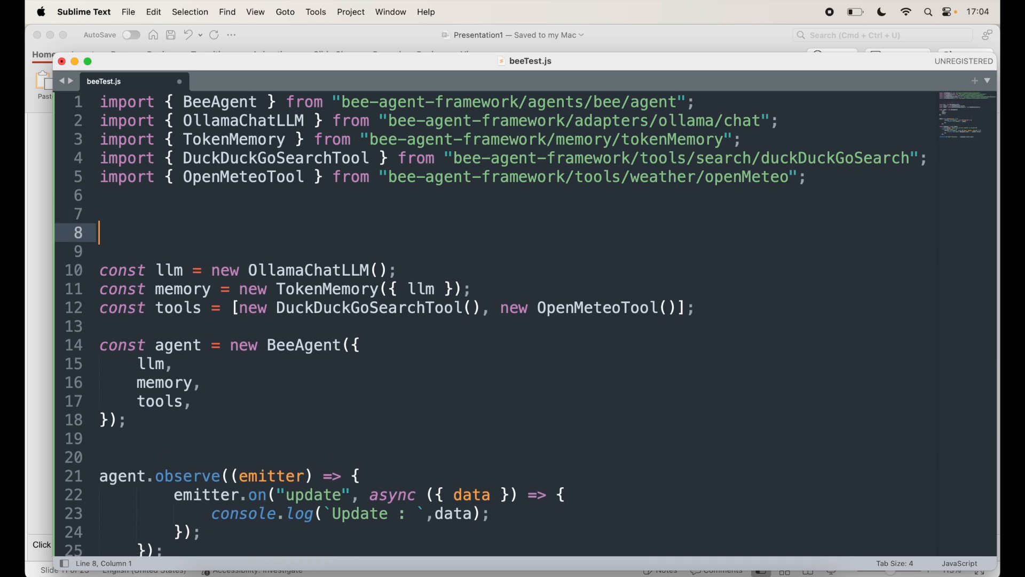
type("import")
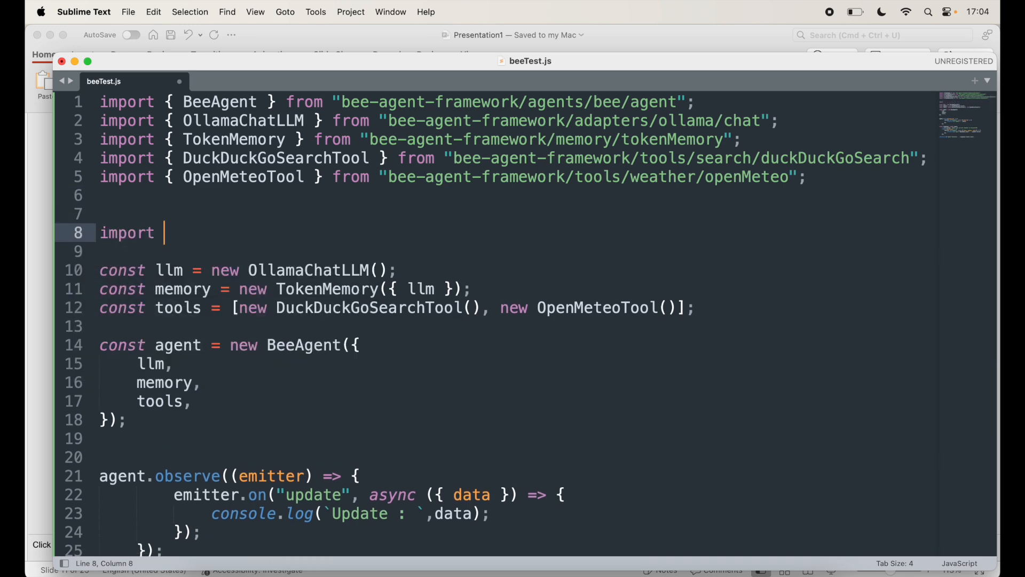
type("{ tool } fr")
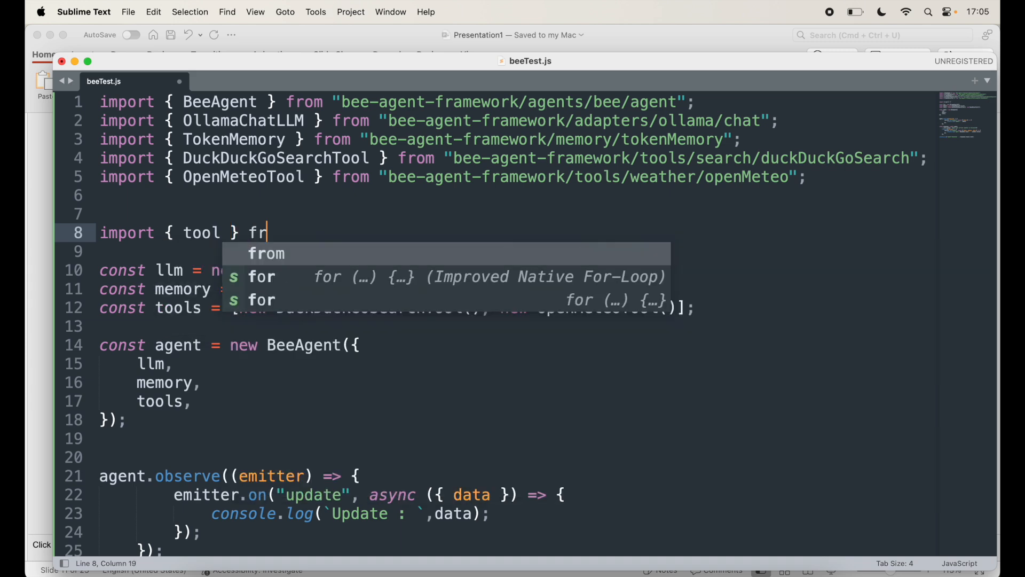
left_click(265, 254)
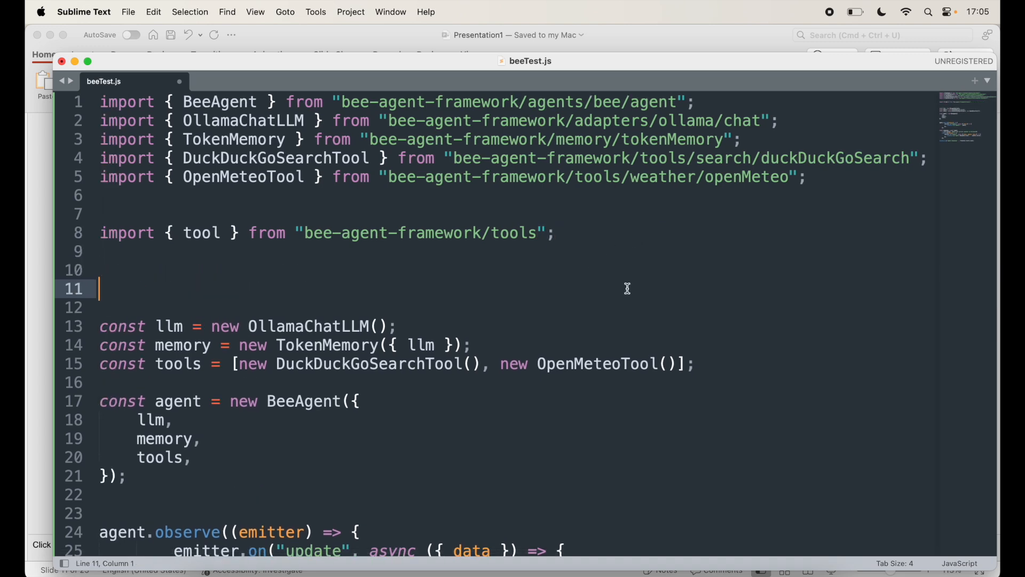
Declare const CustomTool = tool("CustomTool", { }) as the tool definition scaffold.
type("const")
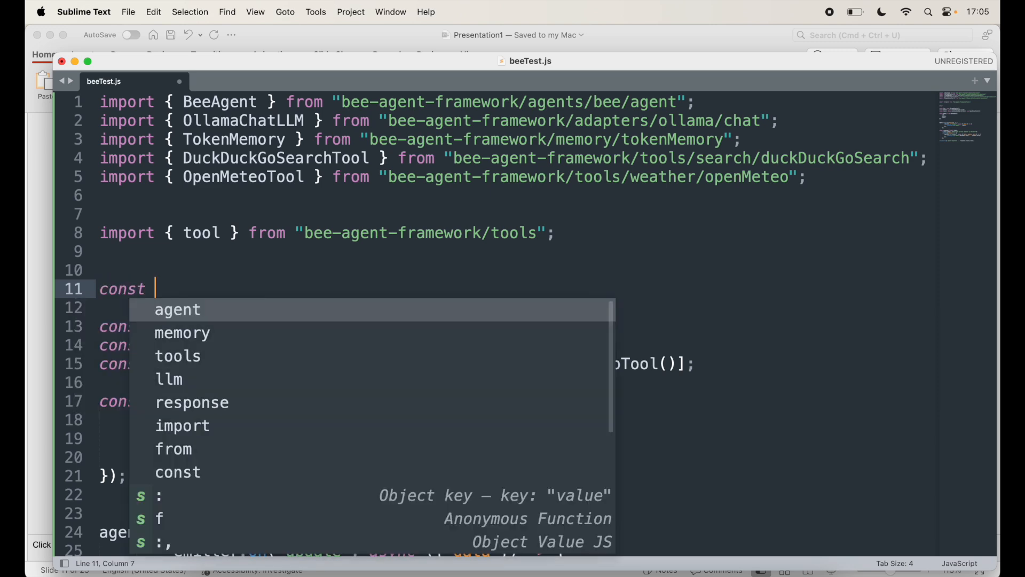
type("Custo")
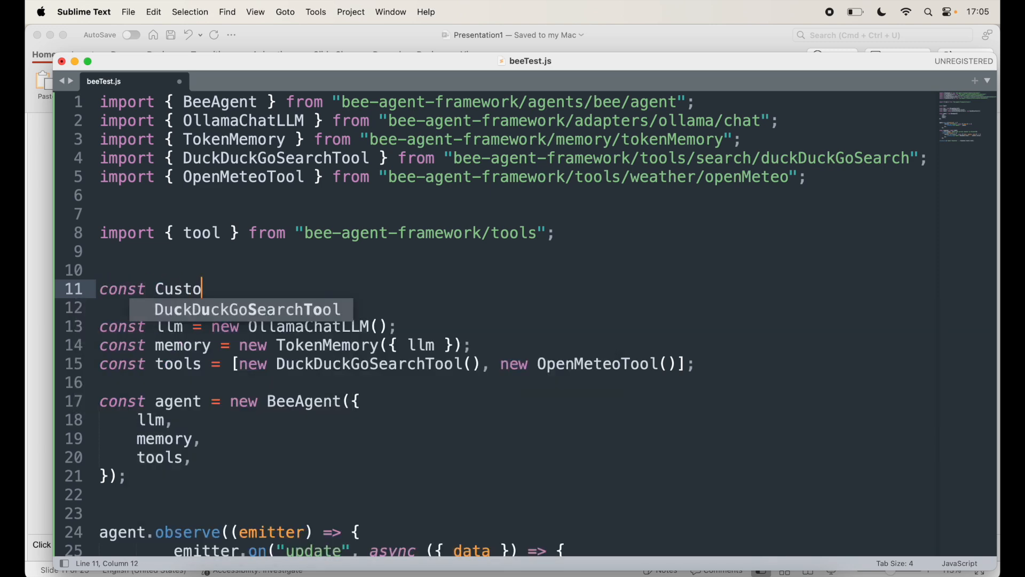
type("mTool")
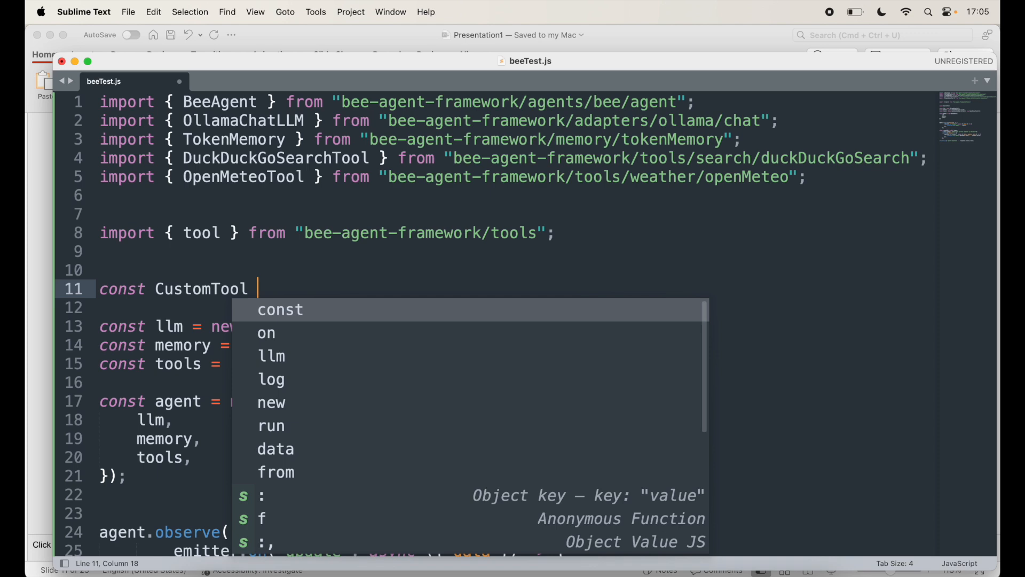
type("= tool(\"")
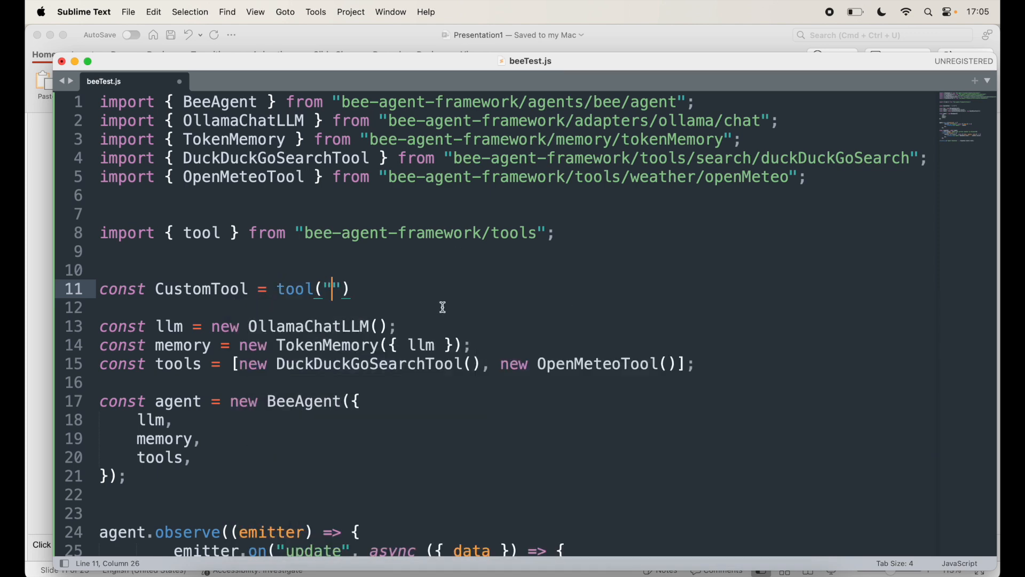
mouse_move(458, 356)
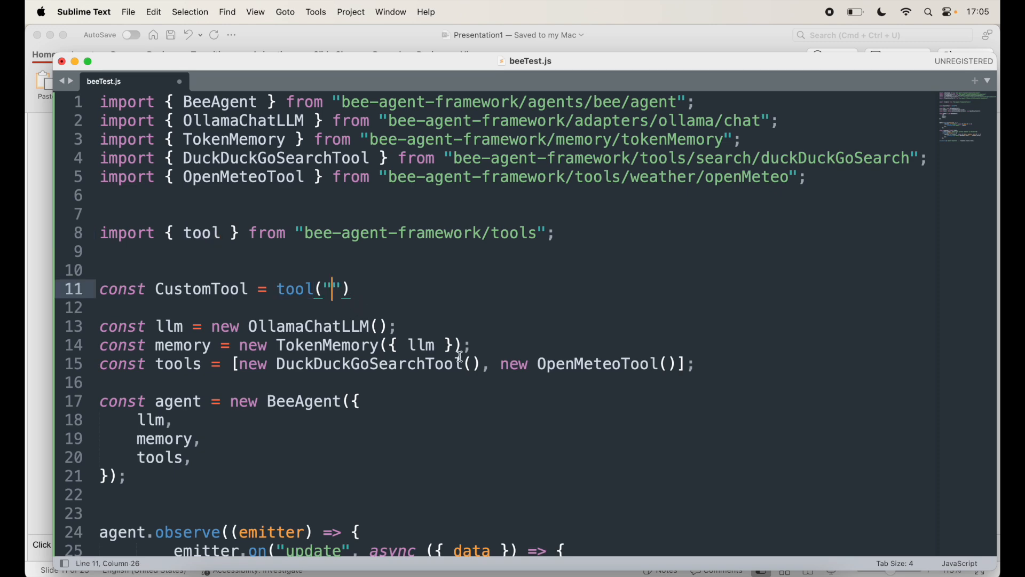
type("CustomTool")
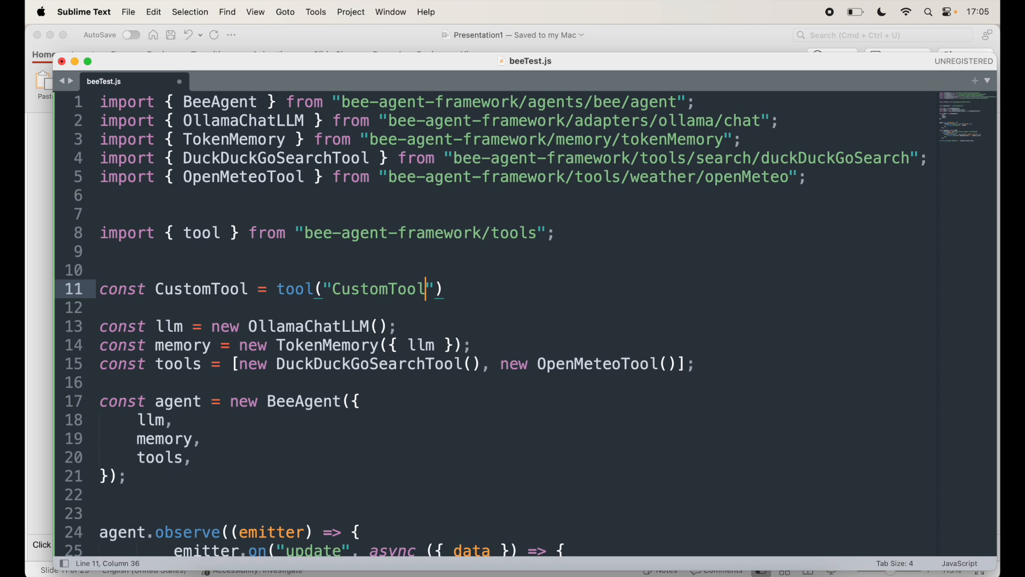
type(", {}")
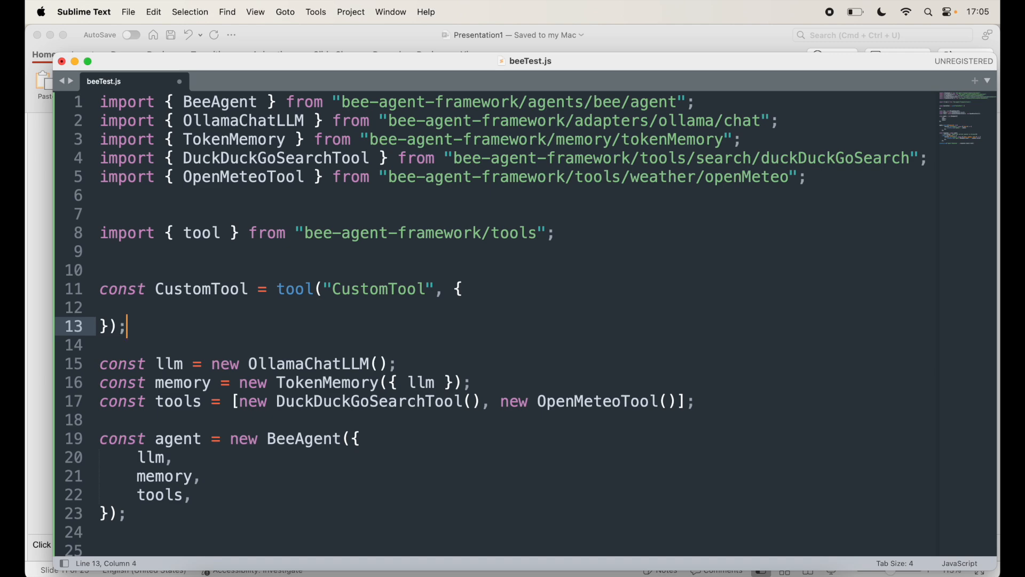
Add description: "Custom Tool to handle specific tasks" to CustomTool.
type("descri")
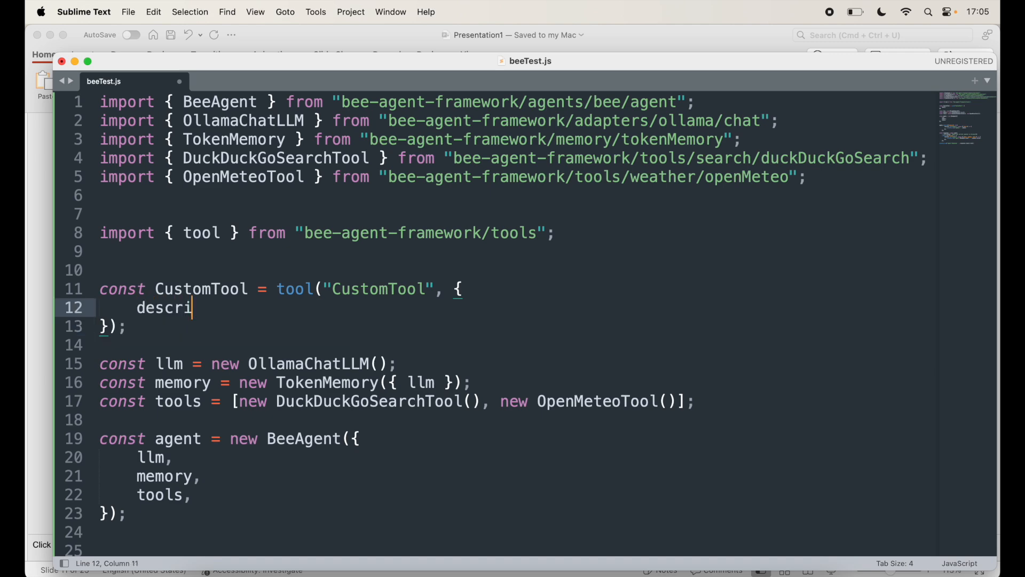
type("ption")
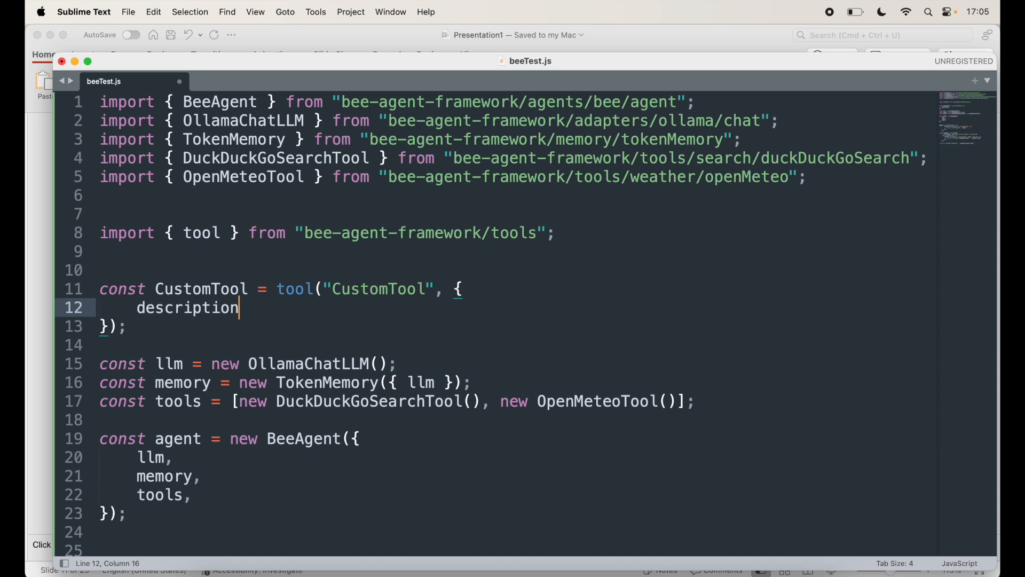
type(":")
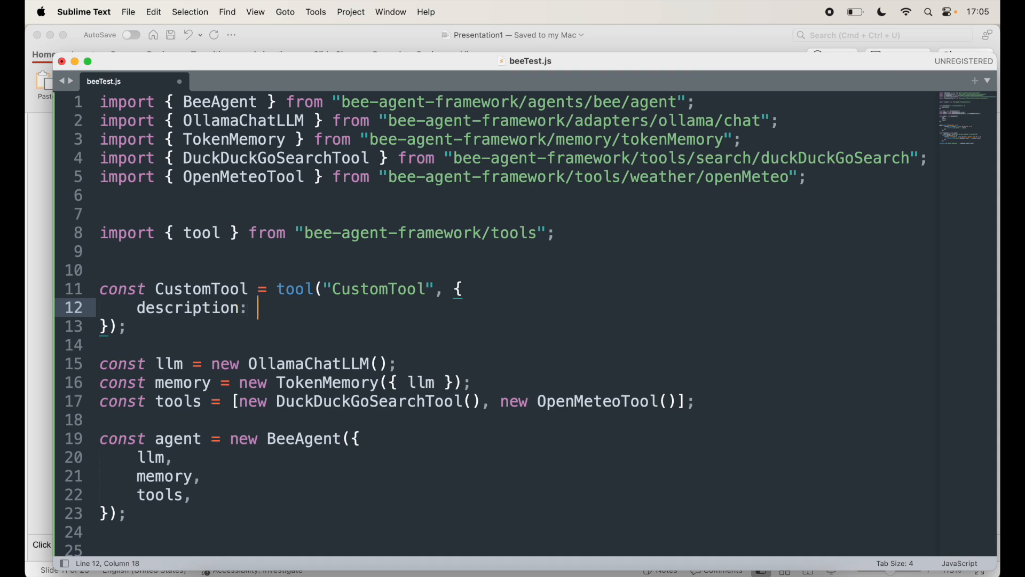
type("\"Custom T\"")
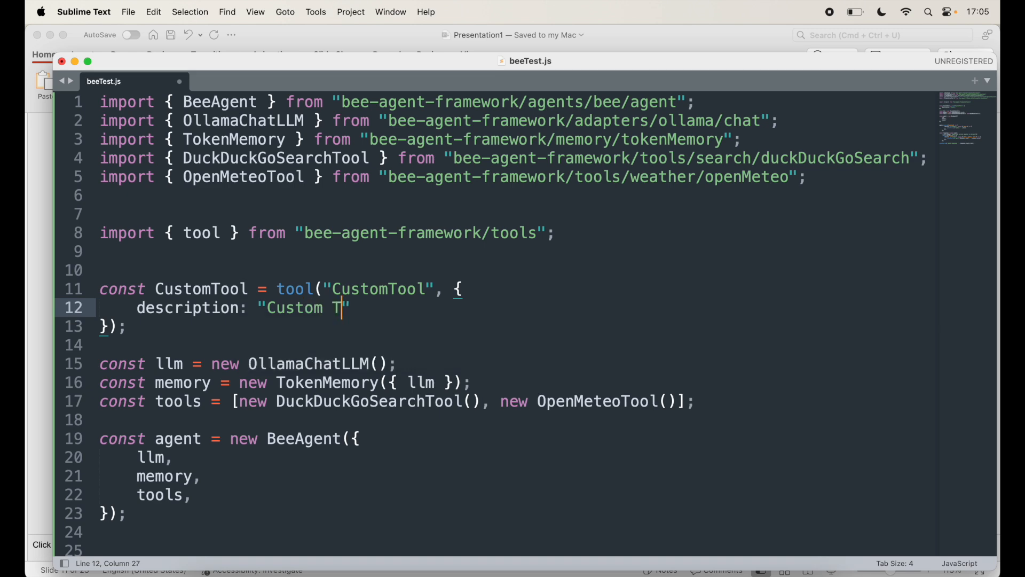
type("ool to han")
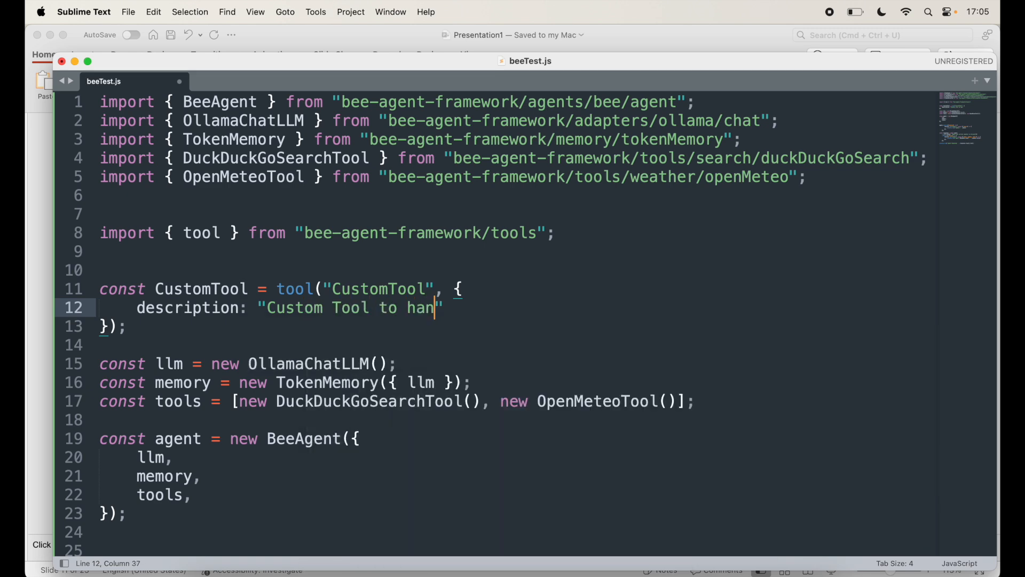
type("dle specific")
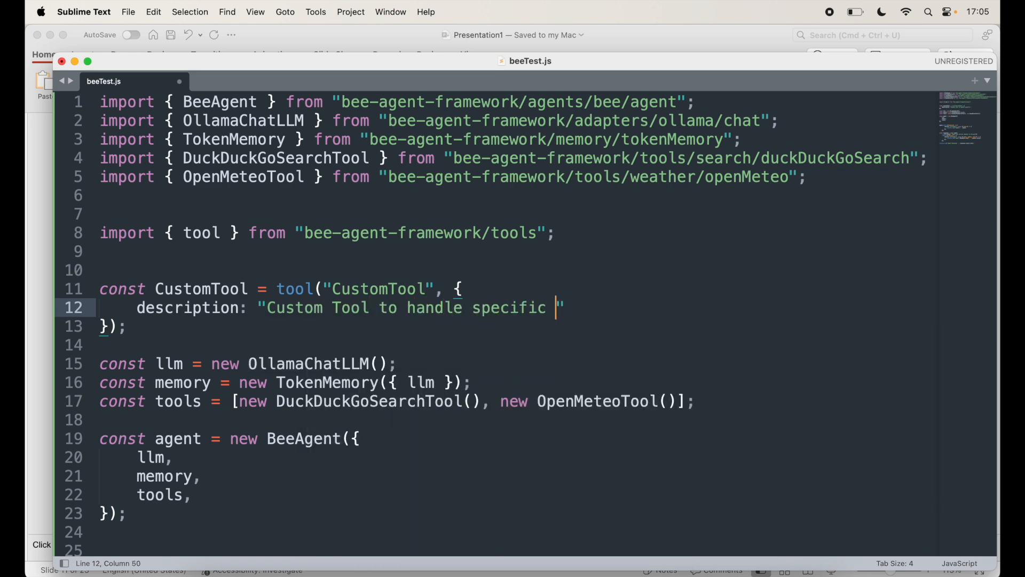
type("tasks")
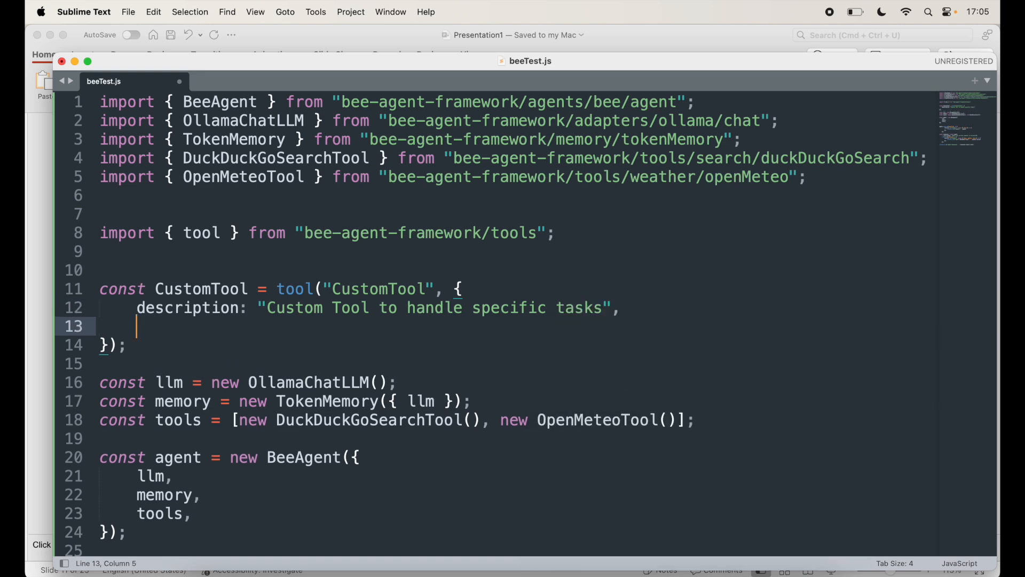
Add run: async (input) => { return `Handled task with input: ${input}`; } to CustomTool.
type("run")
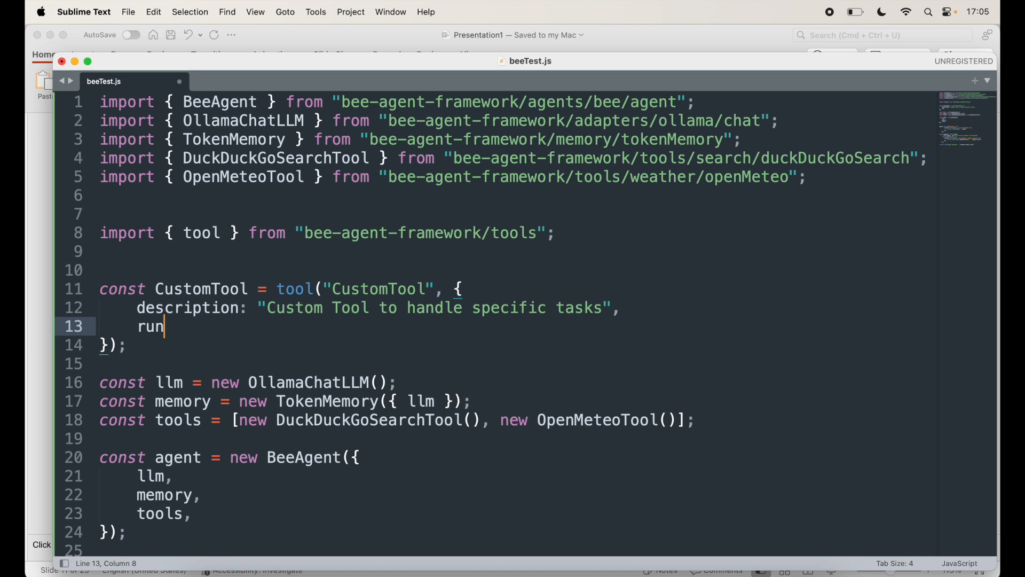
type(": async")
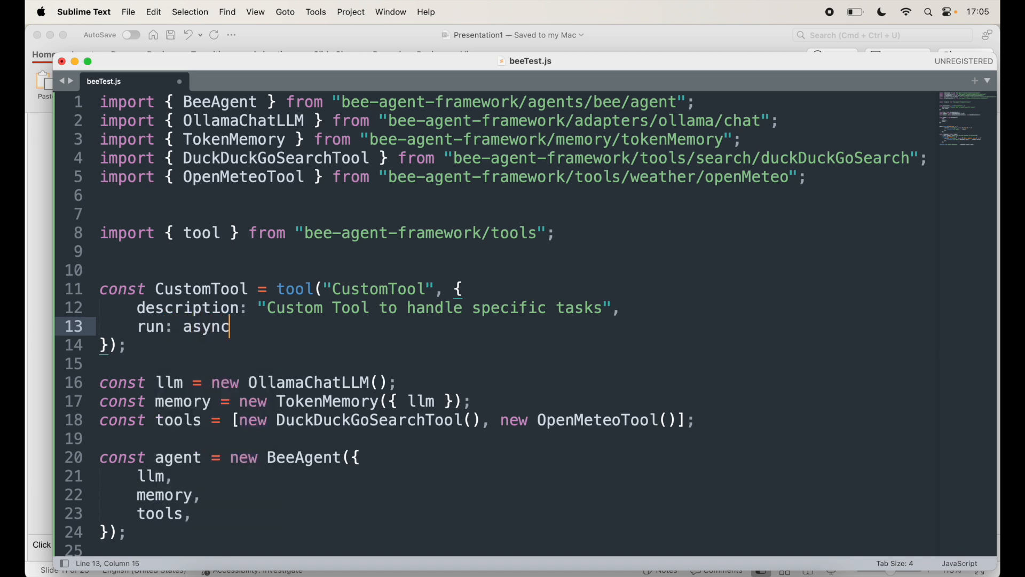
type("(input")
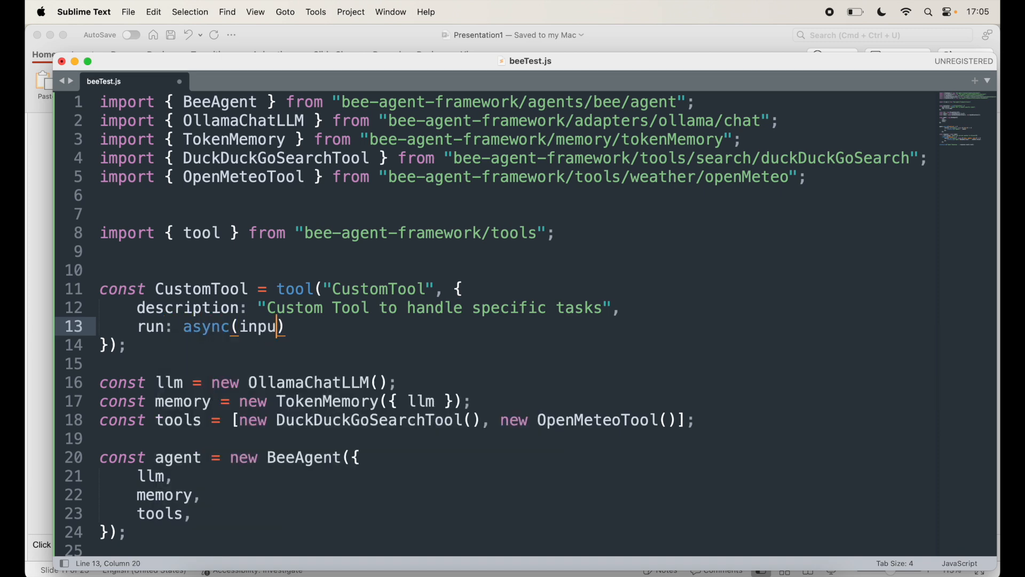
type("t) =")
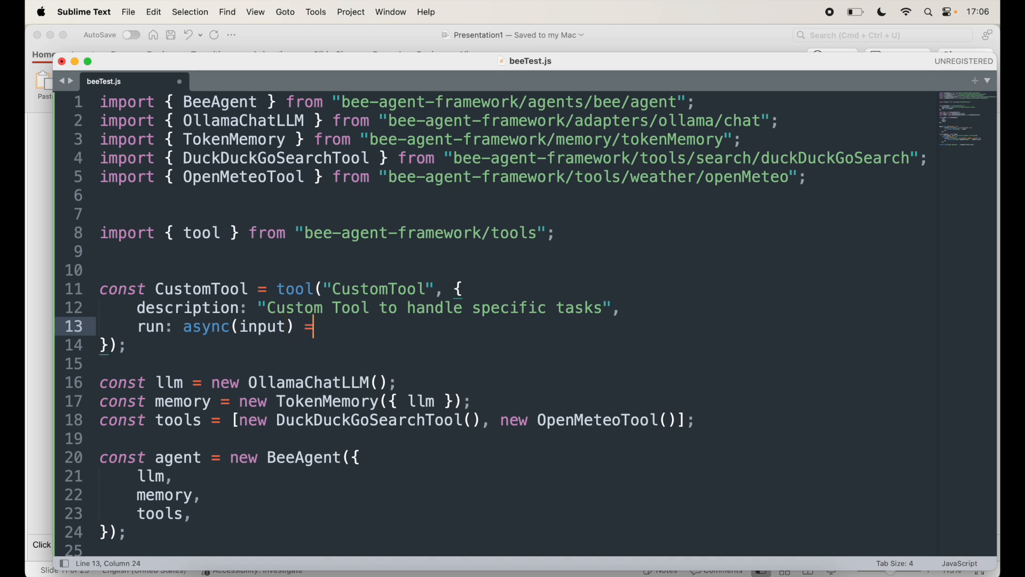
type("> {")
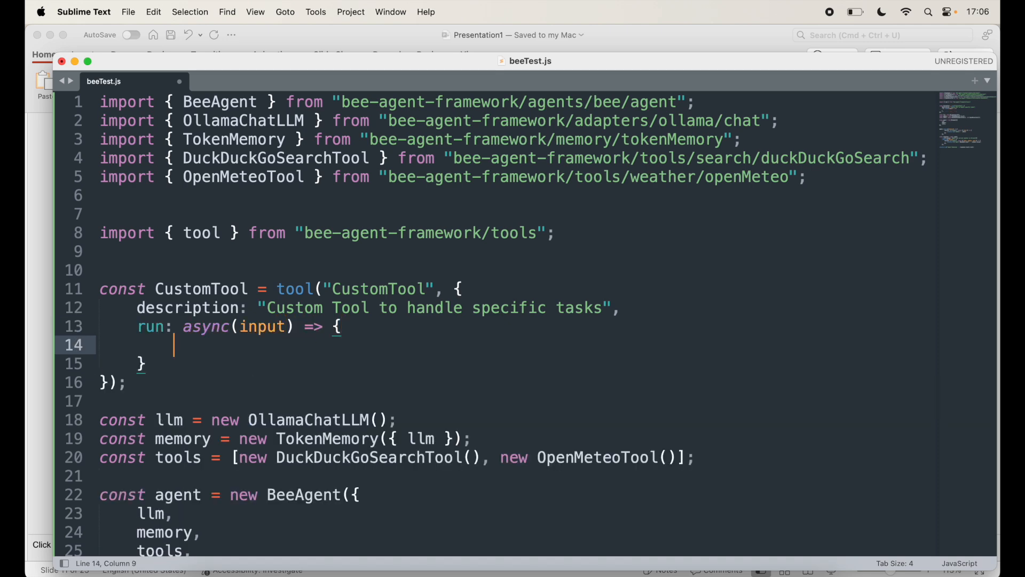
type("return `")
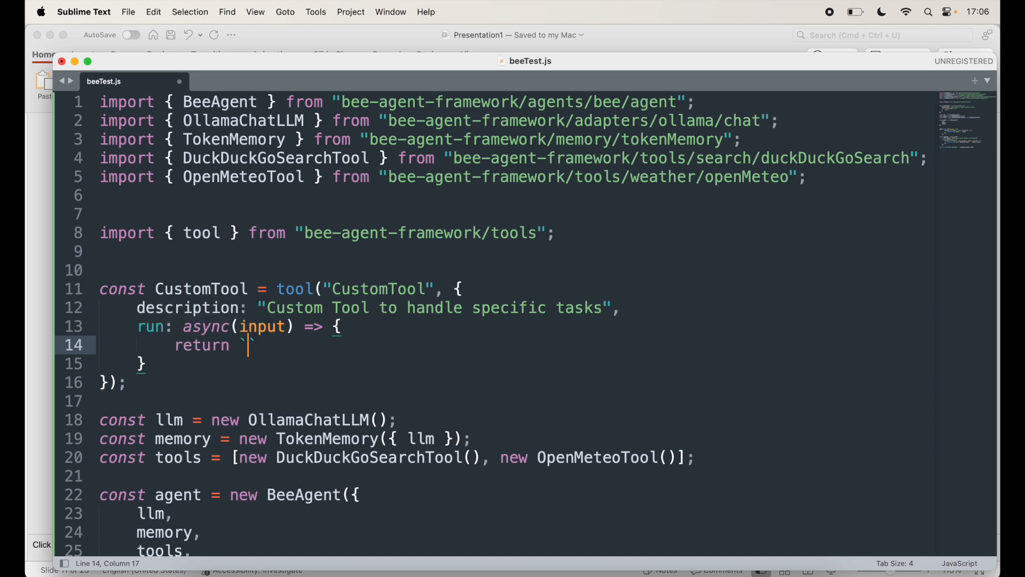
type("Handled task")
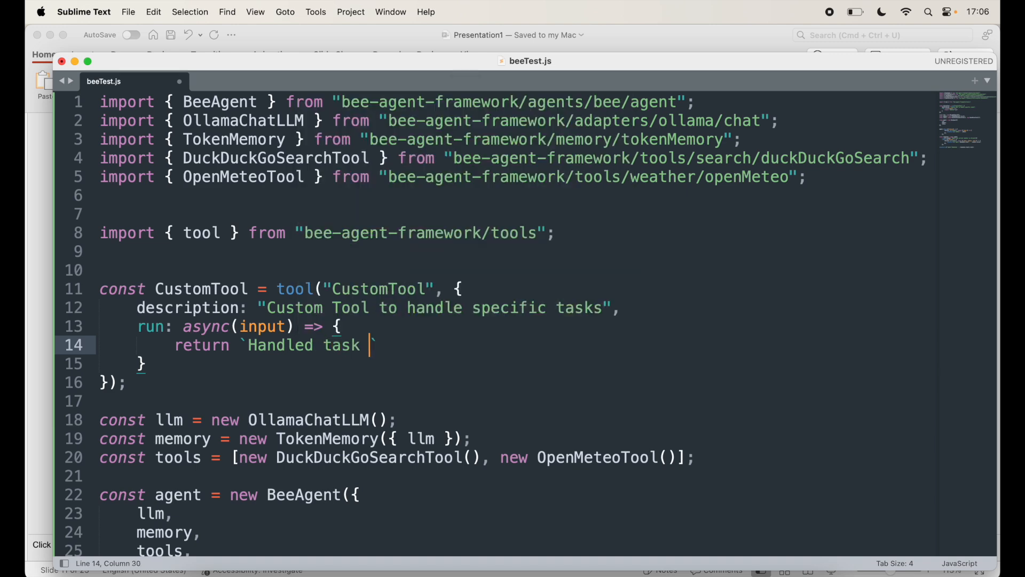
type("with input:")
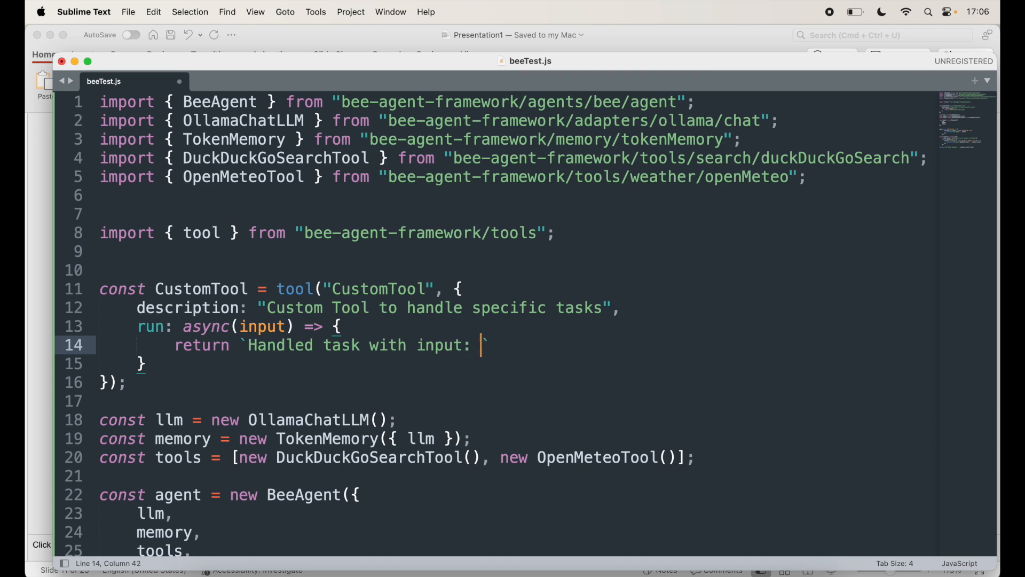
type("${")
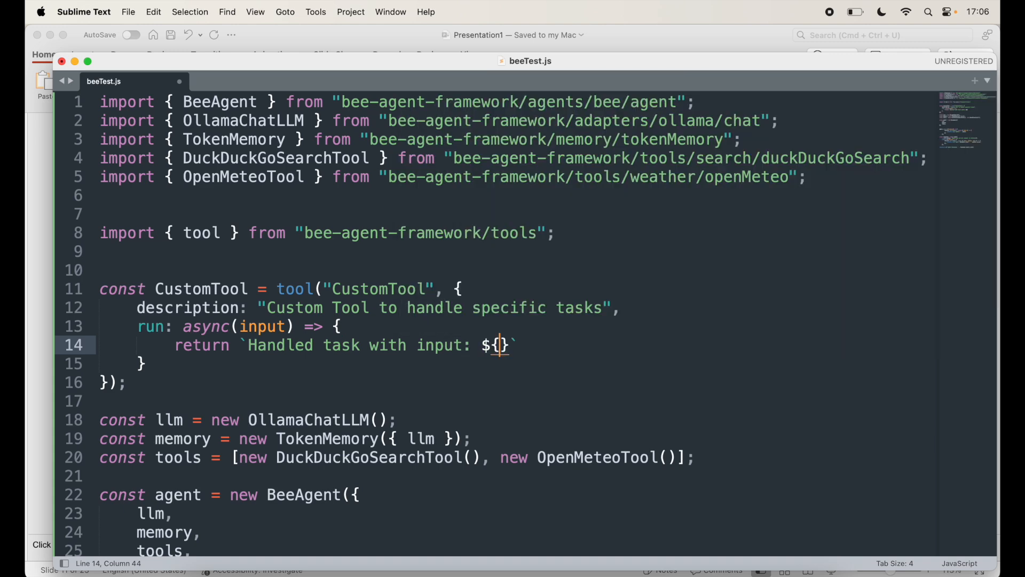
type("input")
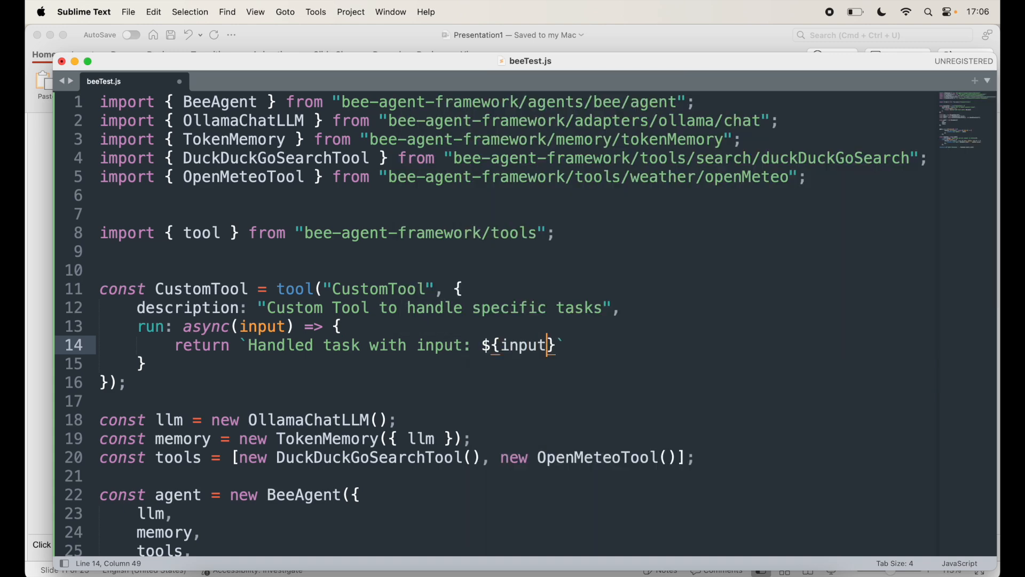
type("`;")
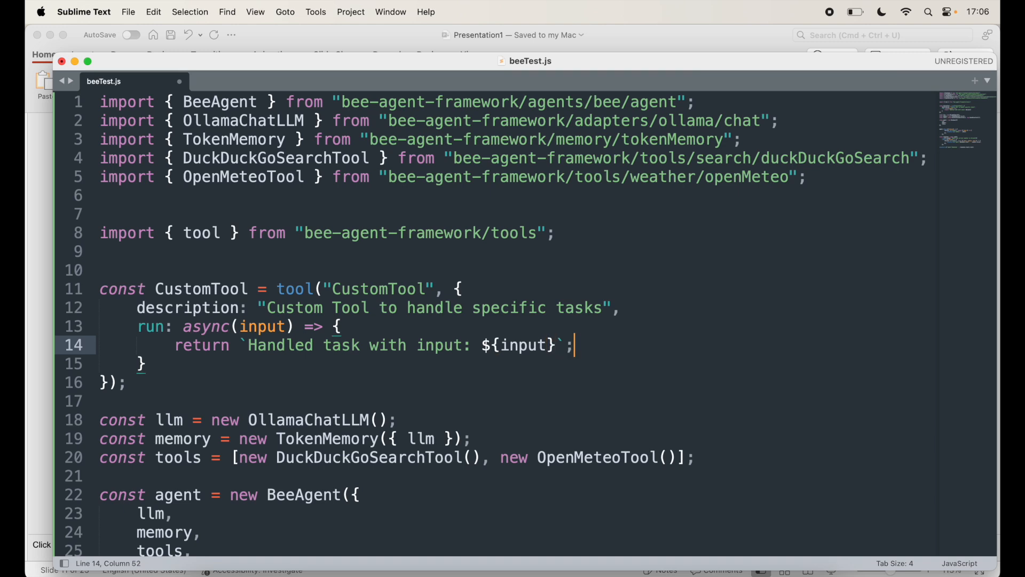
type(",")
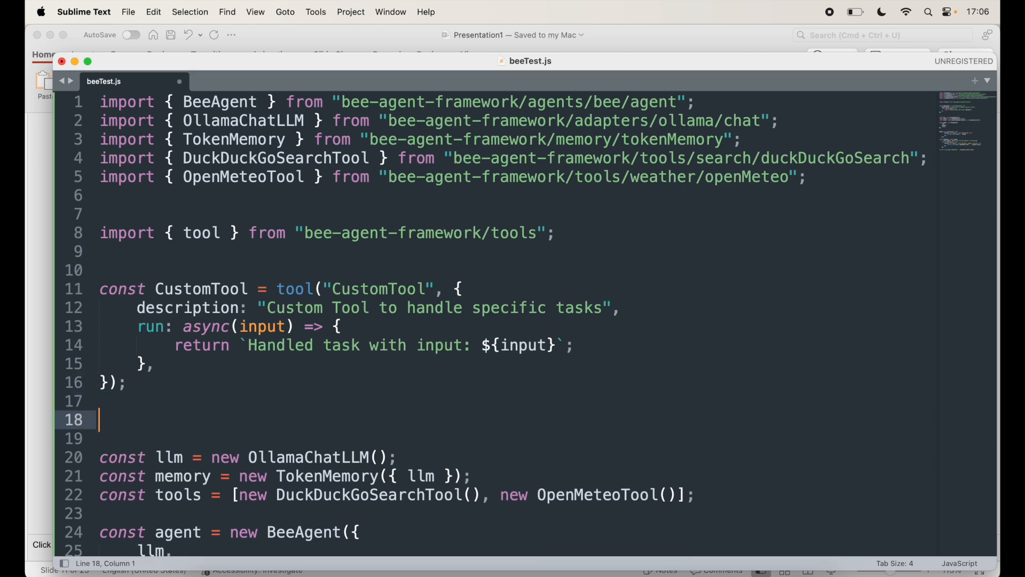
Write agent.addTool(new CustomTool()); right after the BeeAgent constructor.
type("agent")
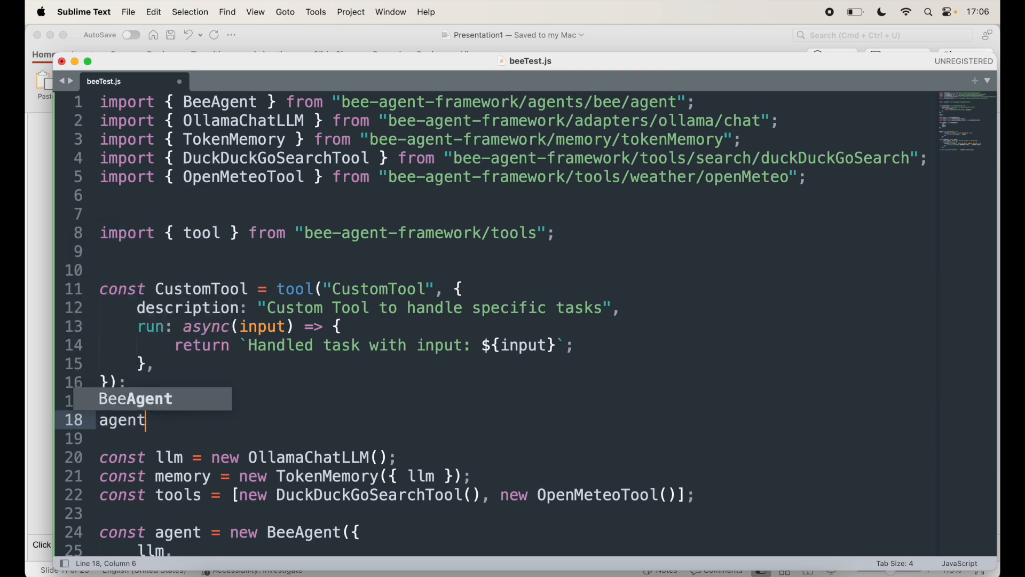
type(".add")
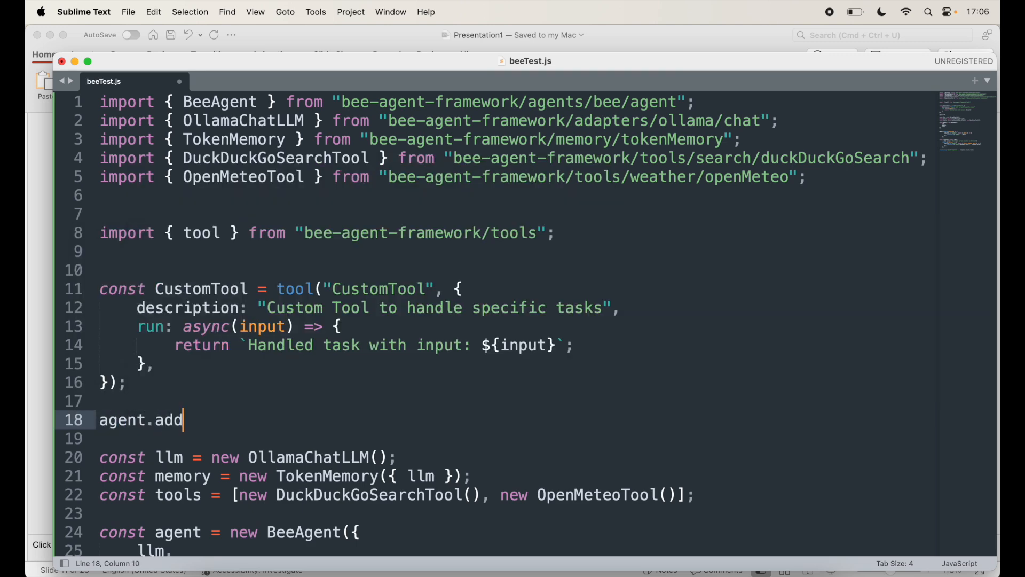
type("Tool")
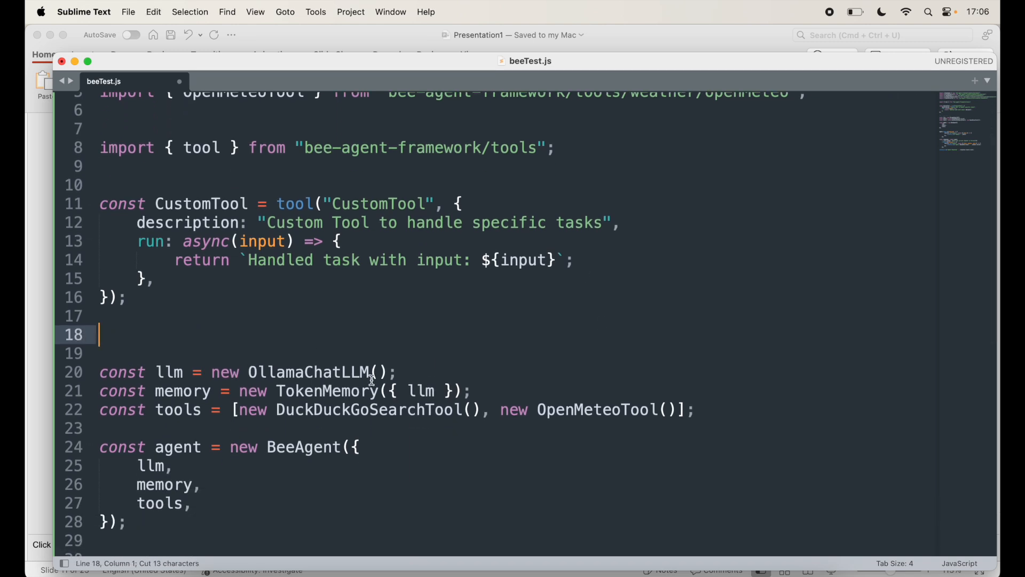
type("agent.addTool")
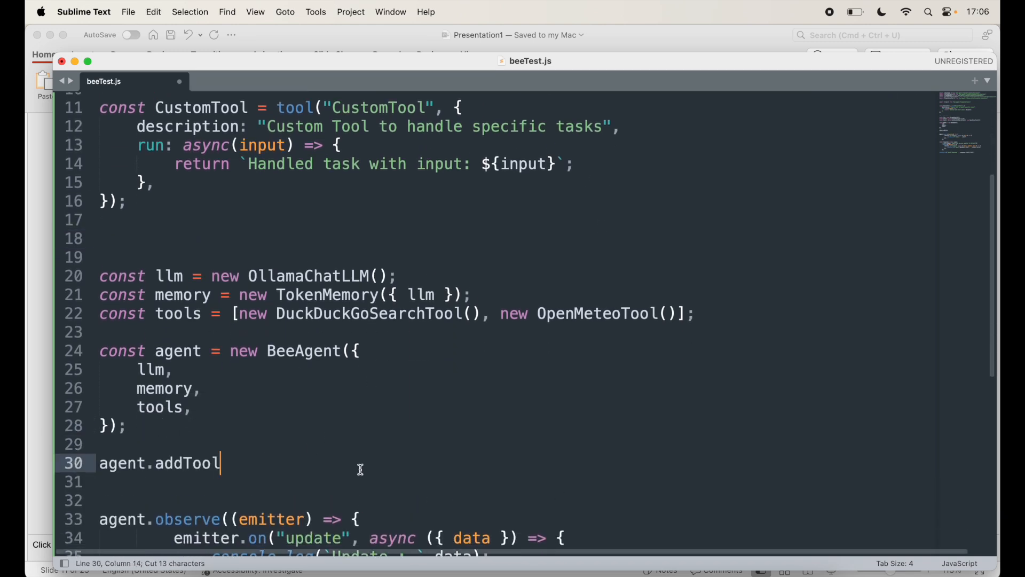
type("(new CustomTool")
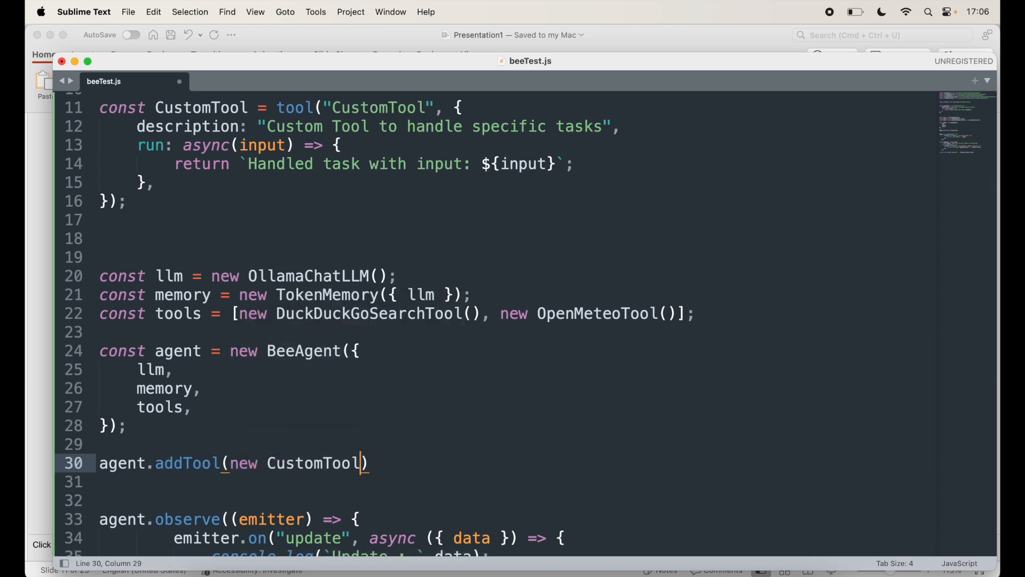
type("()")
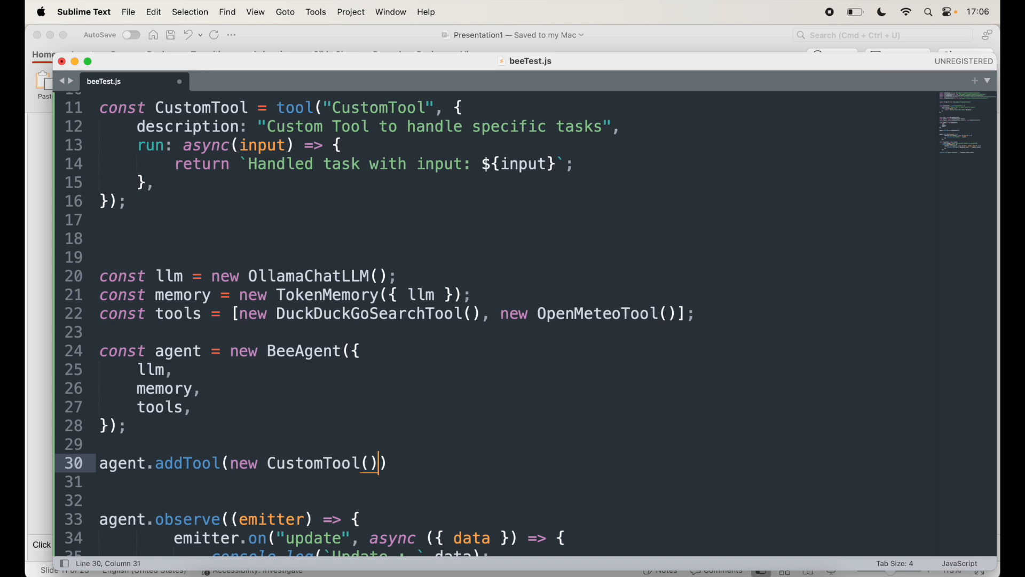
type(";")
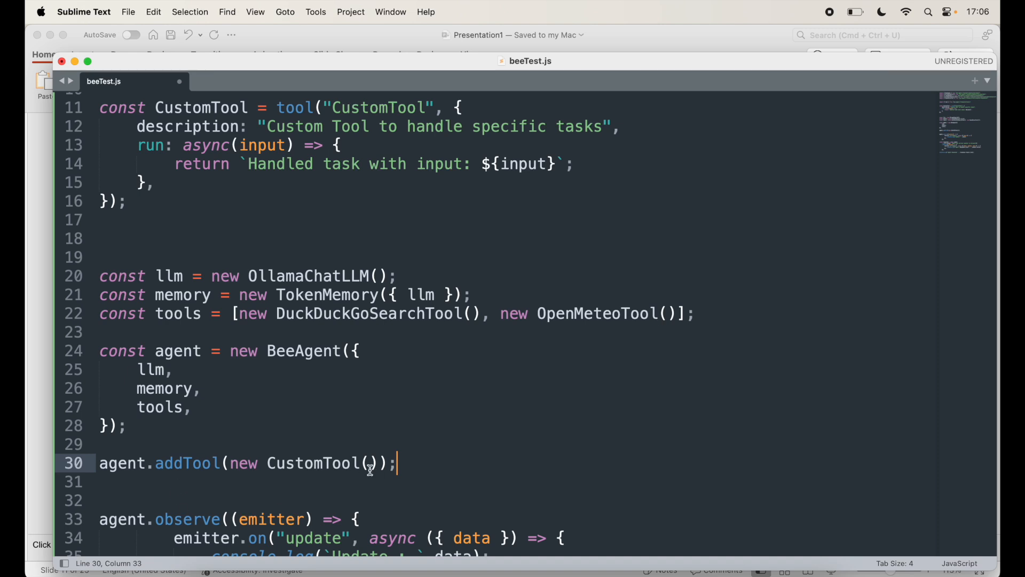
mouse_move(393, 376)
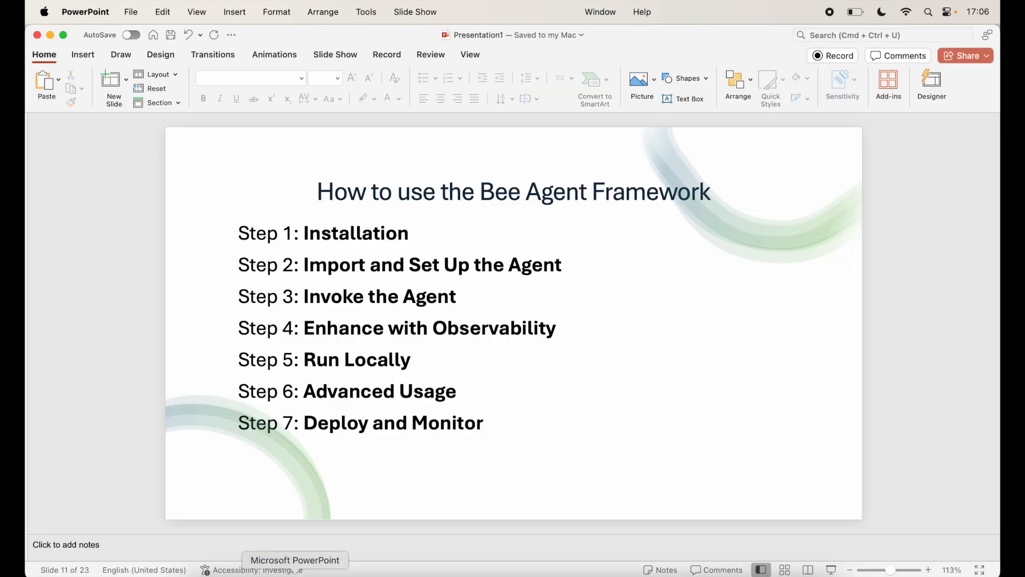
mouse_move(420, 444)
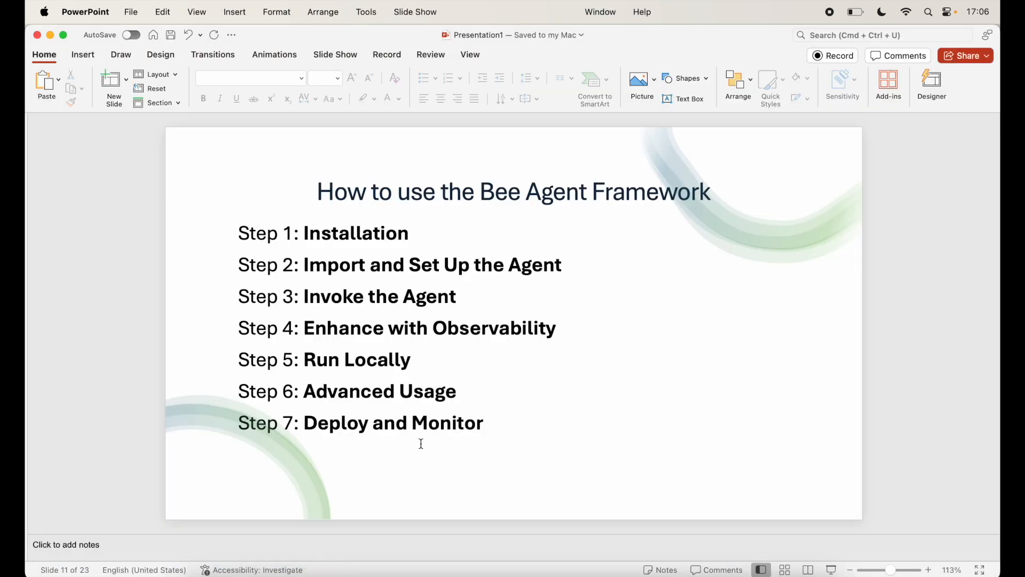